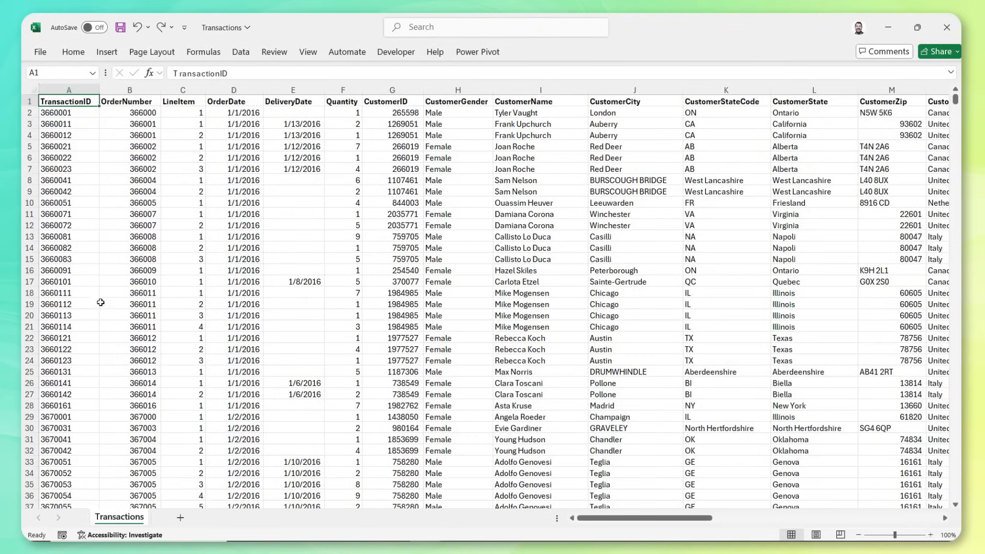
mouse_move(83, 198)
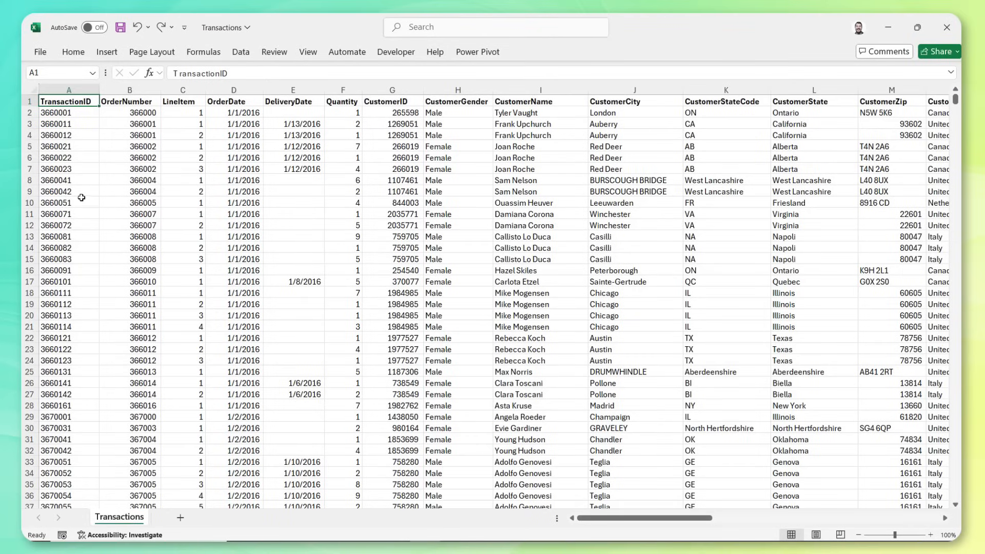
- Review the source Transactions sheet columns: TransactionID, LineItem, Quantity, CustomerID, CustomerName, ProductName
click(69, 88)
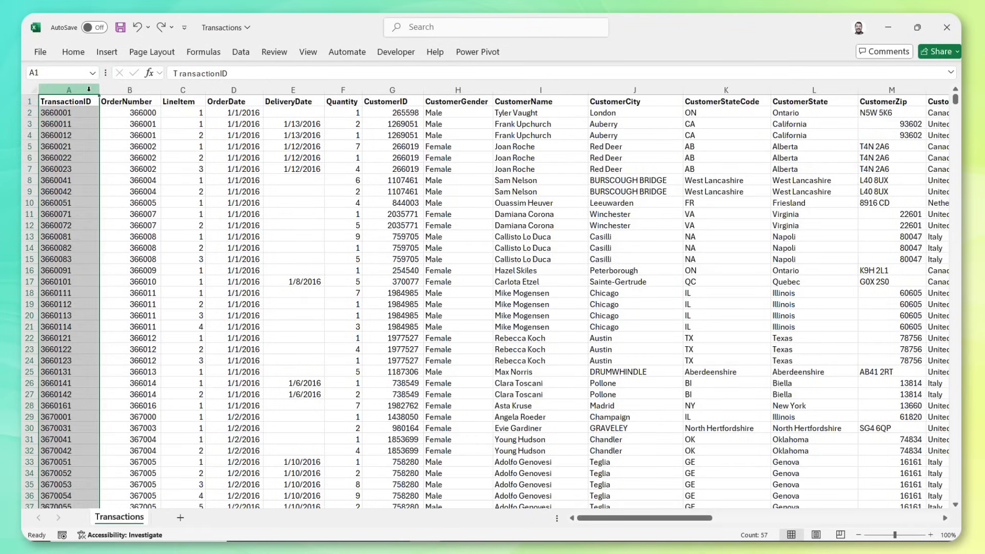
click(182, 100)
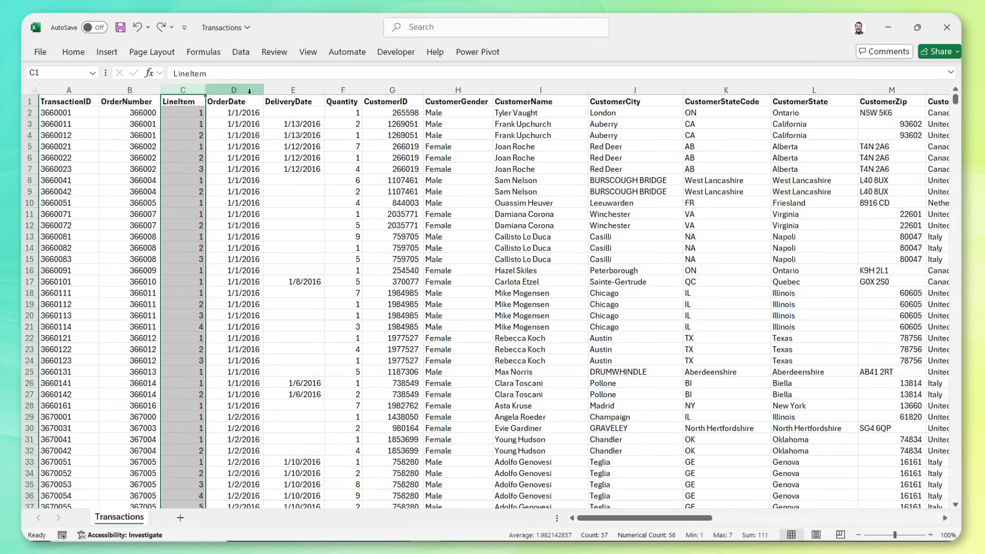
click(342, 100)
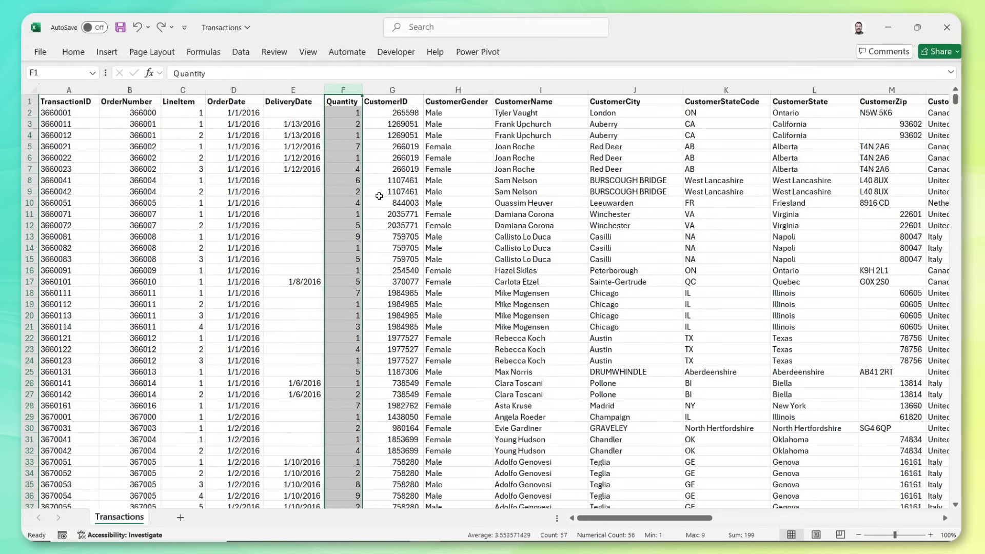
mouse_move(532, 348)
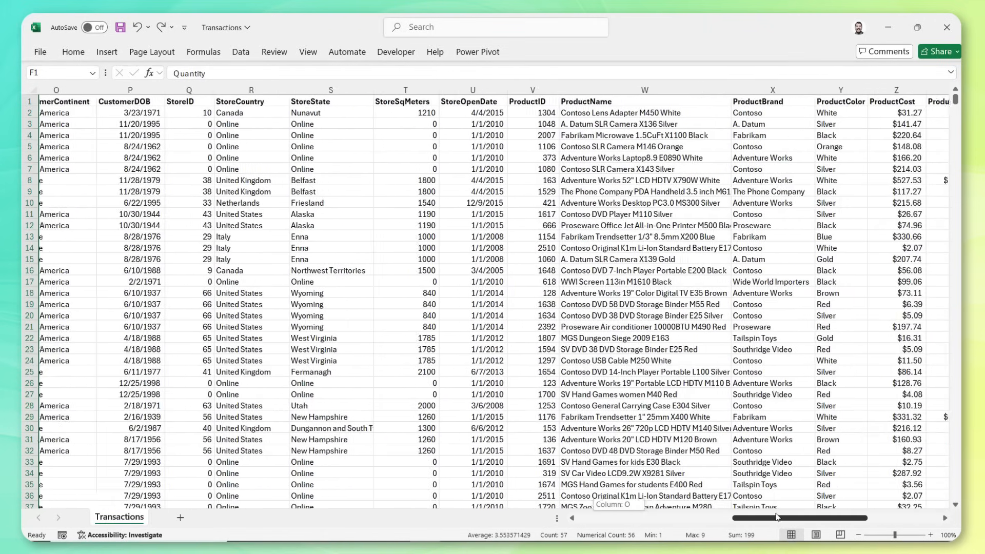
scroll(right, 3)
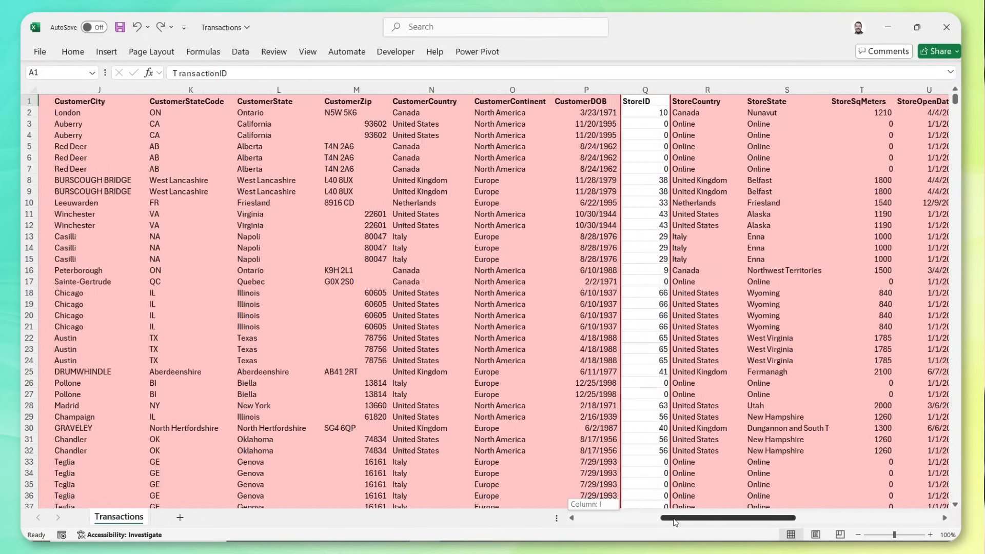
scroll(left, 3)
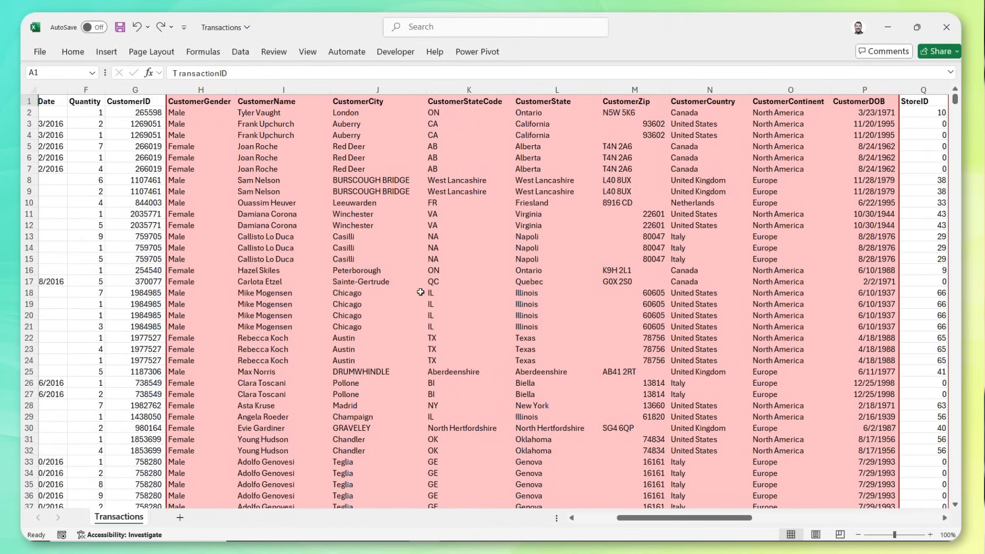
click(136, 91)
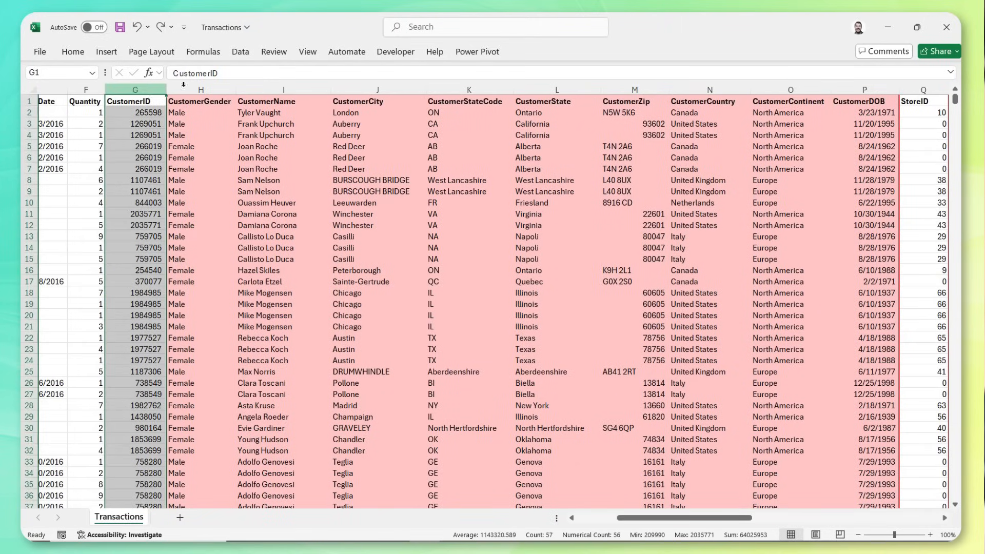
click(283, 88)
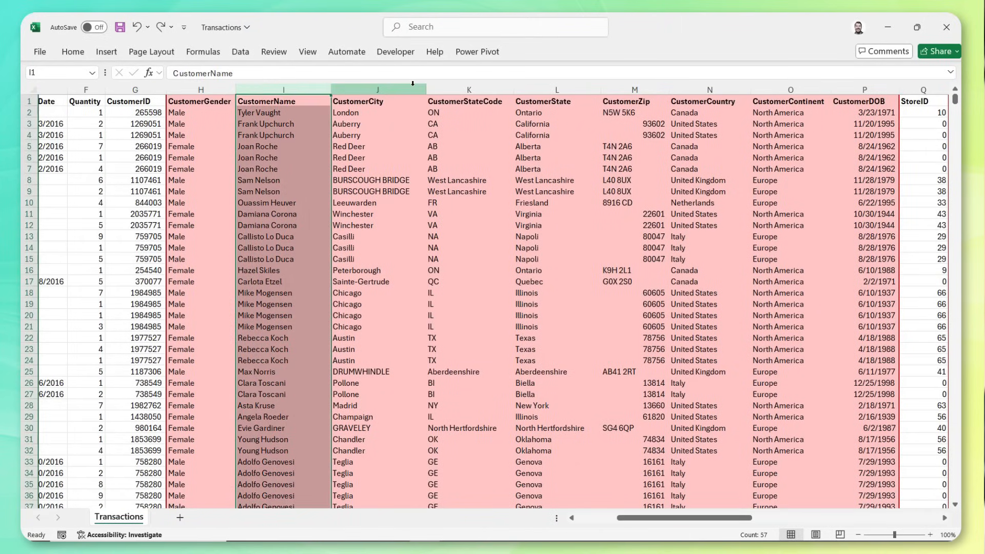
scroll(right, 3)
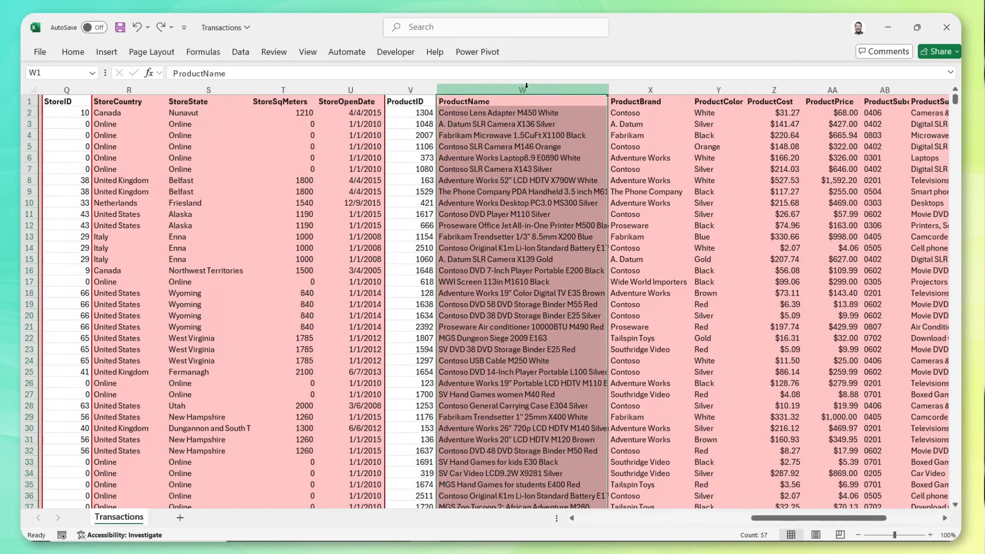
click(832, 91)
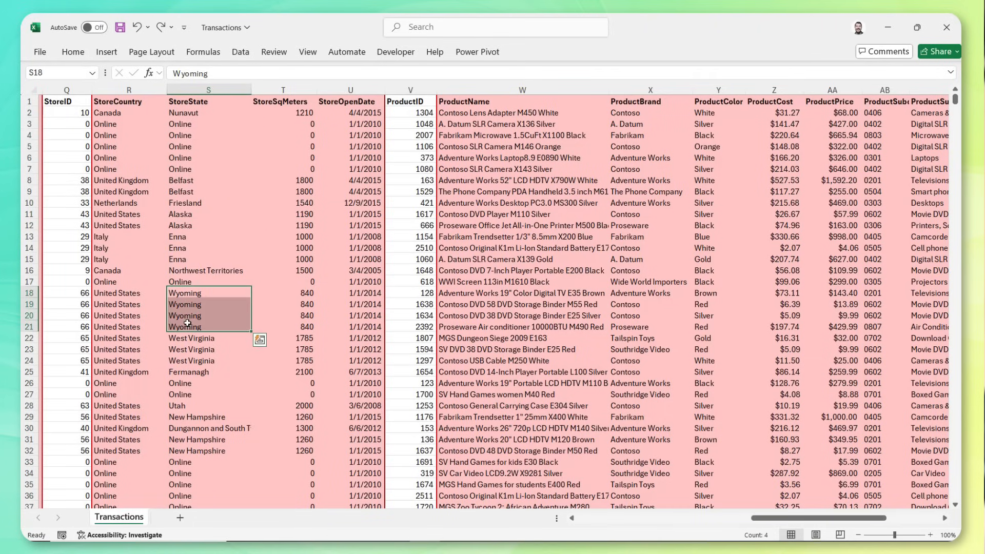
mouse_move(228, 281)
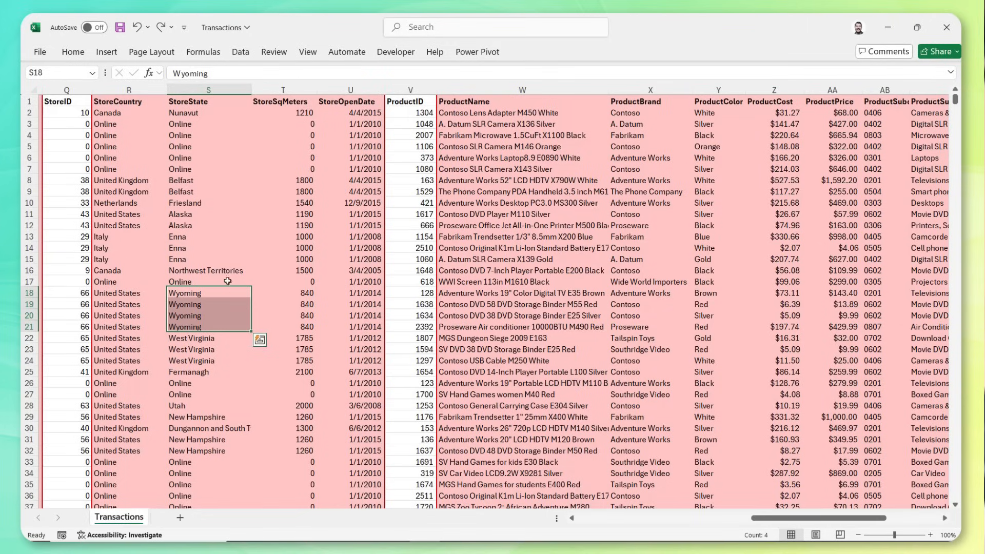
click(350, 236)
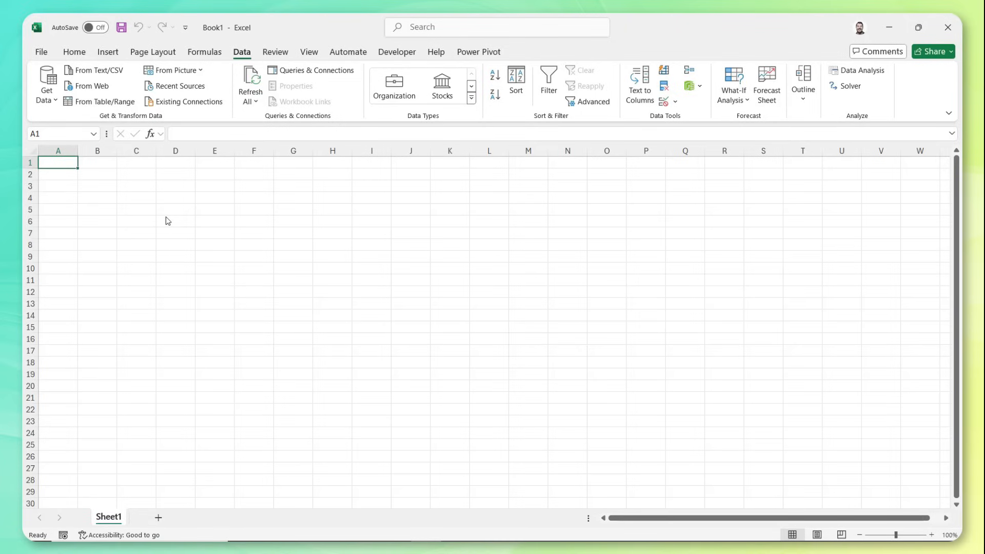
mouse_move(169, 209)
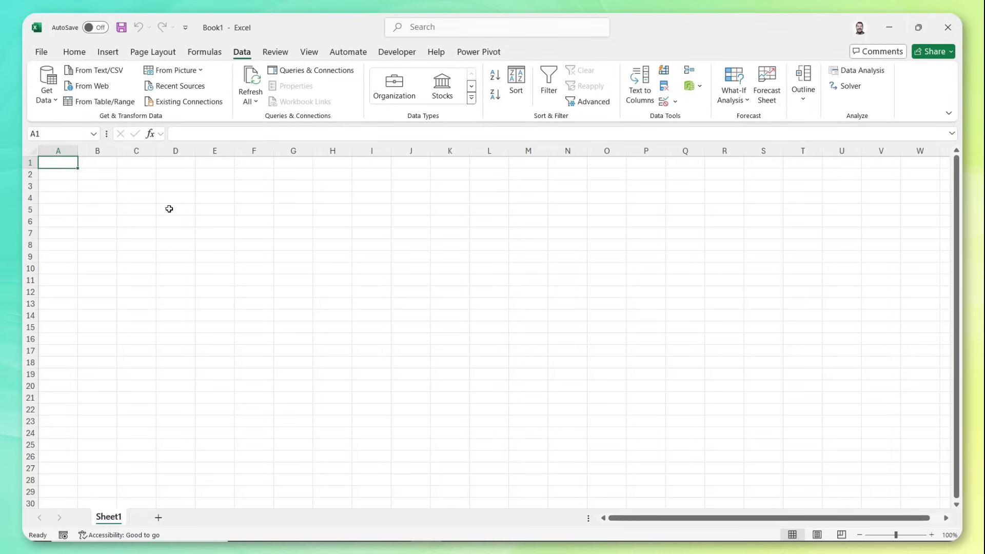
- Import the Transactions workbook via Get Data > From Excel Workbook and preview its Transactions table
click(43, 85)
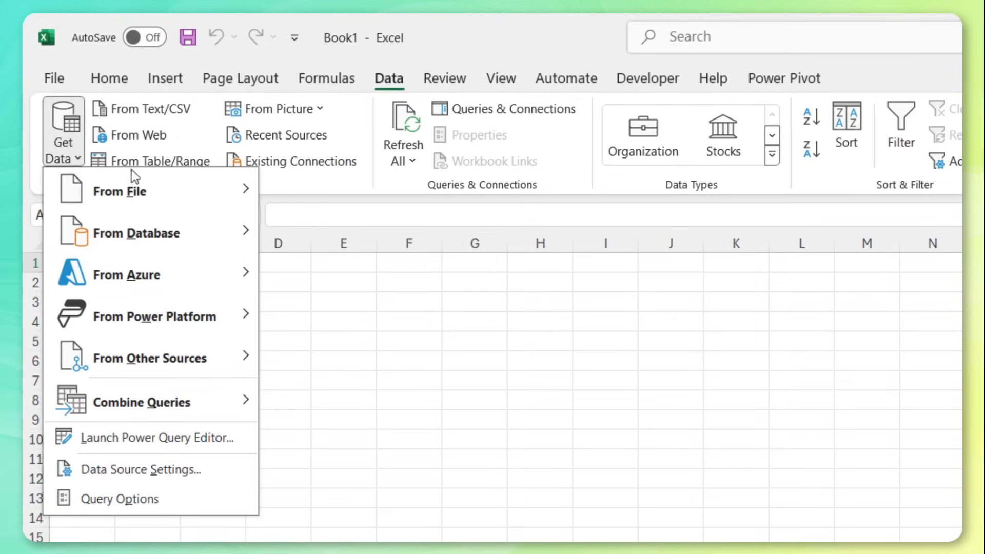
click(120, 191)
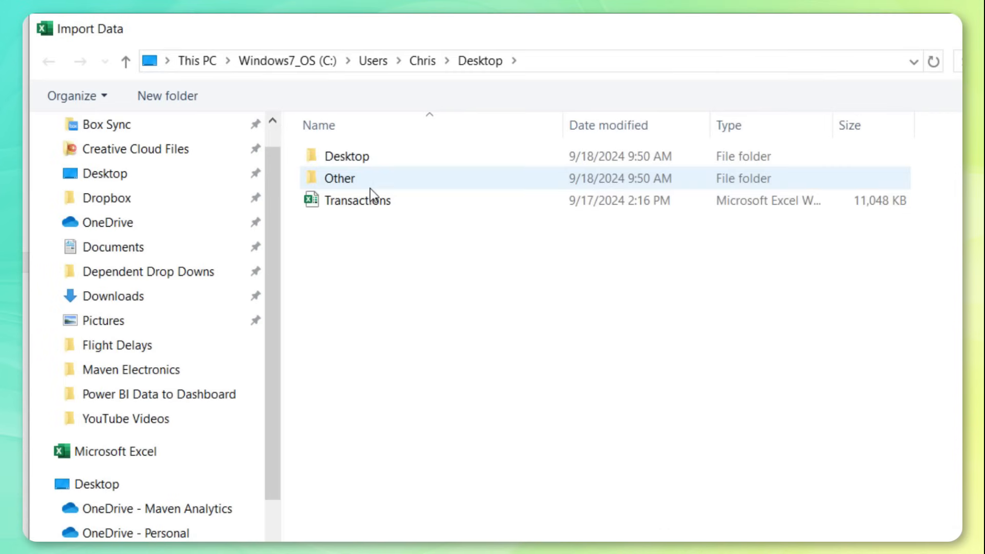
click(356, 200)
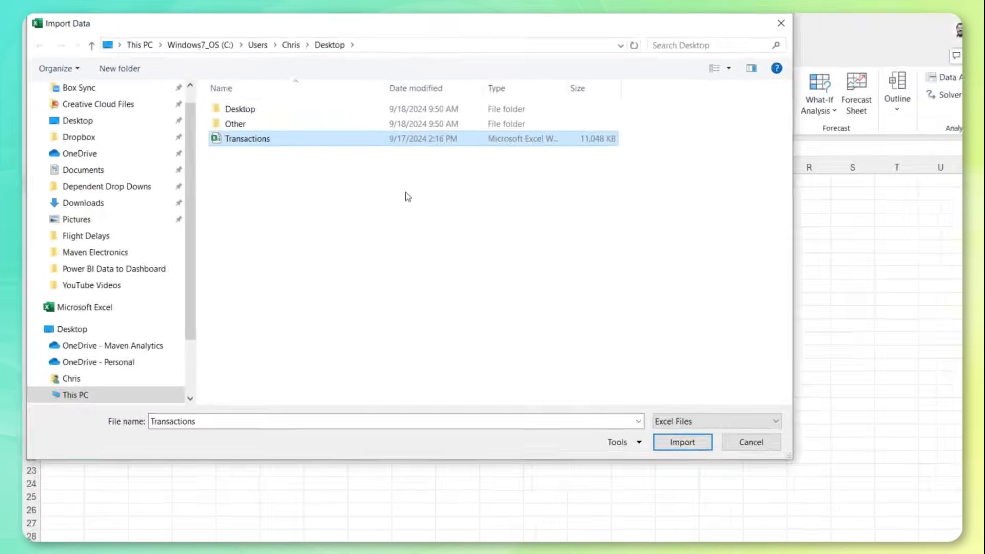
click(682, 441)
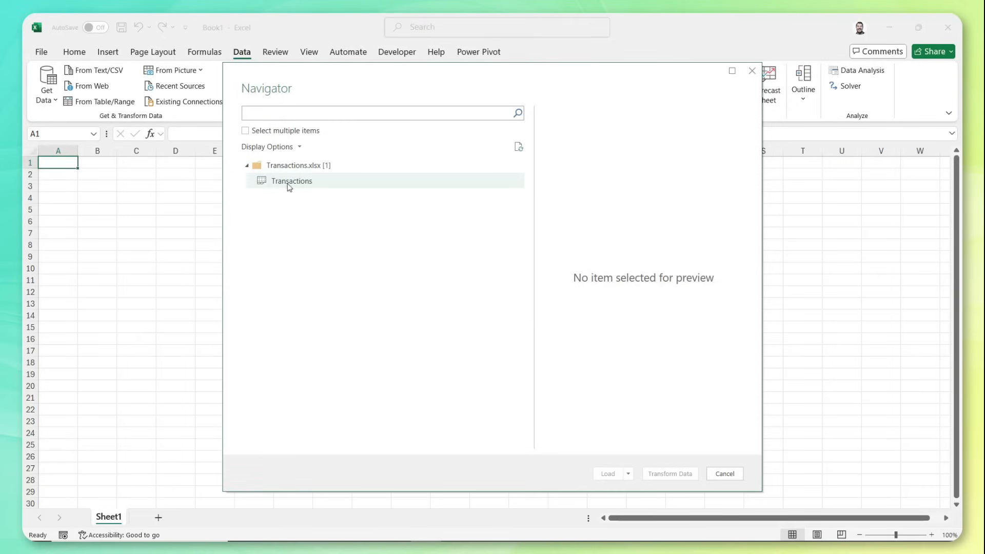
click(291, 180)
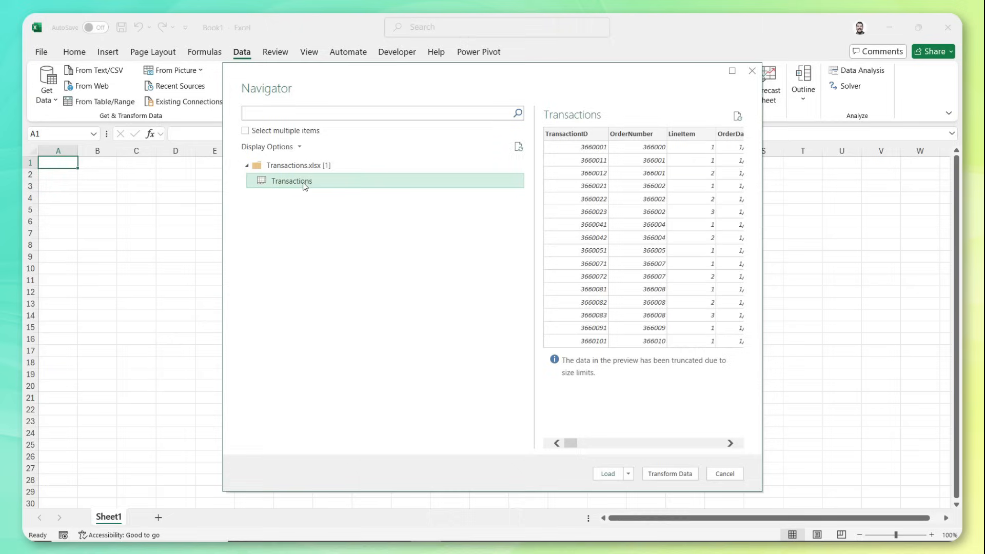
mouse_move(657, 170)
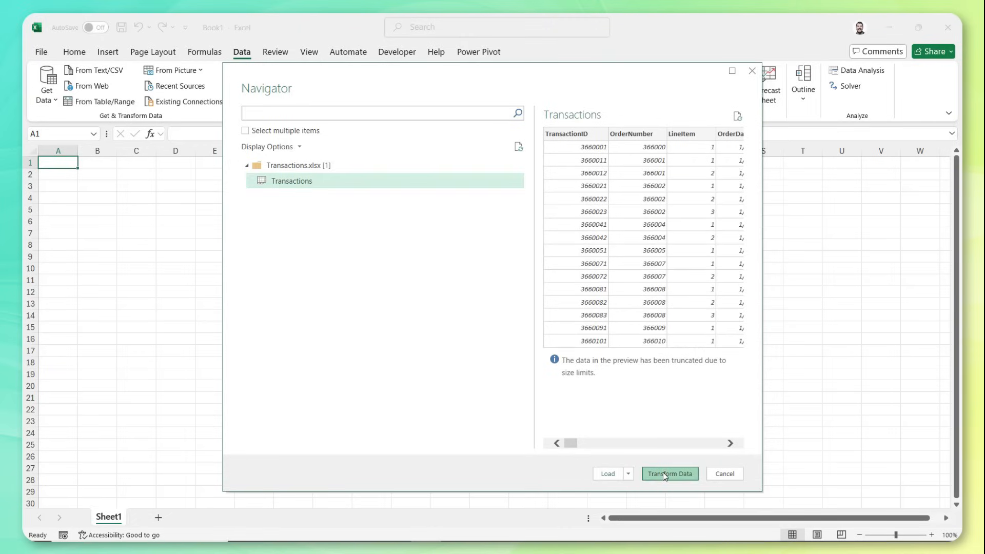
- Transform the Transactions data in Power Query Editor and inspect birth date, StoreID and StoreSqMeters columns
click(670, 474)
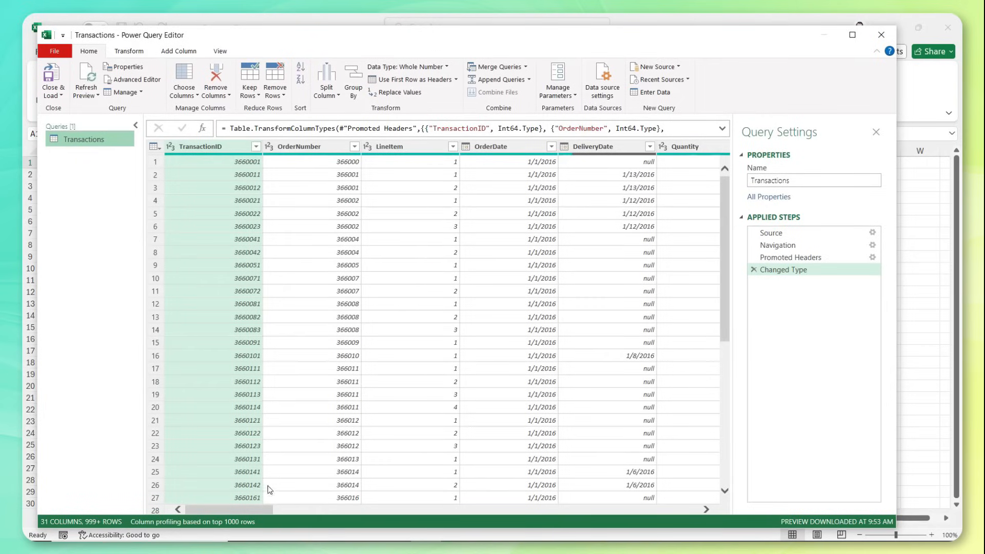
scroll(right, 3)
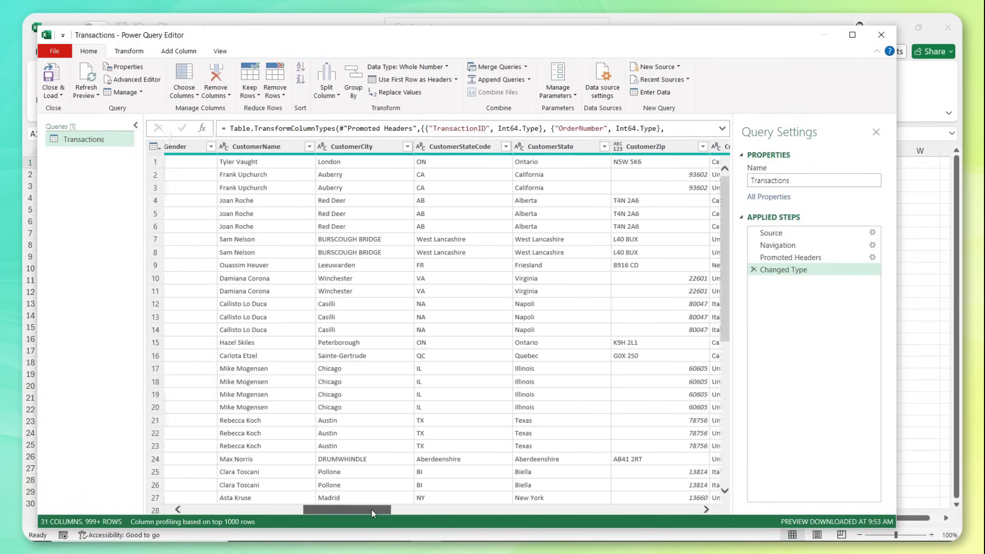
drag(371, 510, 477, 510)
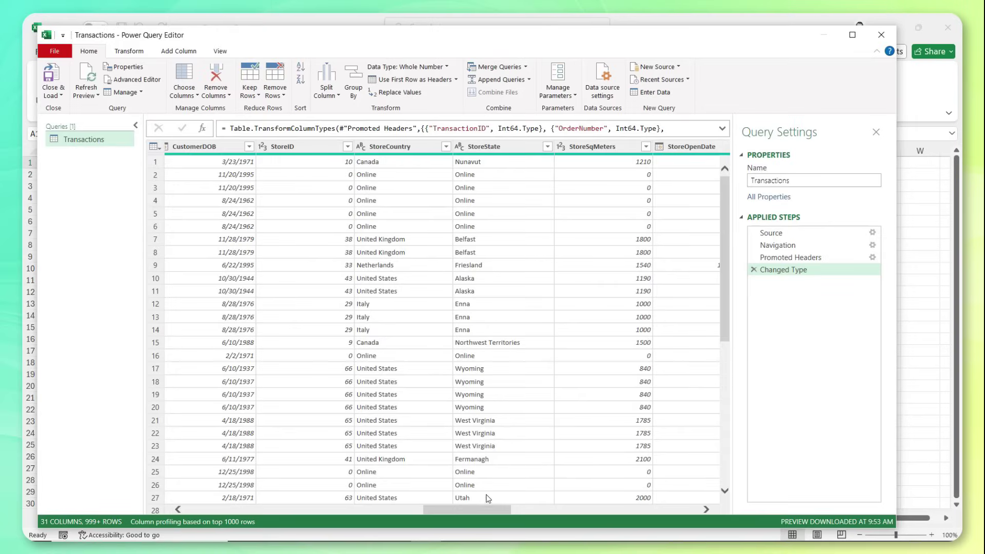
click(238, 291)
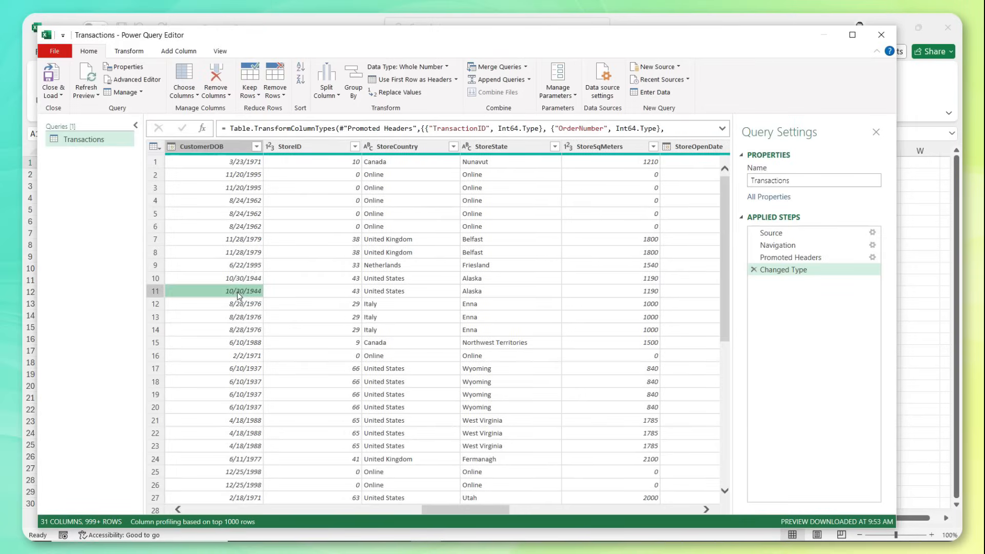
click(312, 201)
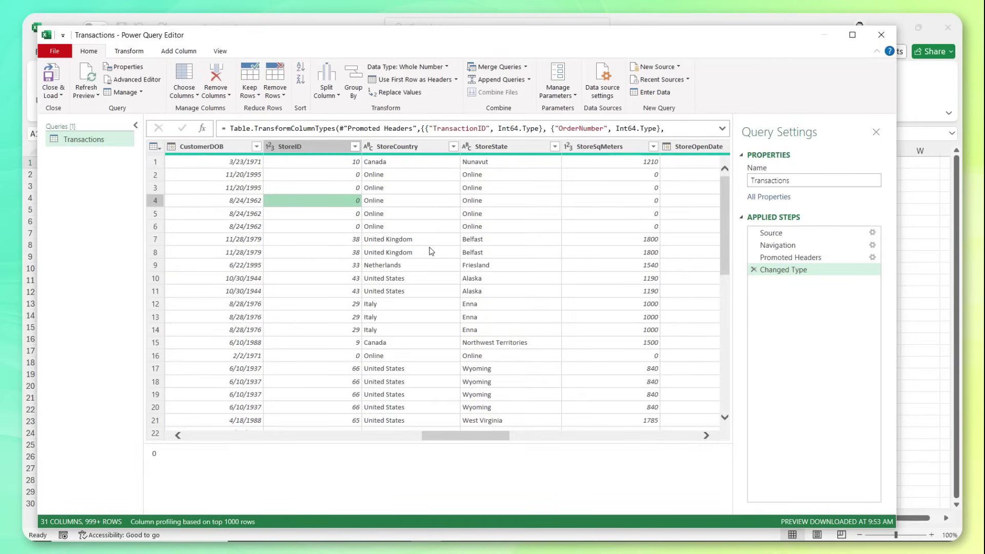
click(388, 253)
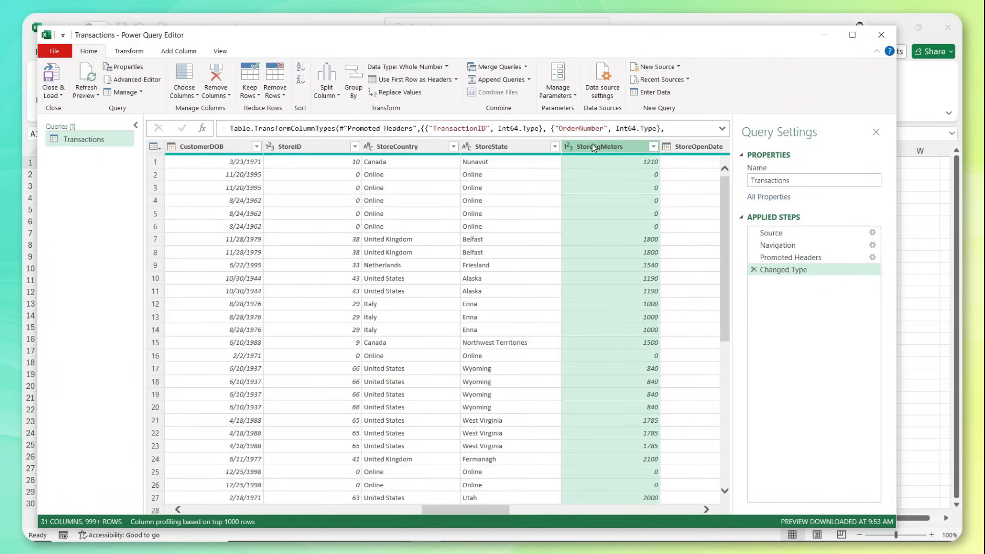
mouse_move(94, 140)
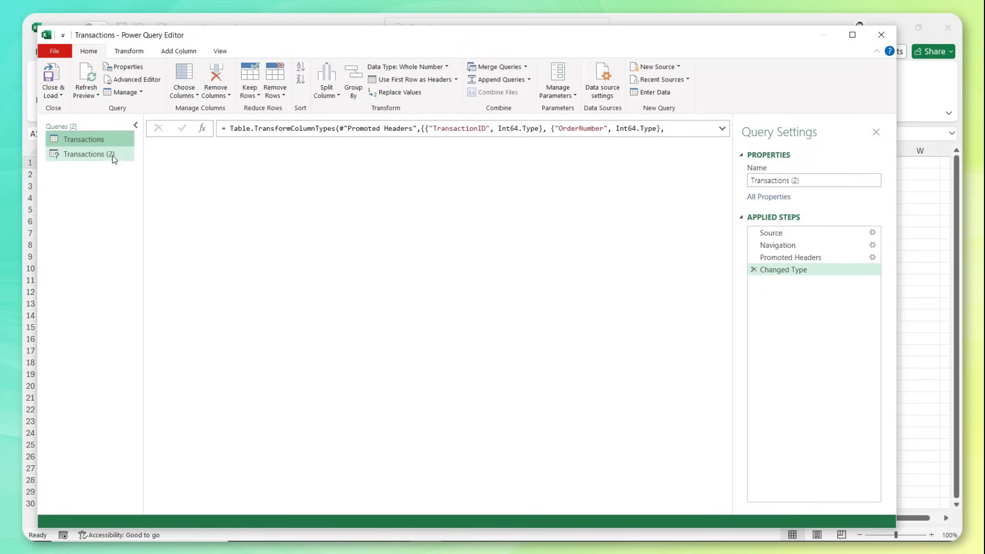
- Duplicate the Transactions query from the Queries pane to create the extra copies
click(84, 139)
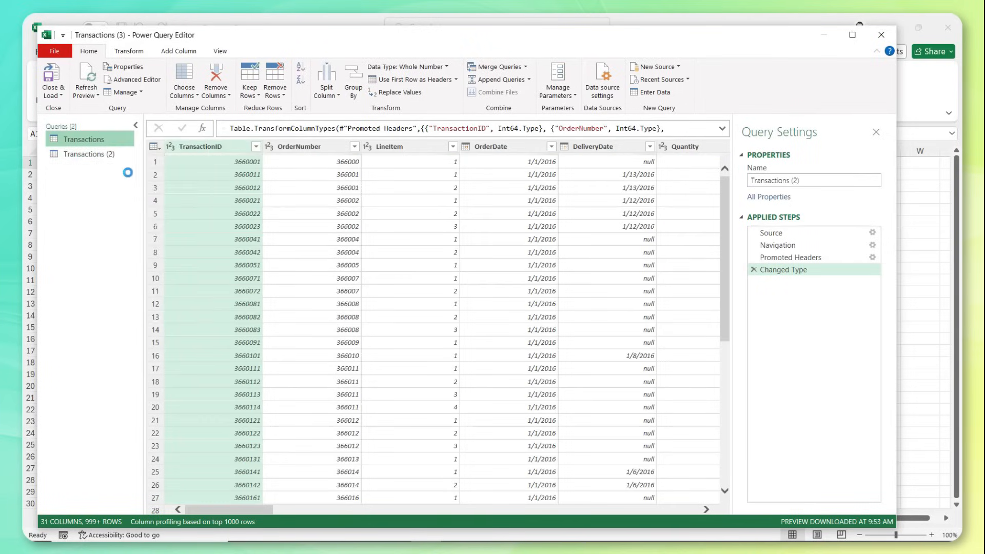
right_click(82, 139)
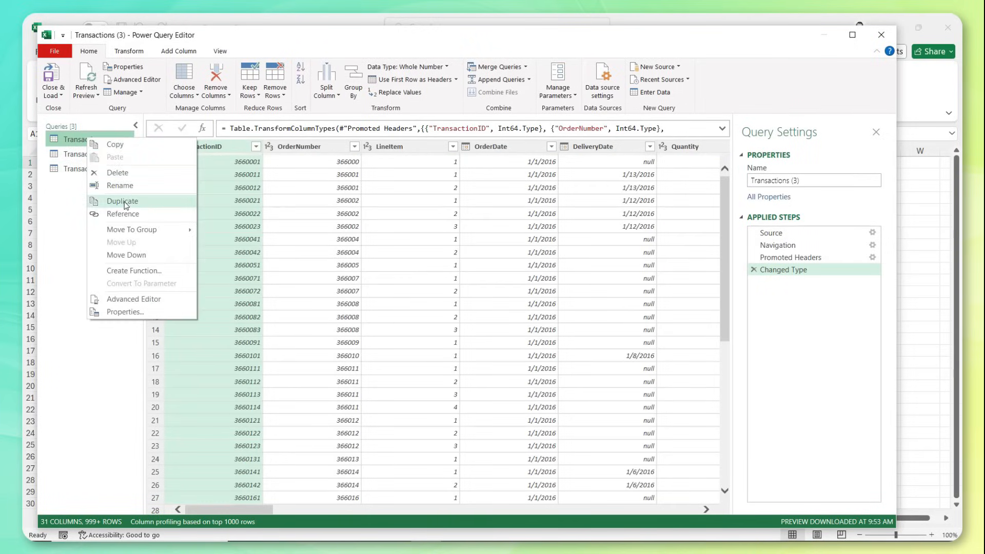
click(122, 201)
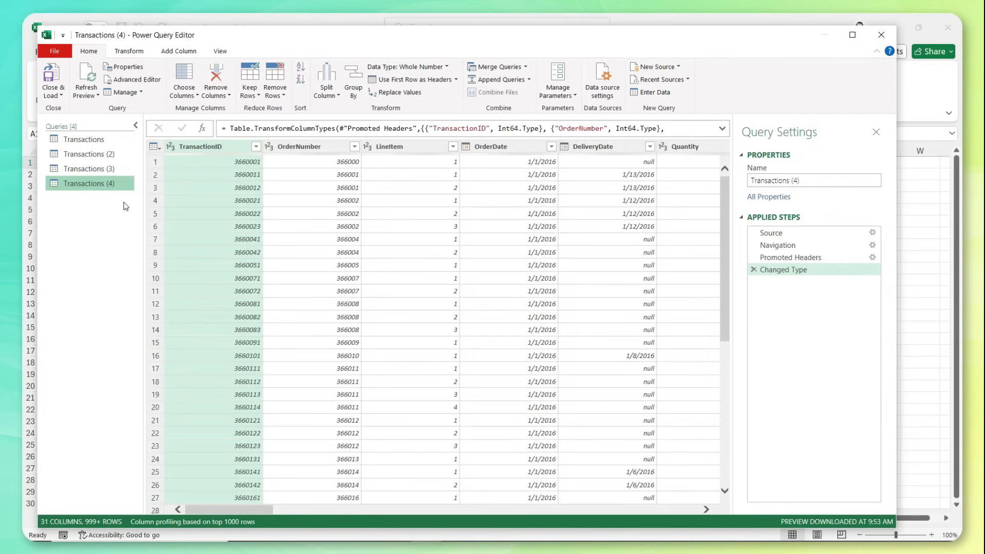
click(88, 154)
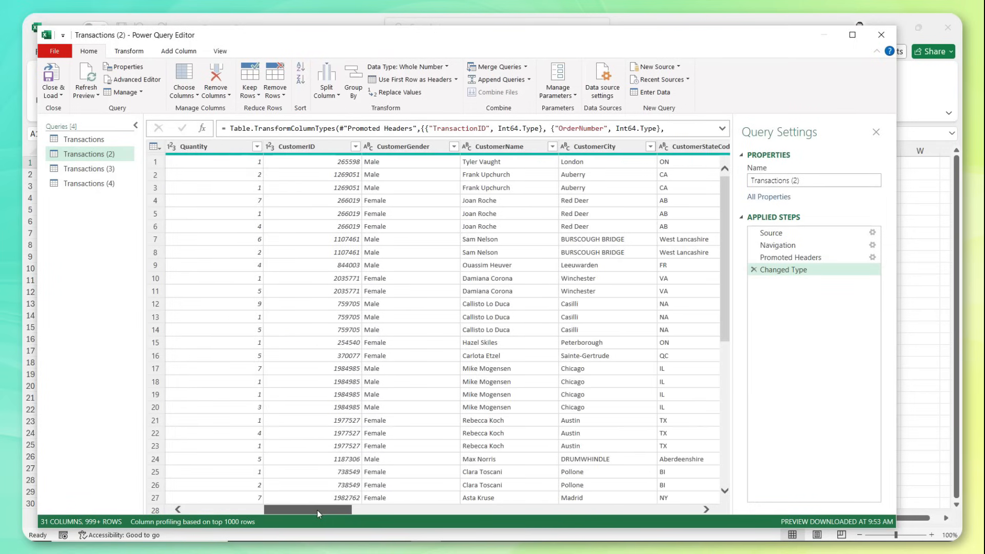
- Keep only the columns CustomerID through CustomerDOB in Transactions (2), removing all others
scroll(right, 3)
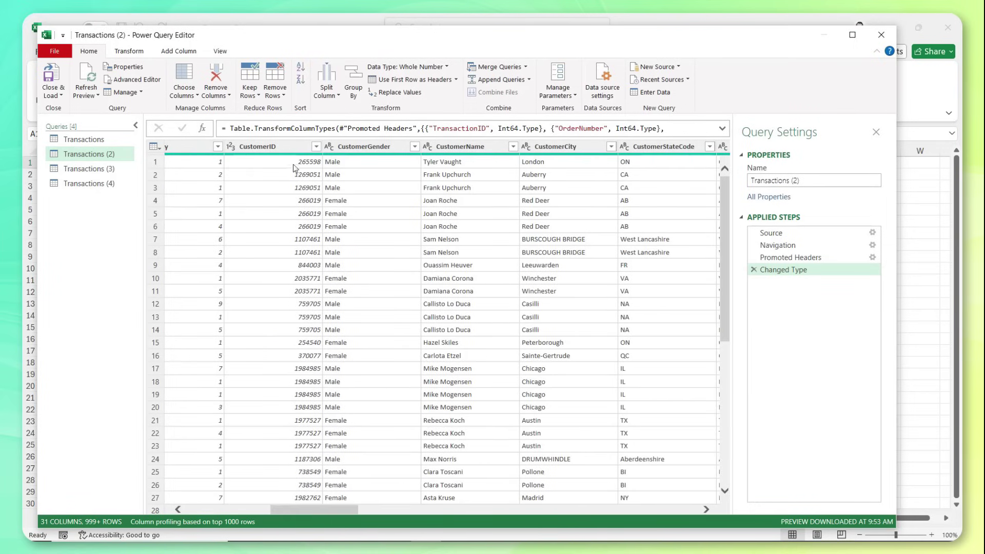
mouse_move(292, 147)
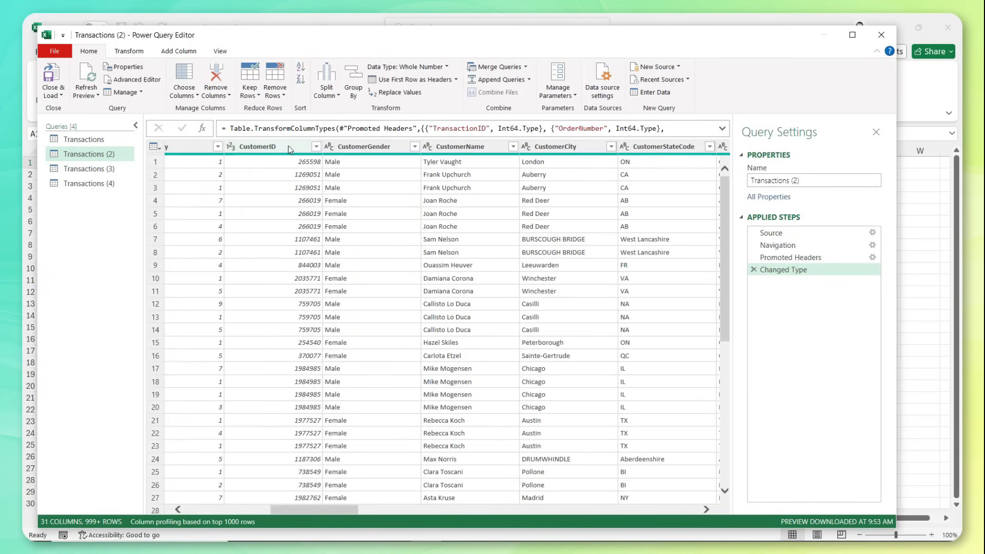
click(257, 145)
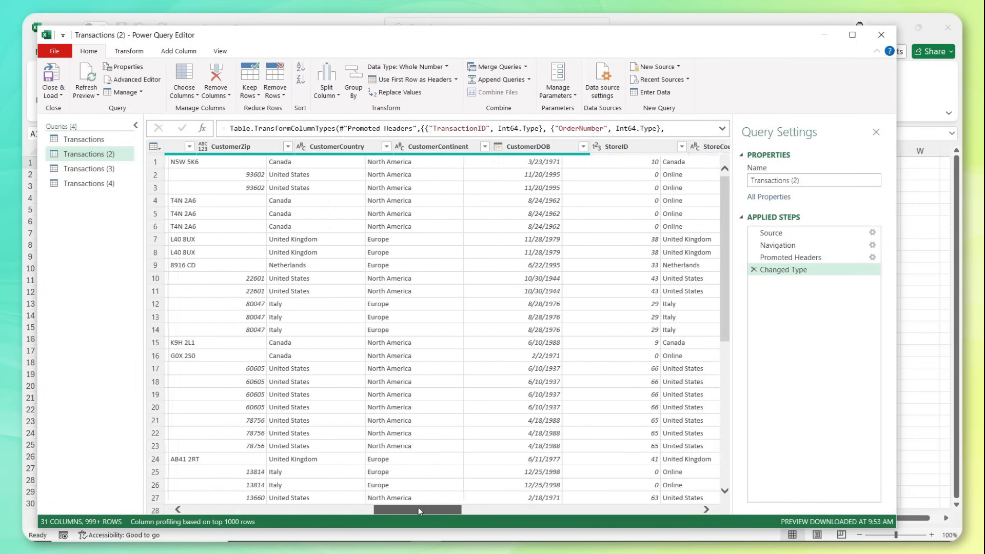
scroll(right, 3)
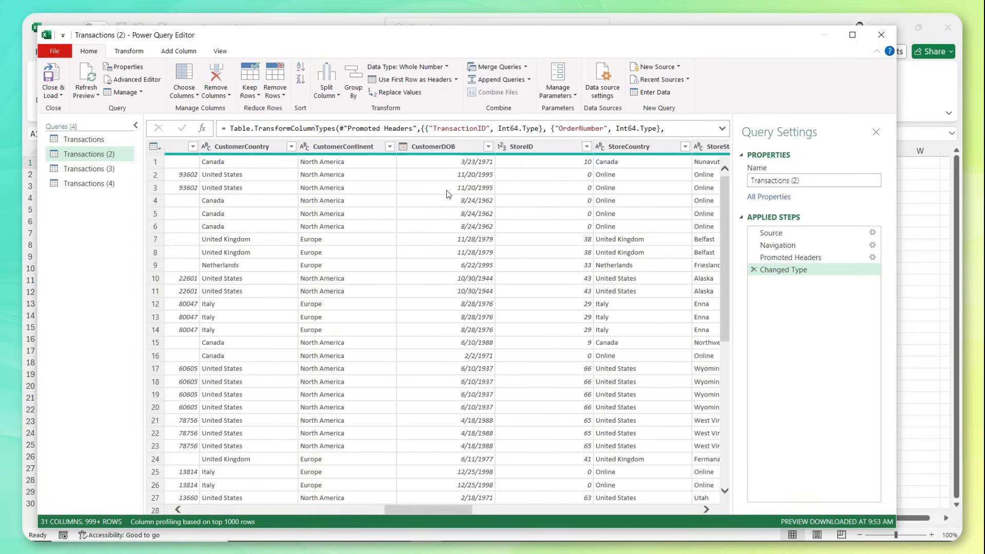
click(433, 146)
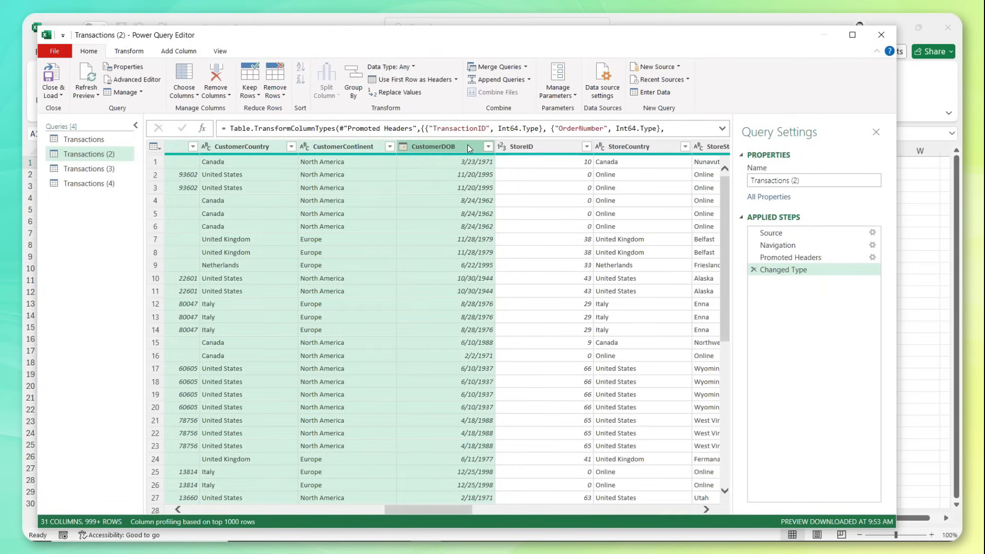
right_click(437, 146)
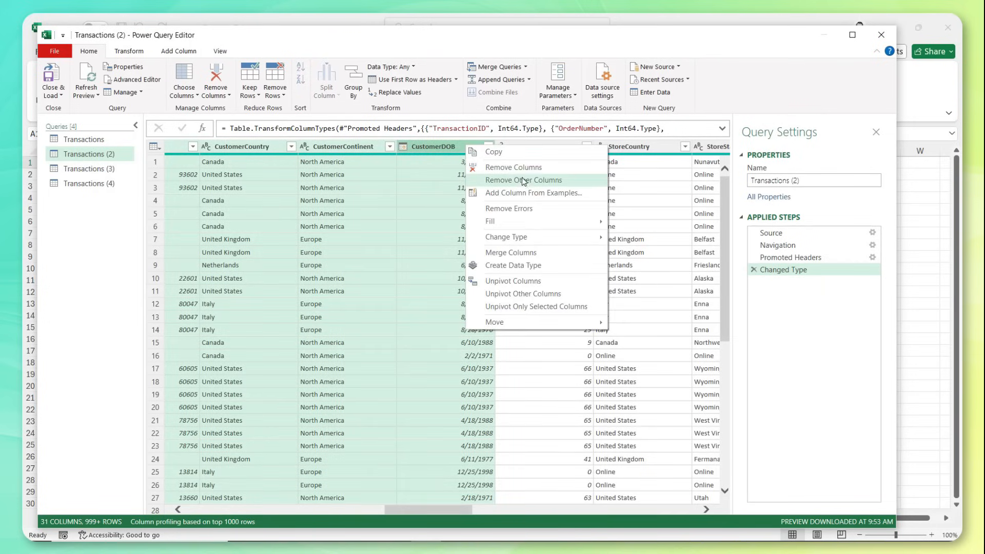
click(524, 179)
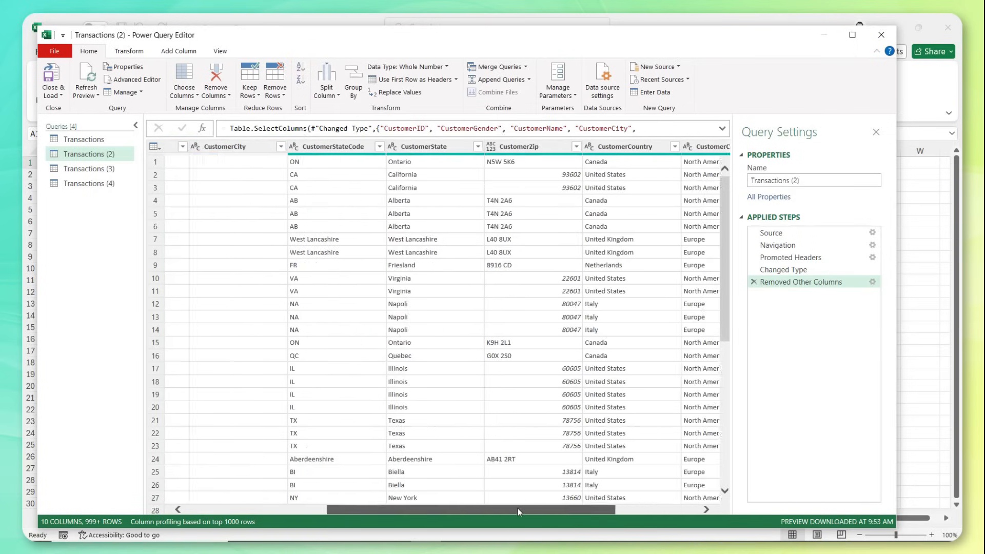
scroll(left, 3)
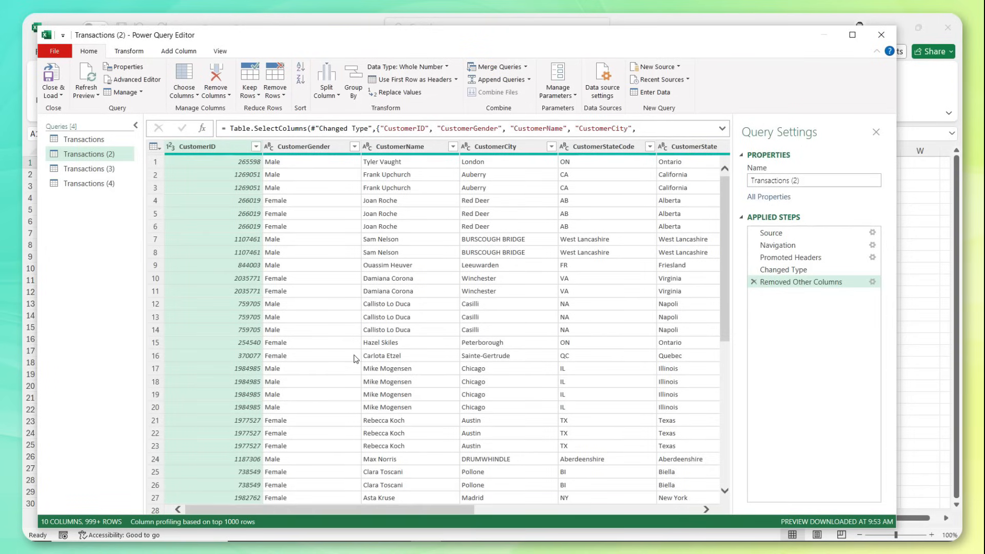
mouse_move(291, 198)
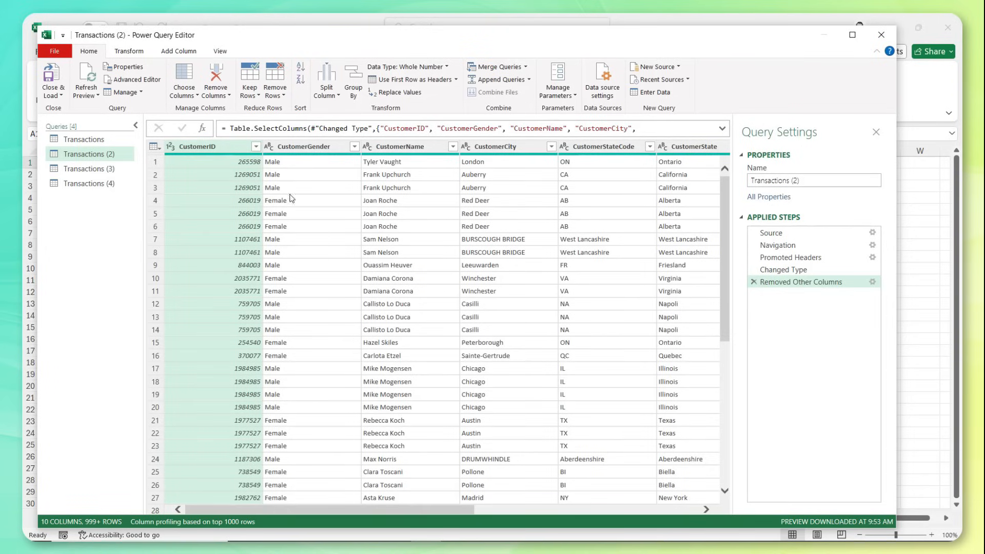
mouse_move(221, 390)
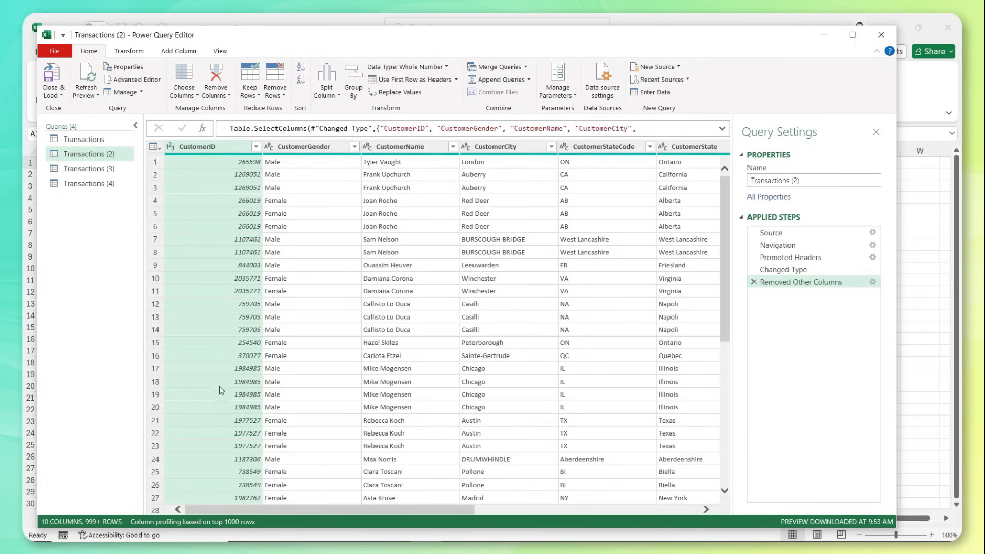
mouse_move(222, 318)
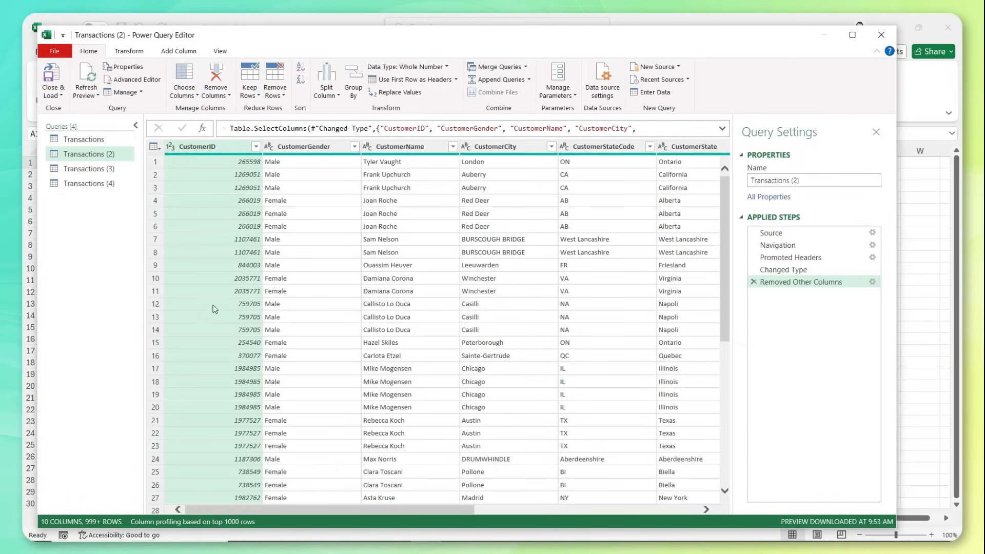
mouse_move(287, 328)
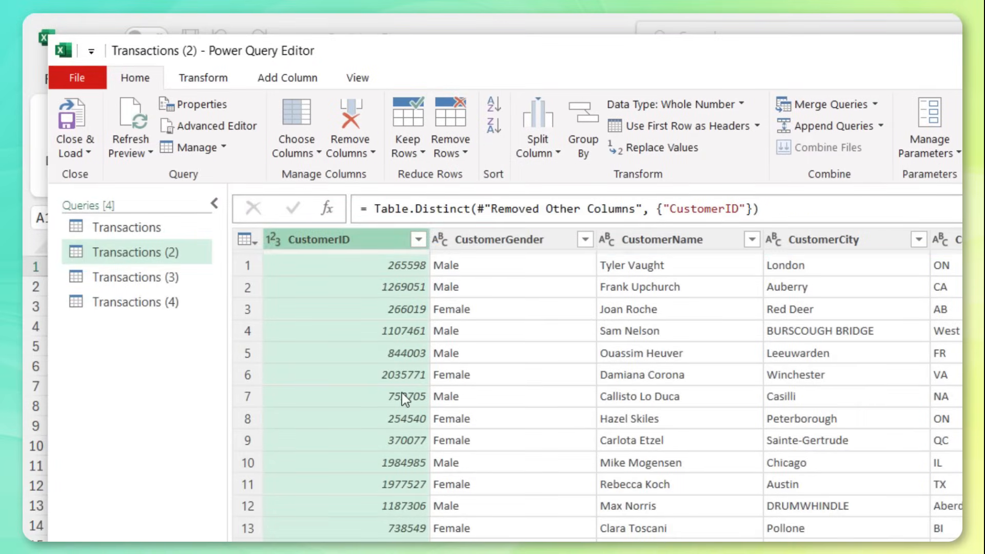
- Sort the customer rows by CustomerID ascending
click(242, 146)
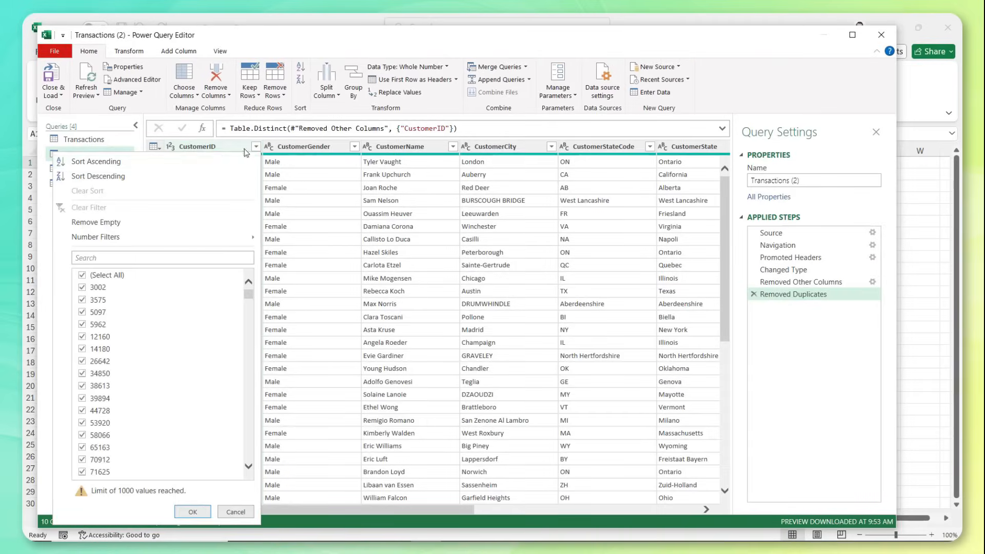
click(94, 162)
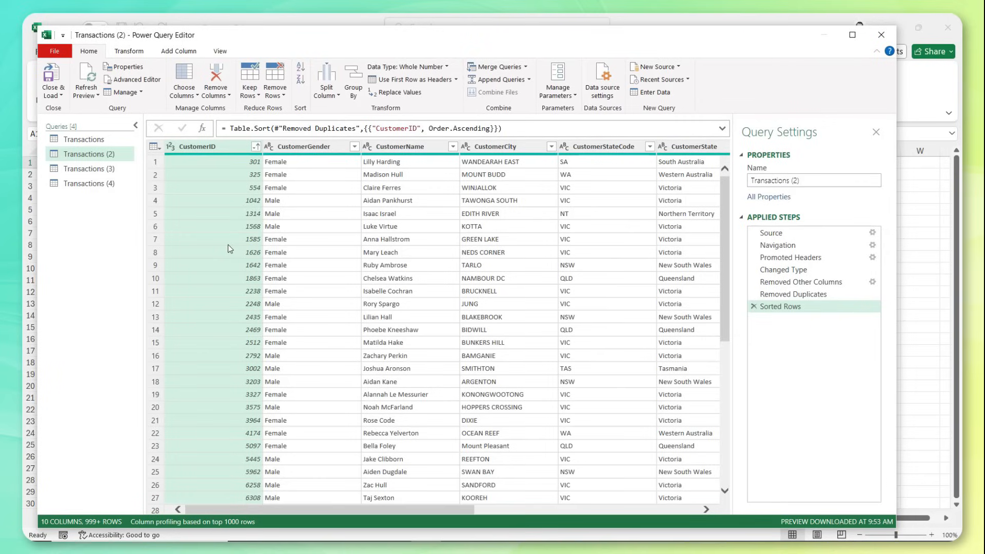
mouse_move(218, 129)
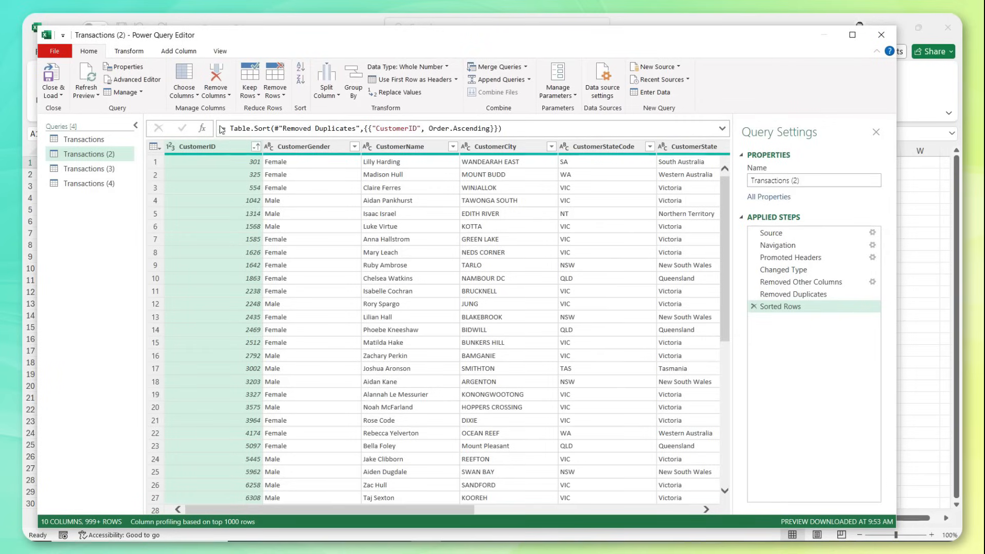
- Show column profile statistics based on the entire data set to confirm CustomerIDs are unique
click(219, 51)
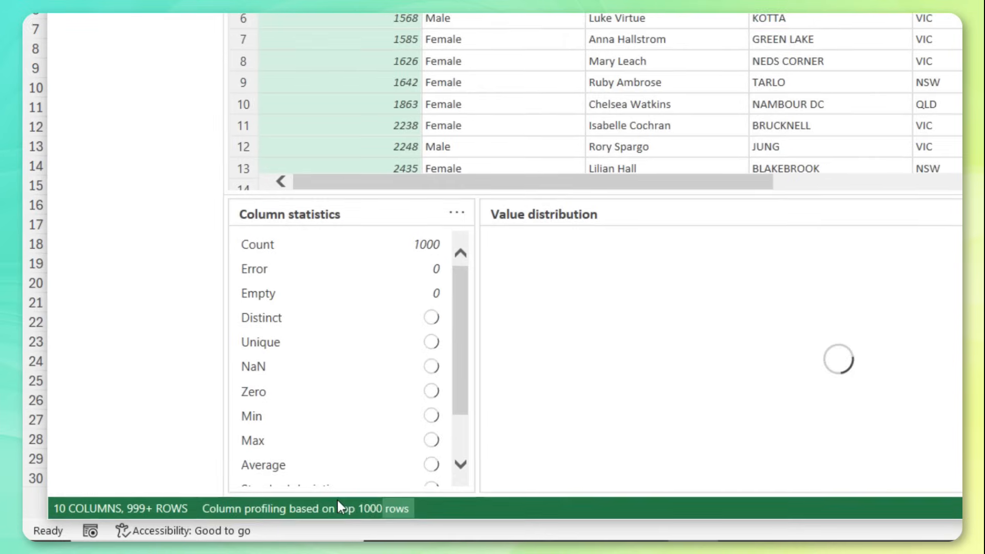
click(306, 508)
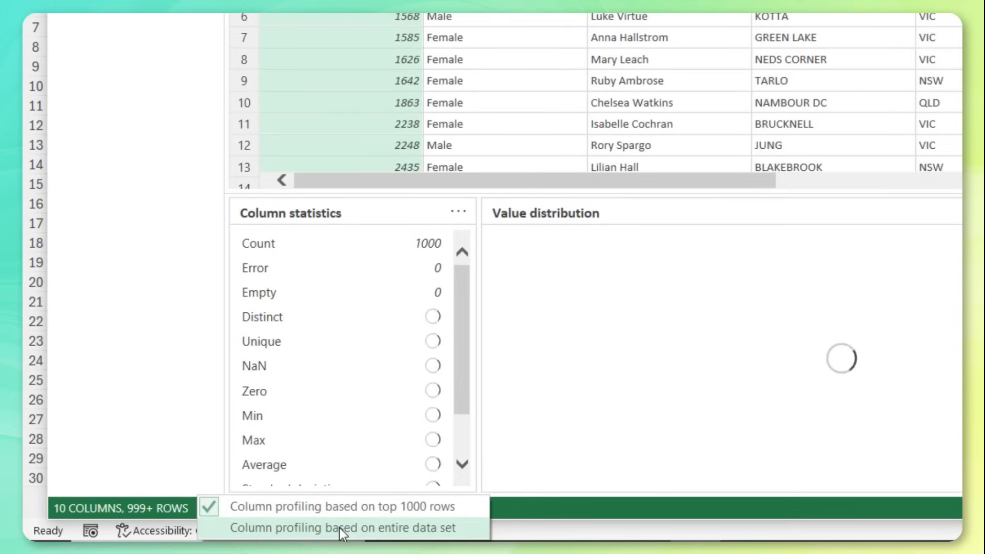
click(338, 528)
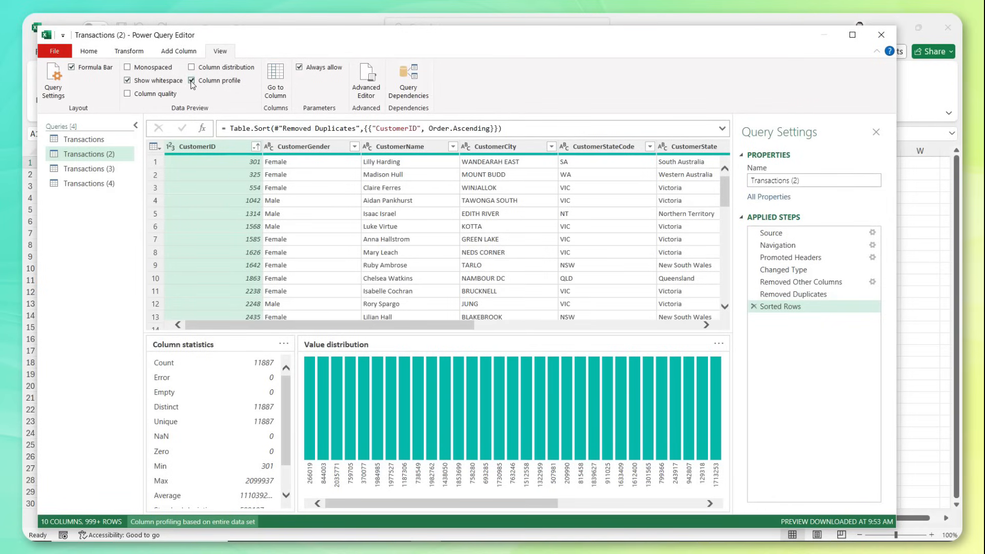
- Rename the Transactions (2) query to Customers
click(196, 80)
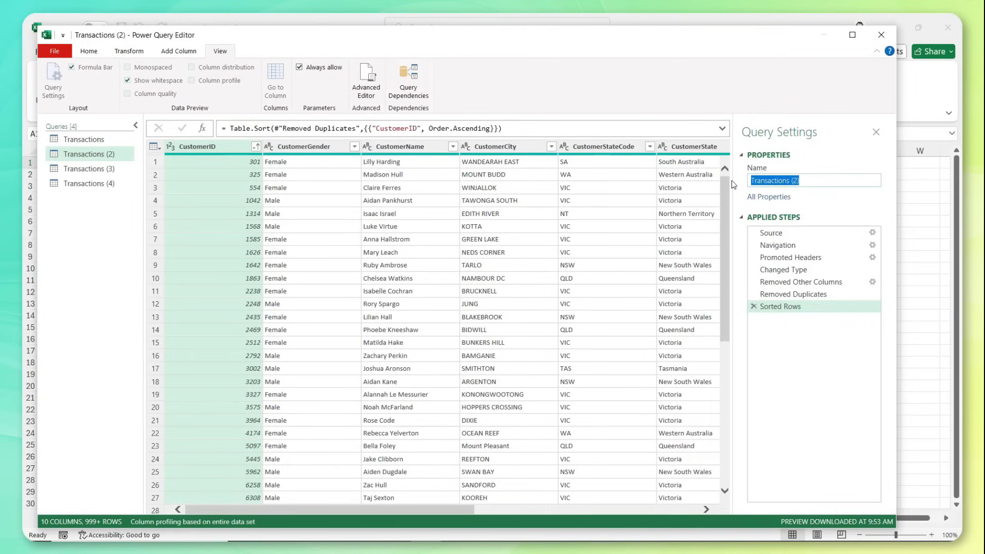
text(Customers)
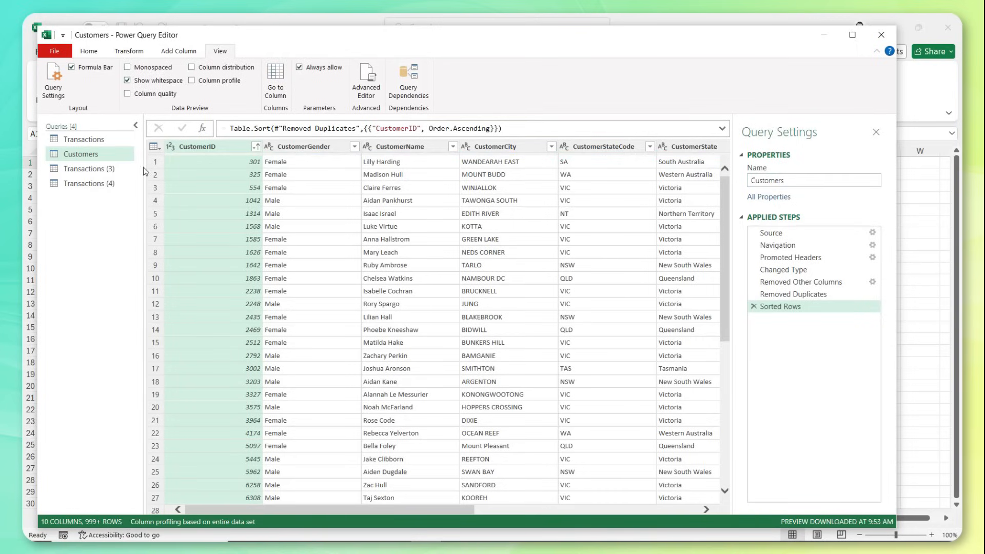
- Keep only the StoreID through StoreOpenDate columns in Transactions (3), removing all others
click(88, 168)
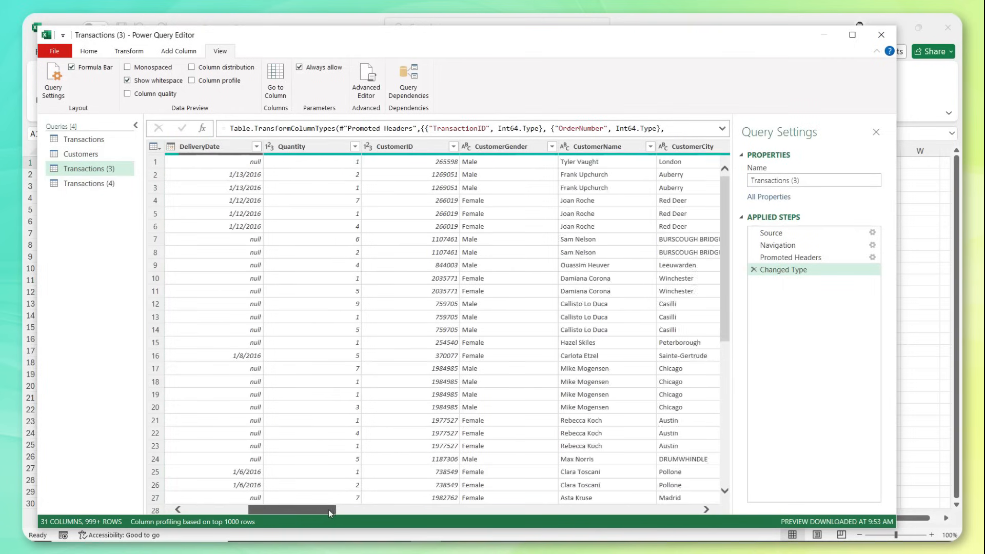
drag(328, 510, 421, 510)
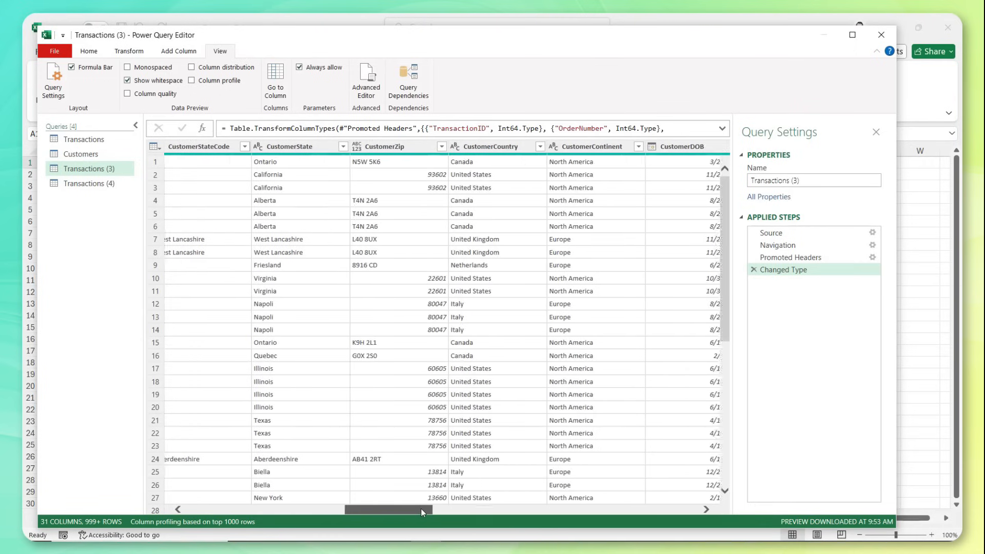
drag(421, 510, 495, 515)
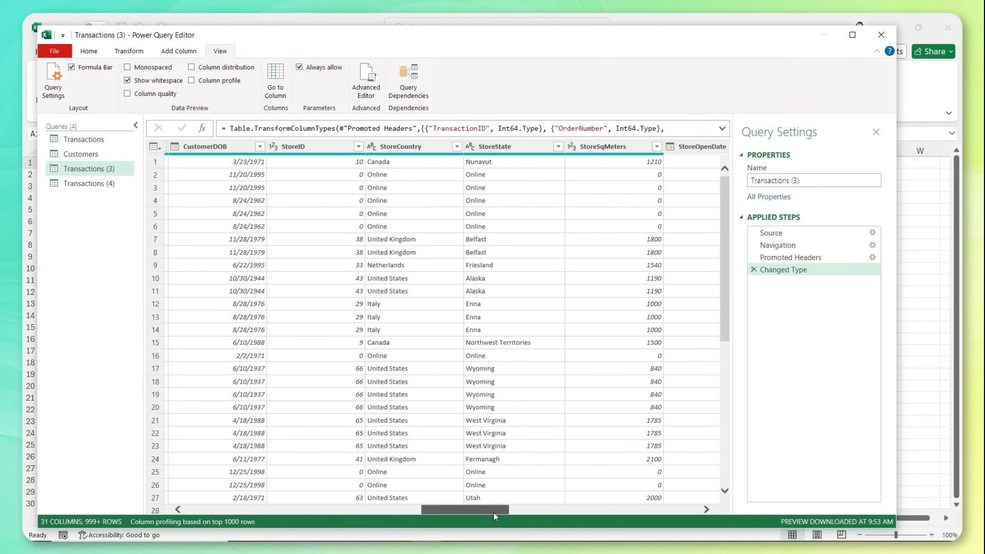
click(291, 146)
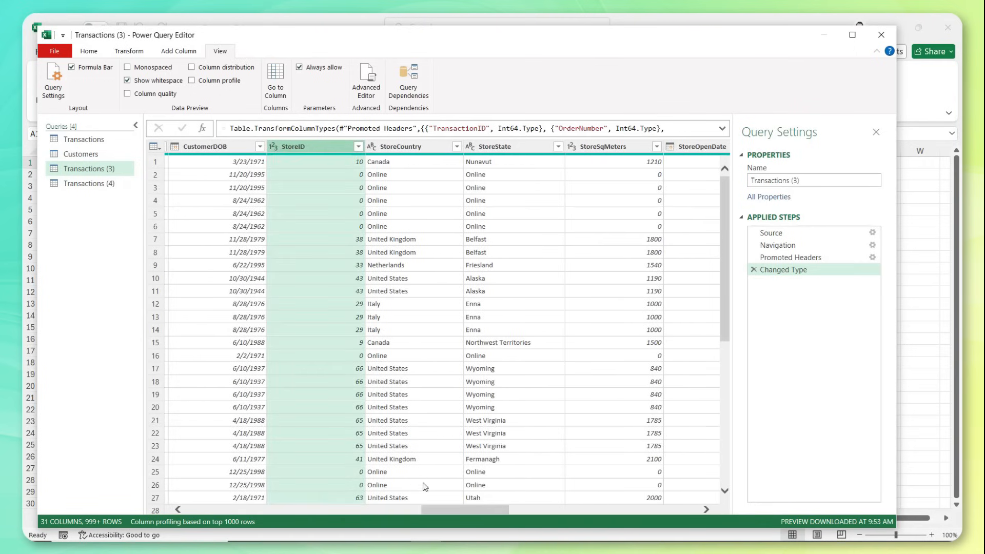
drag(427, 508, 494, 511)
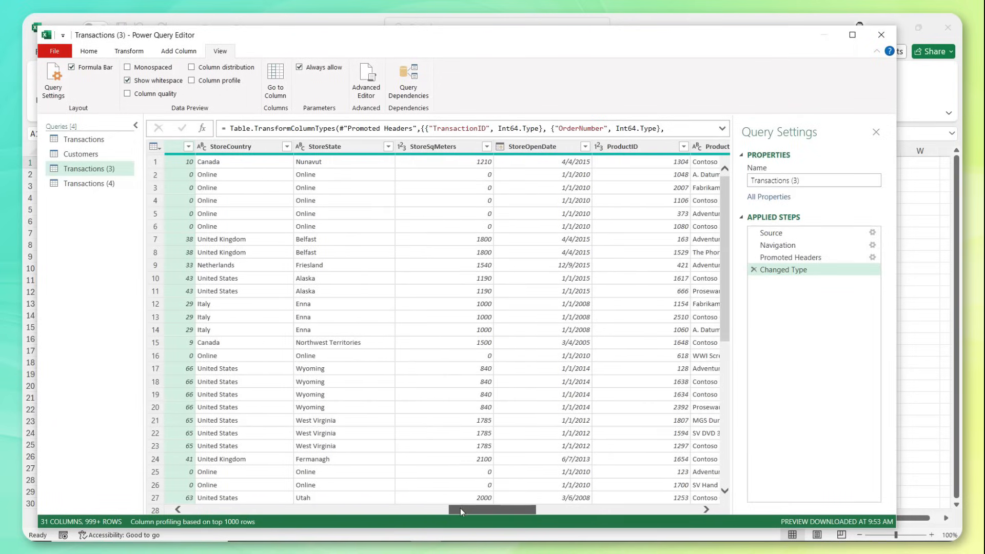
click(533, 146)
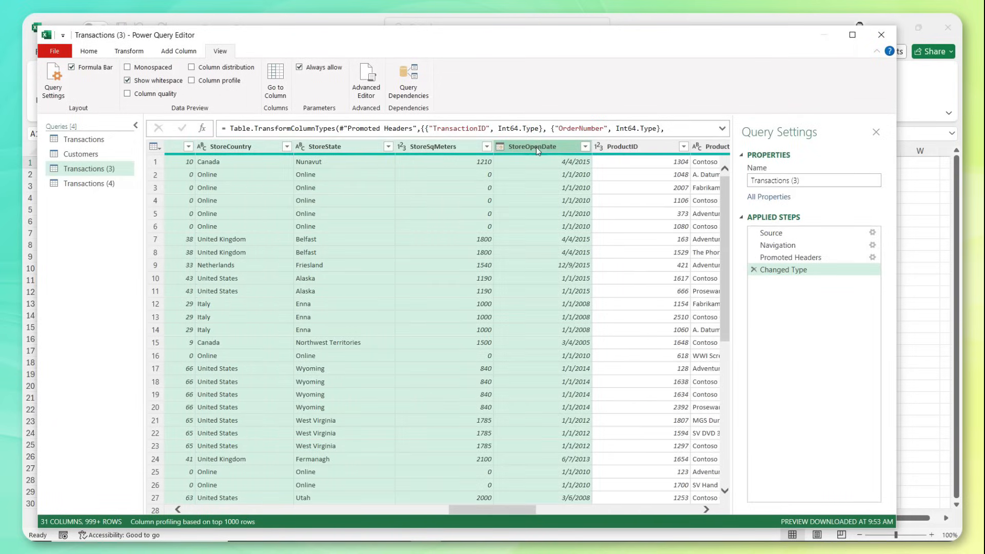
right_click(537, 147)
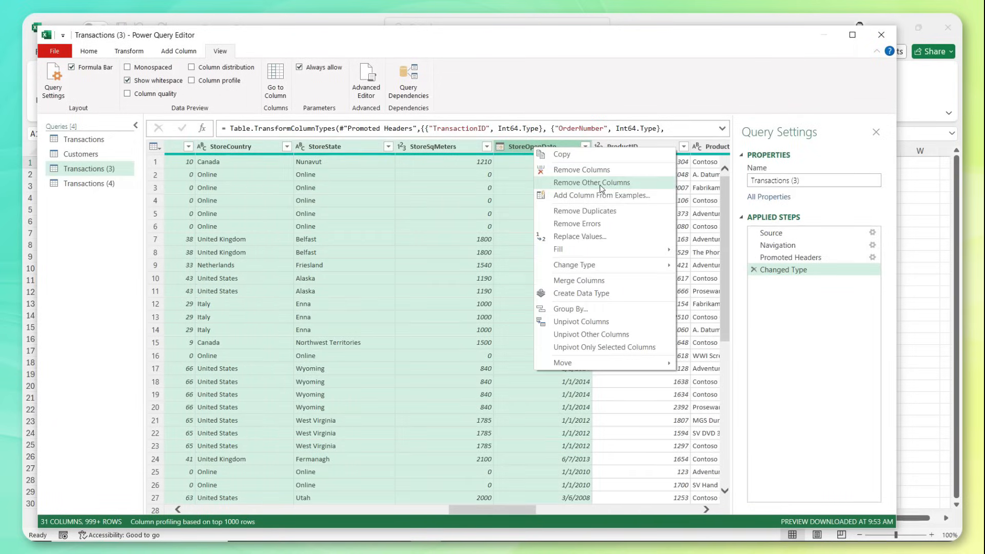
click(591, 183)
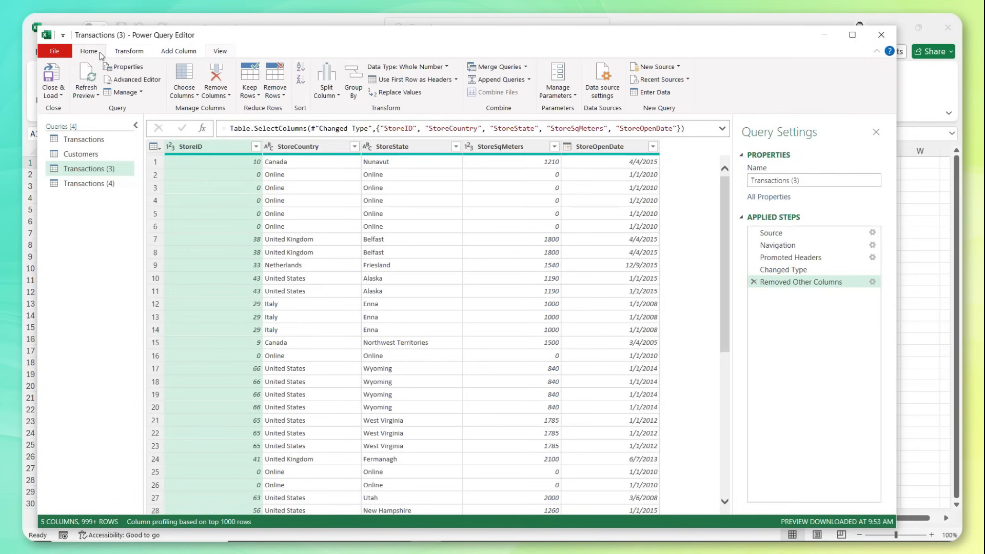
- Remove duplicate store rows and rename the query to Stores
click(275, 81)
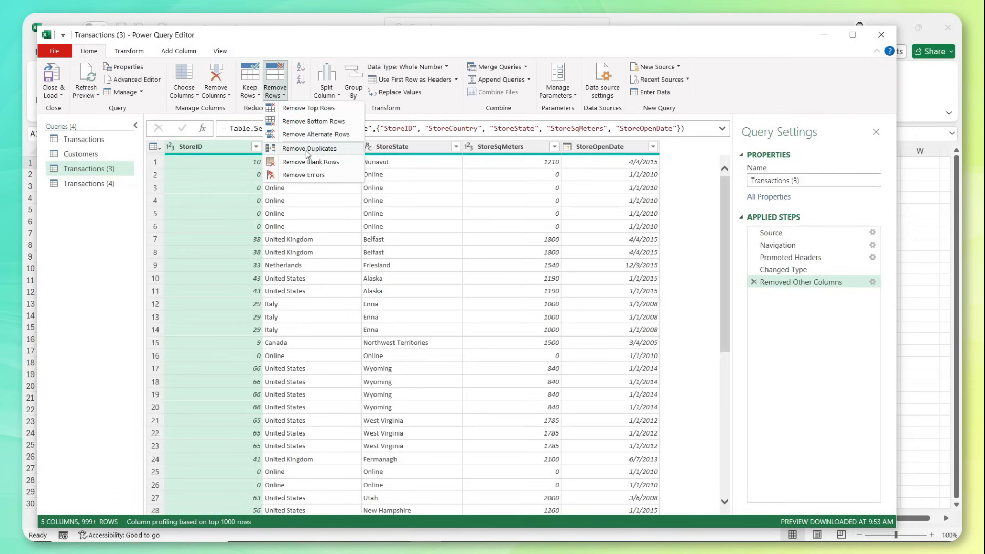
click(308, 148)
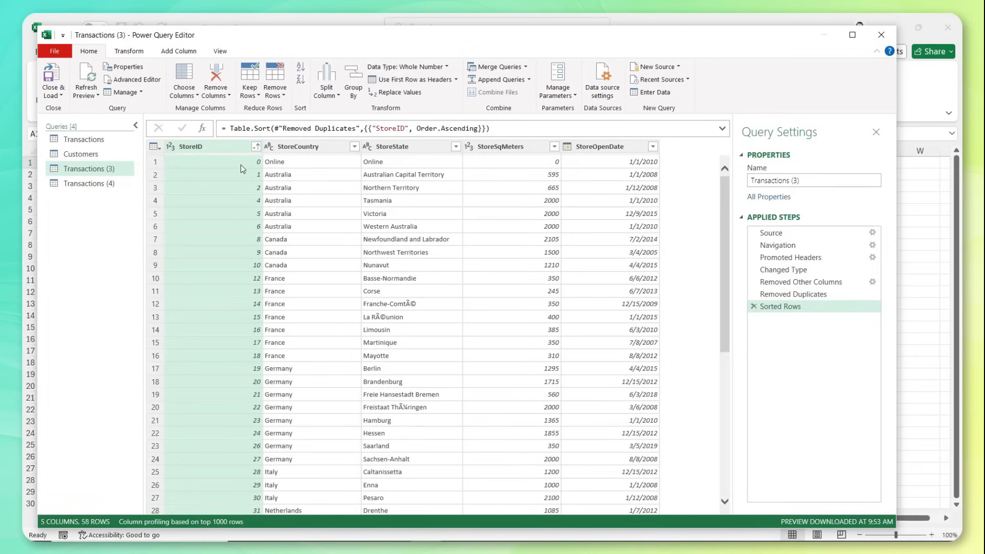
mouse_move(246, 162)
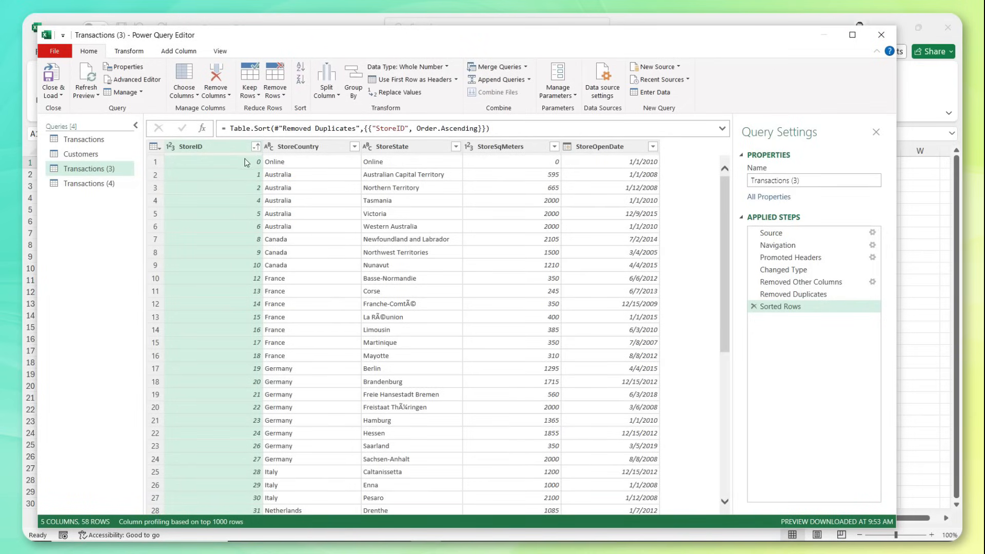
scroll(down, 3)
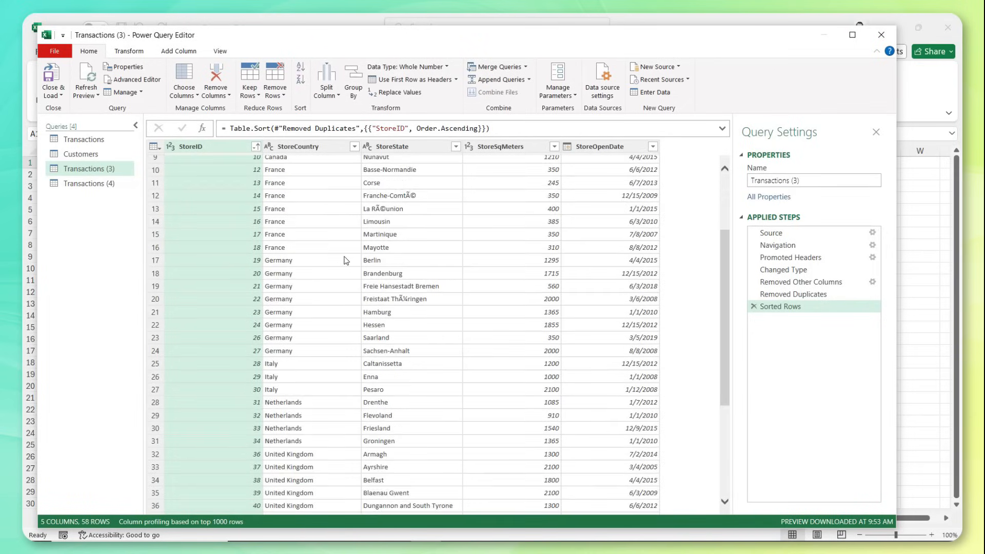
scroll(down, 3)
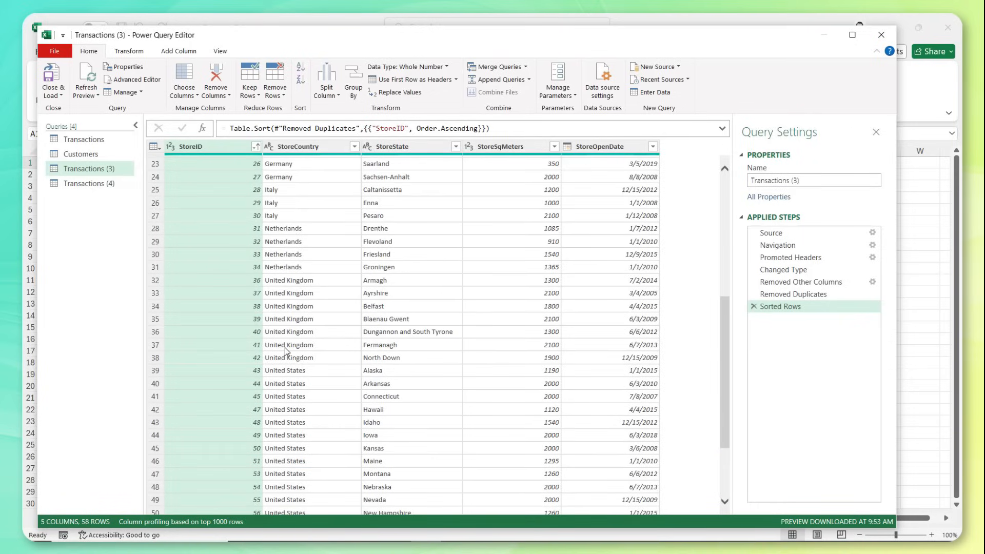
mouse_move(317, 435)
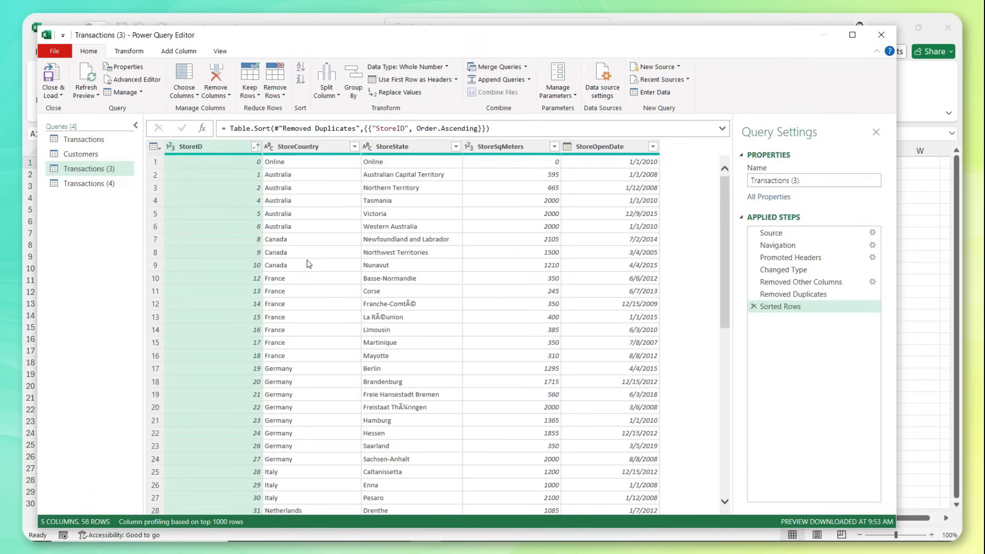
mouse_move(579, 220)
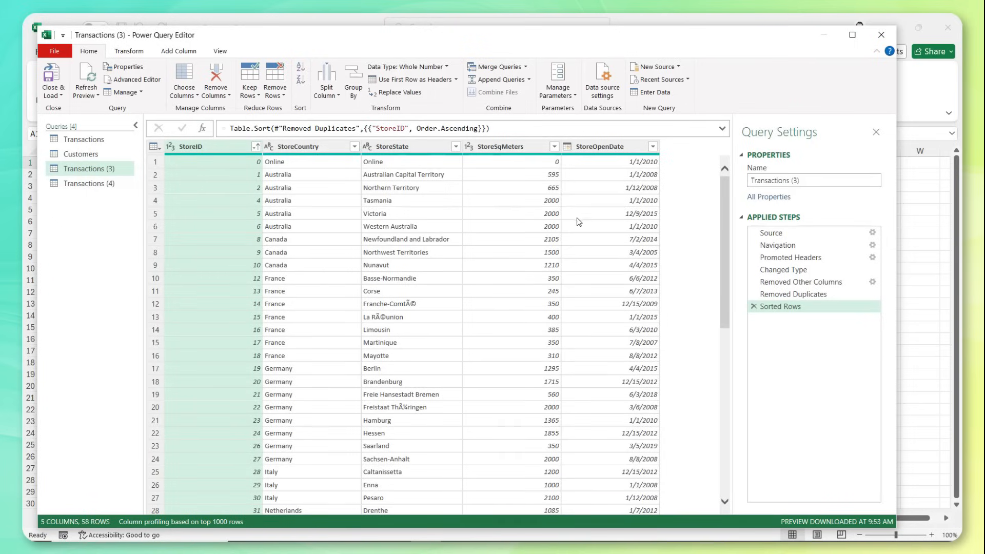
click(813, 180)
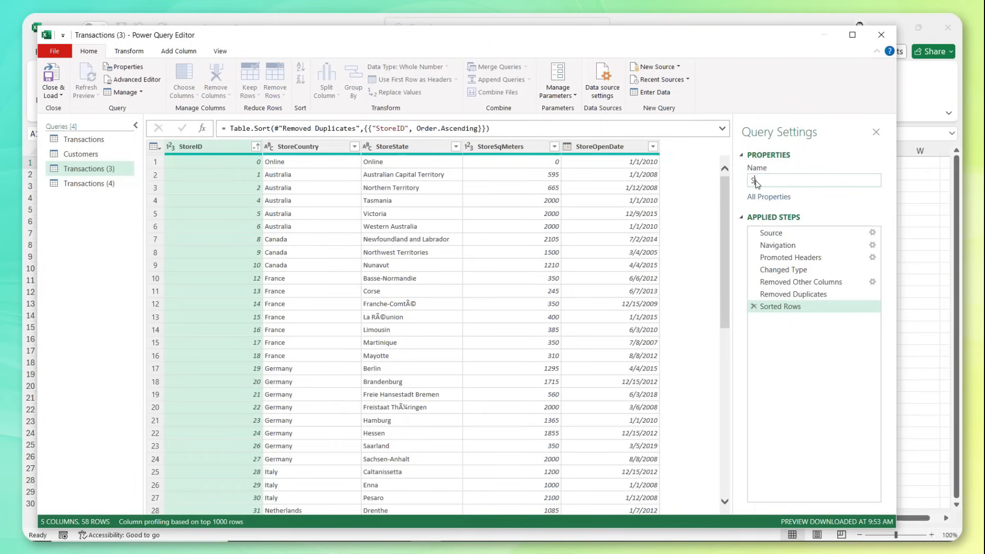
text(Stores)
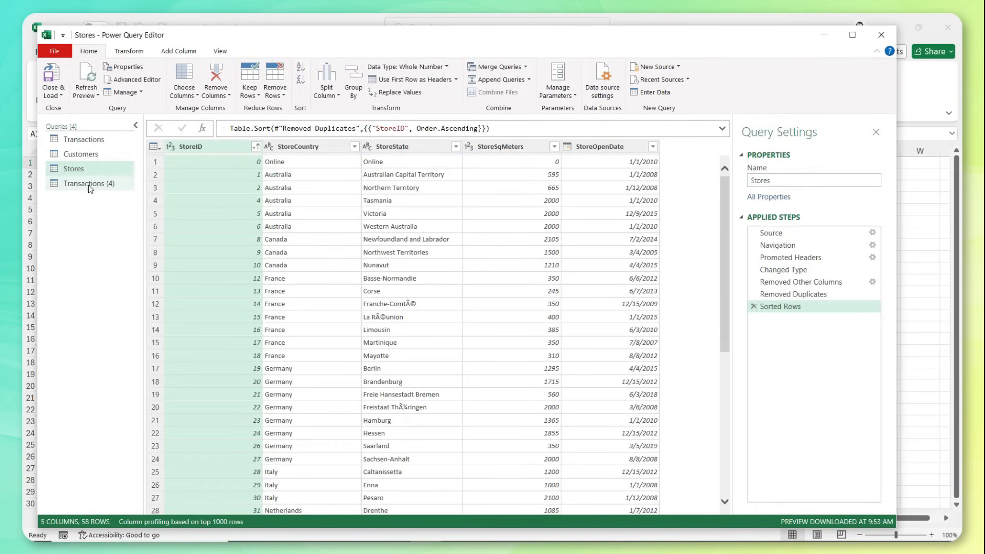
- Keep only the product columns in Transactions (4), removing all others
click(90, 183)
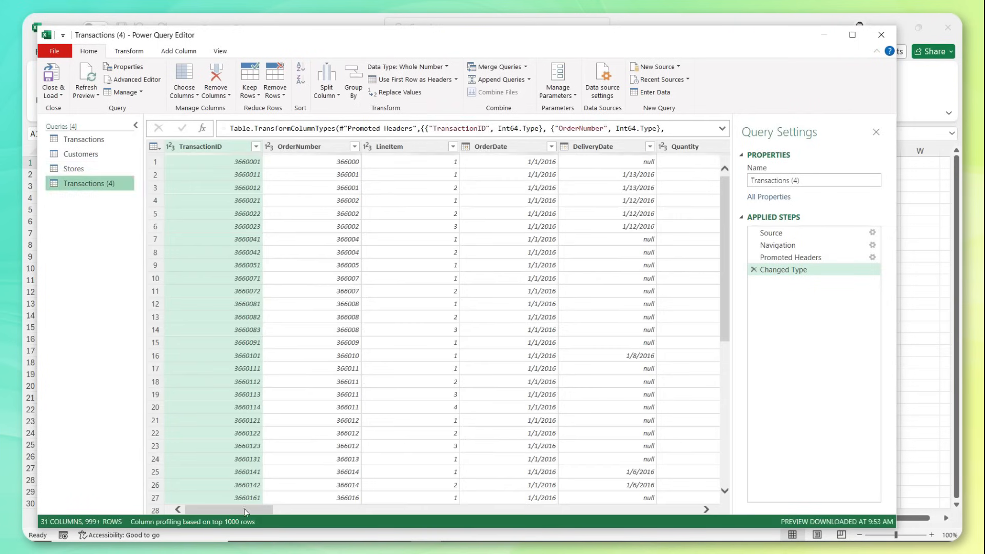
scroll(right, 3)
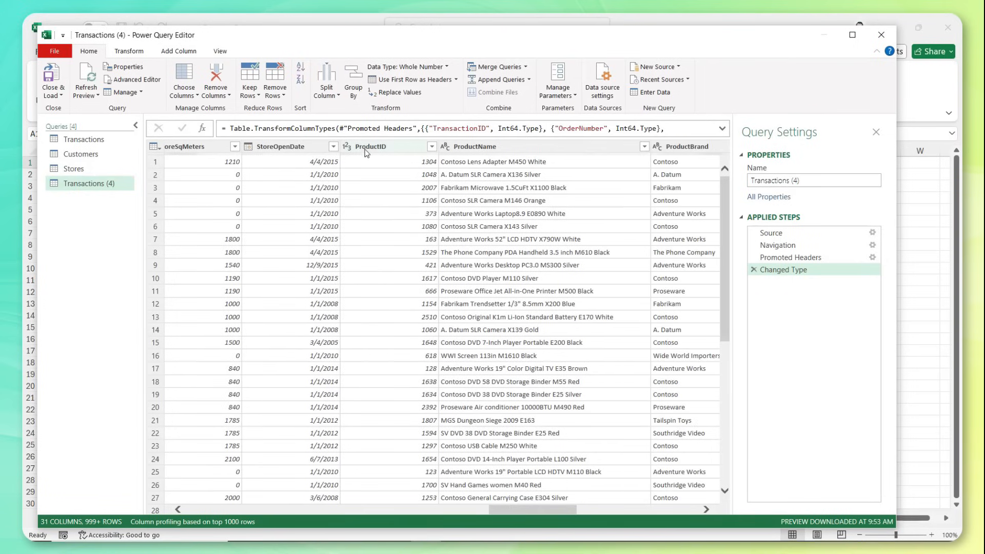
scroll(right, 3)
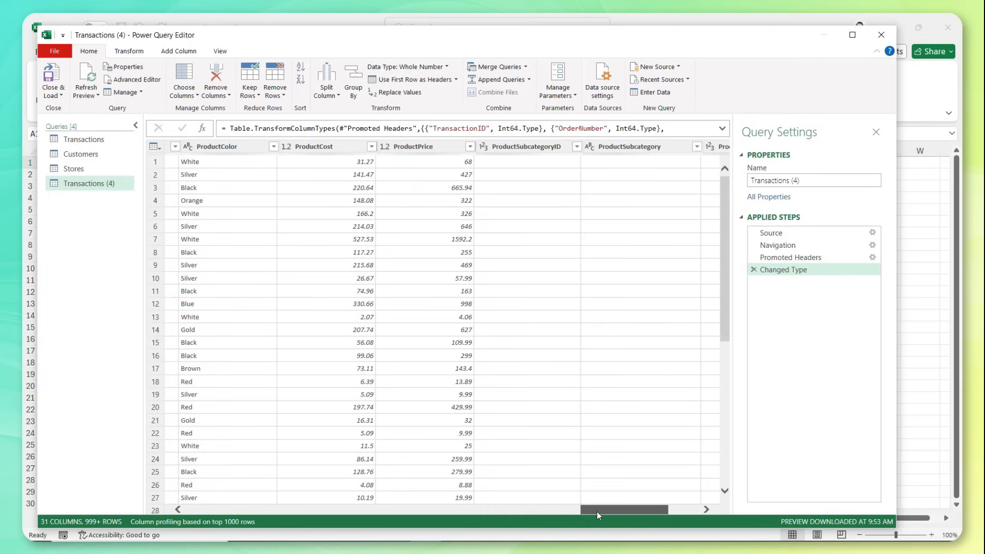
scroll(right, 3)
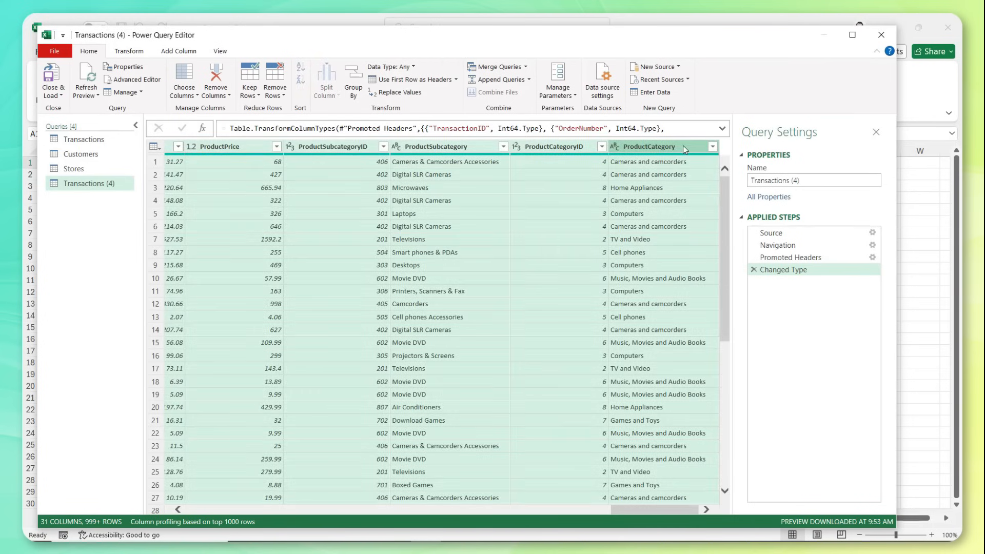
right_click(683, 147)
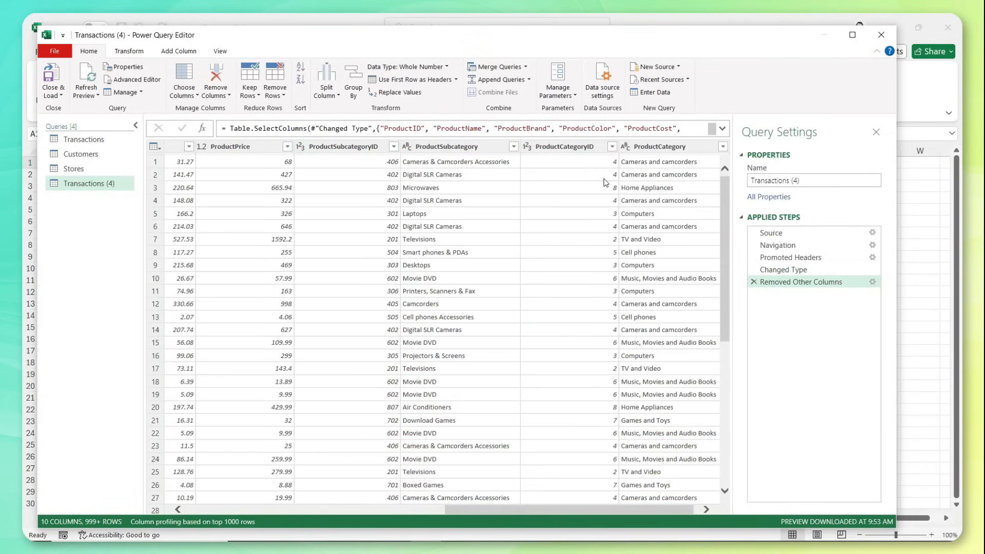
mouse_move(360, 414)
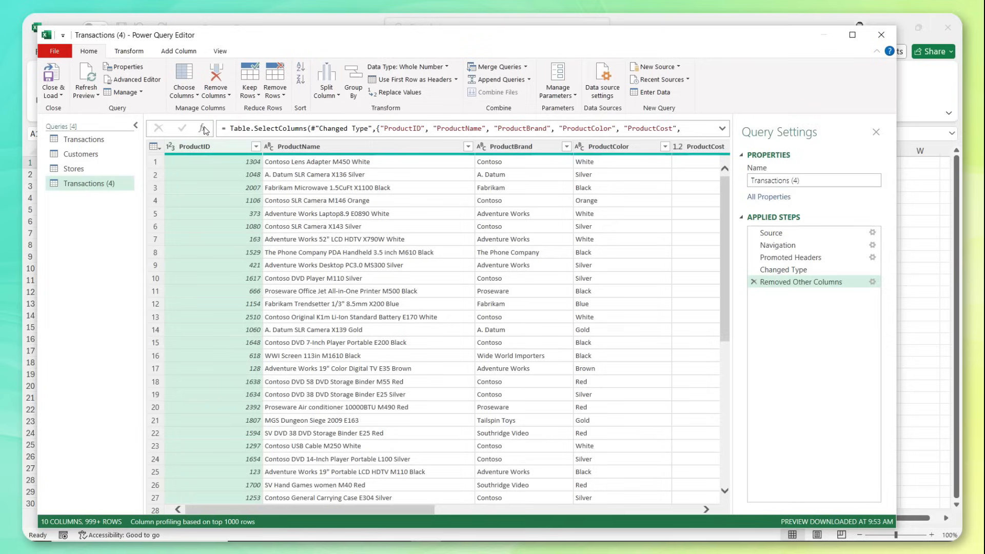
- Remove duplicate ProductIDs, sort by ProductID ascending and rename the query Products
click(275, 77)
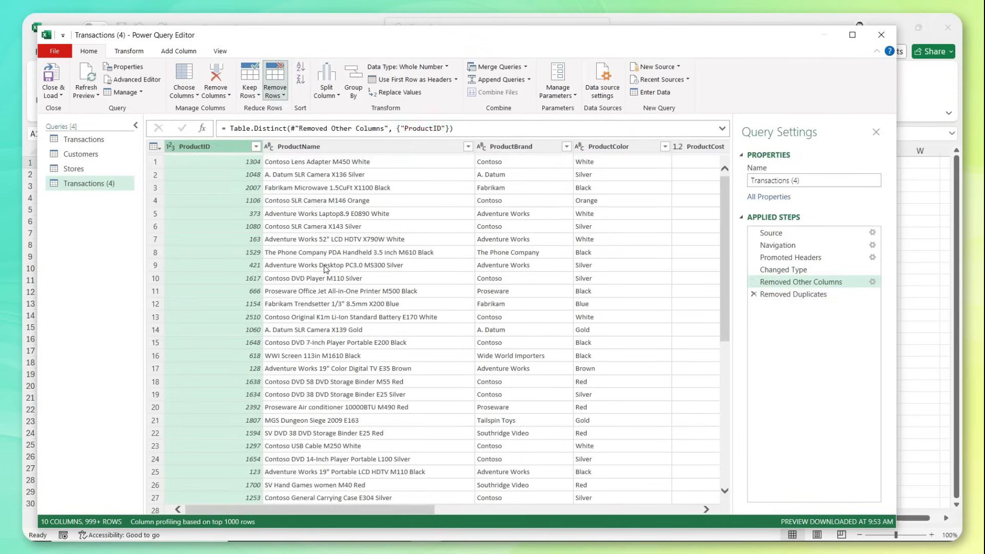
click(256, 146)
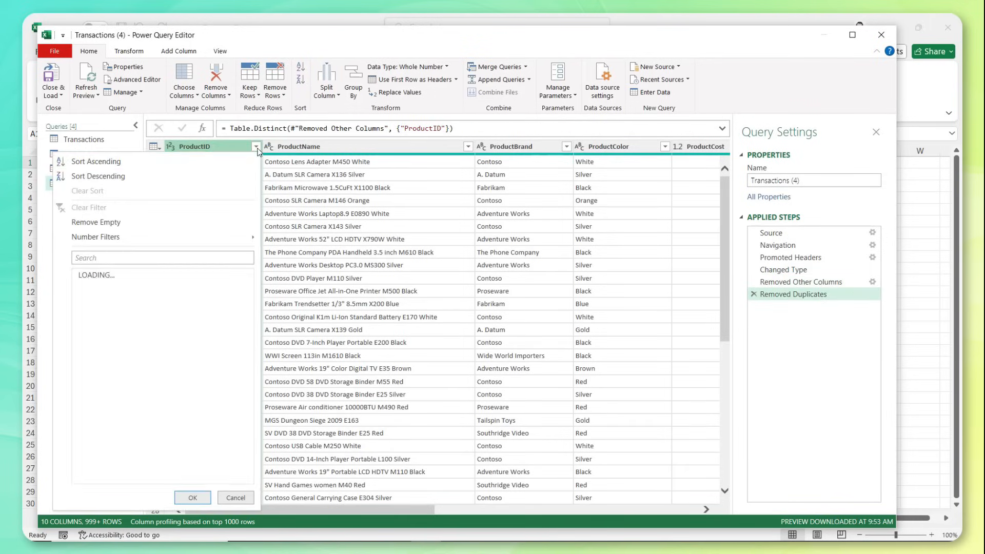
click(95, 161)
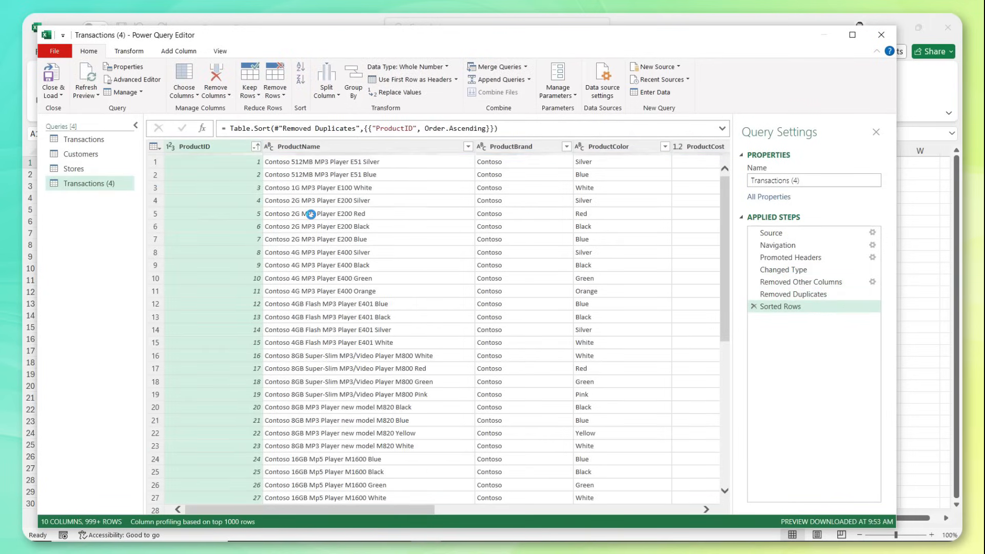
mouse_move(820, 197)
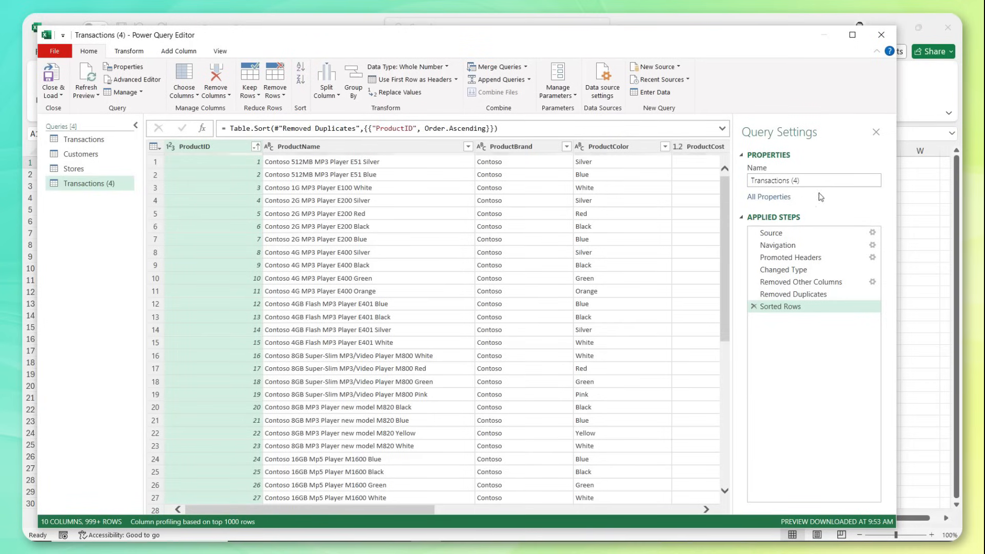
text(Products)
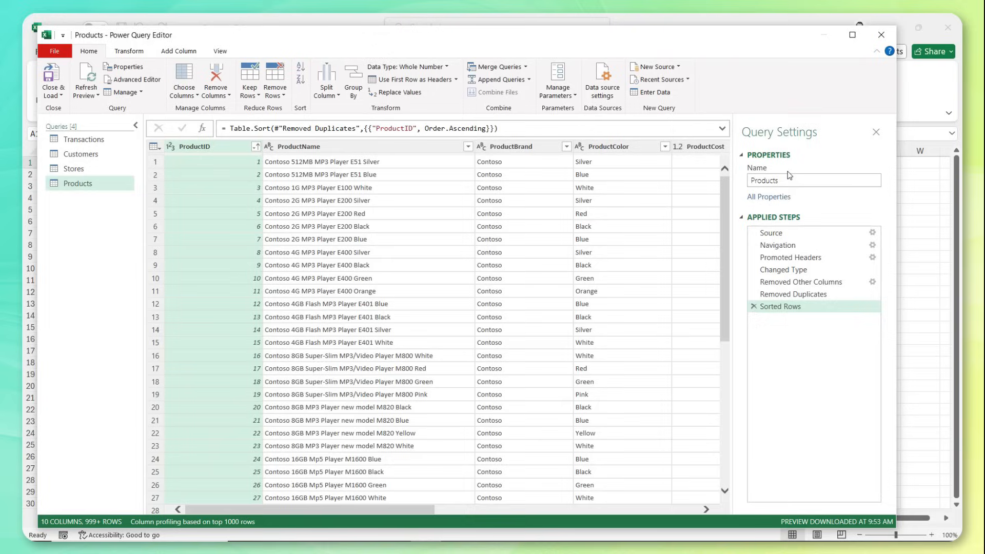
mouse_move(226, 157)
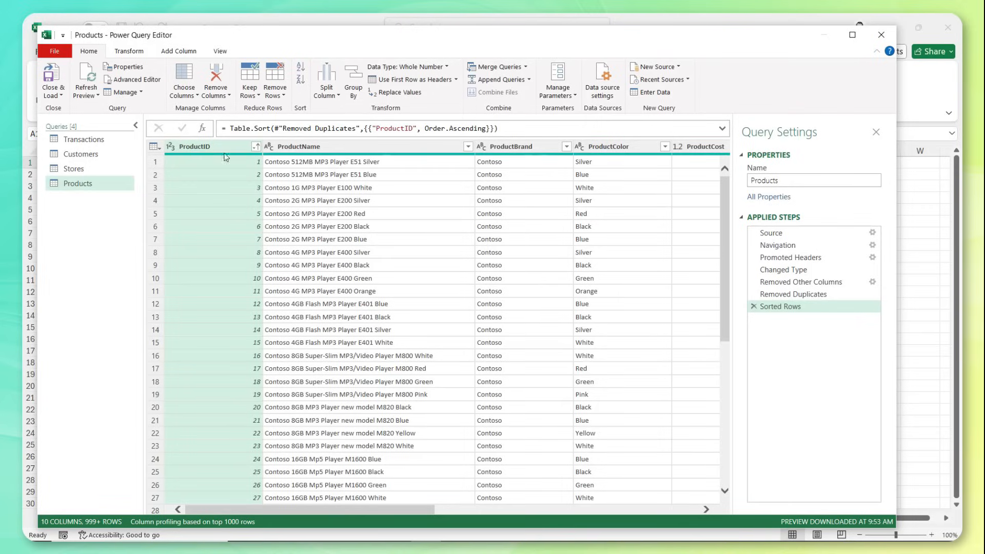
- Remove the customer detail columns from CustomerGender onward in the original Transactions query
click(82, 140)
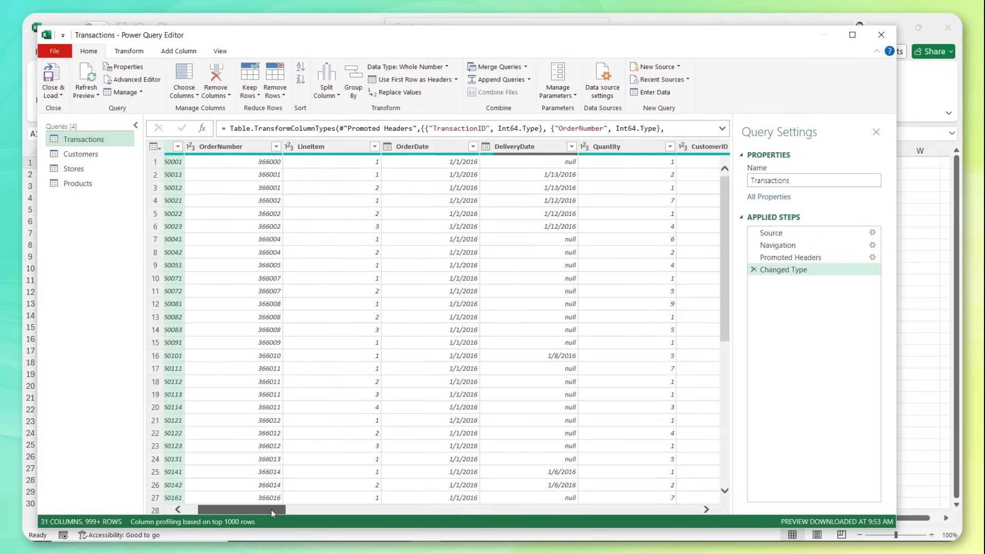
drag(271, 510, 349, 514)
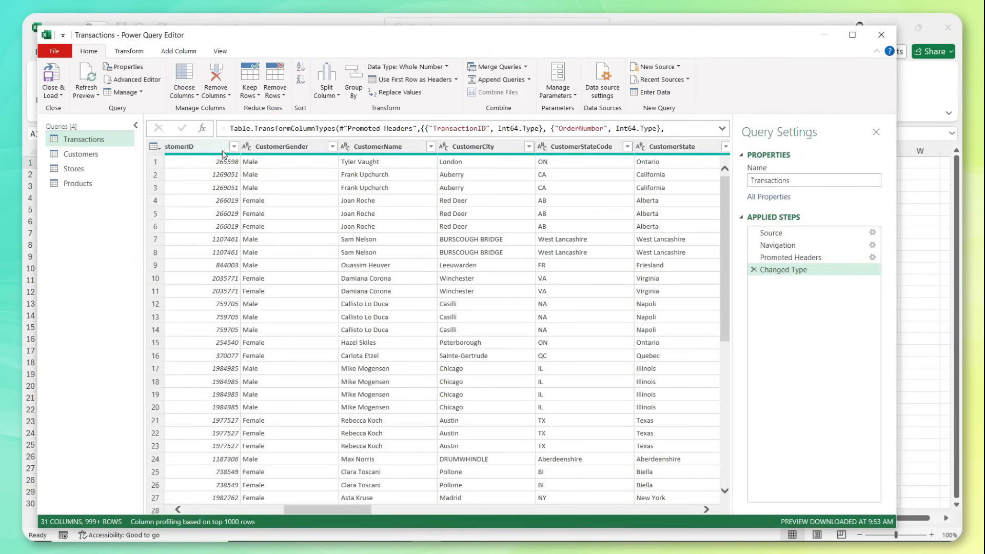
click(195, 146)
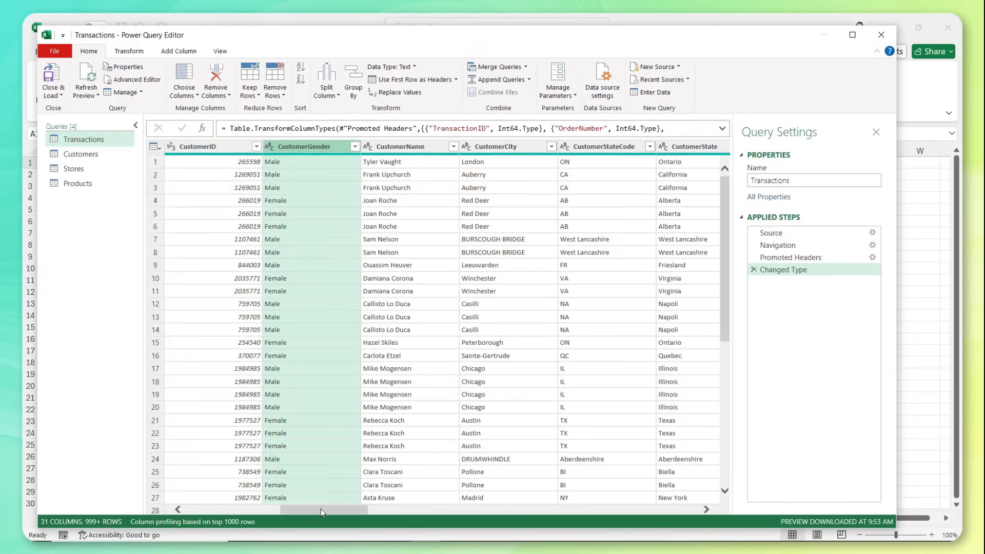
scroll(right, 3)
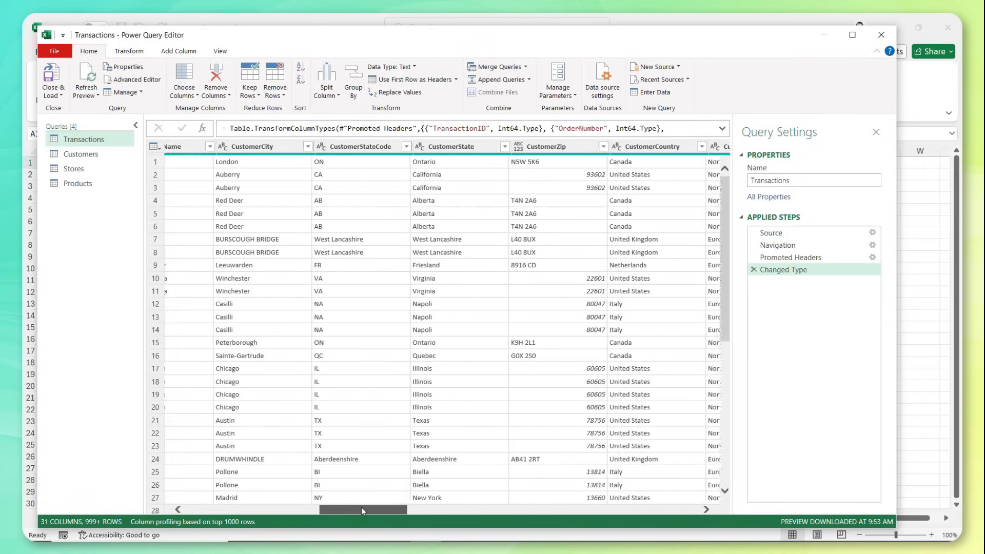
scroll(right, 3)
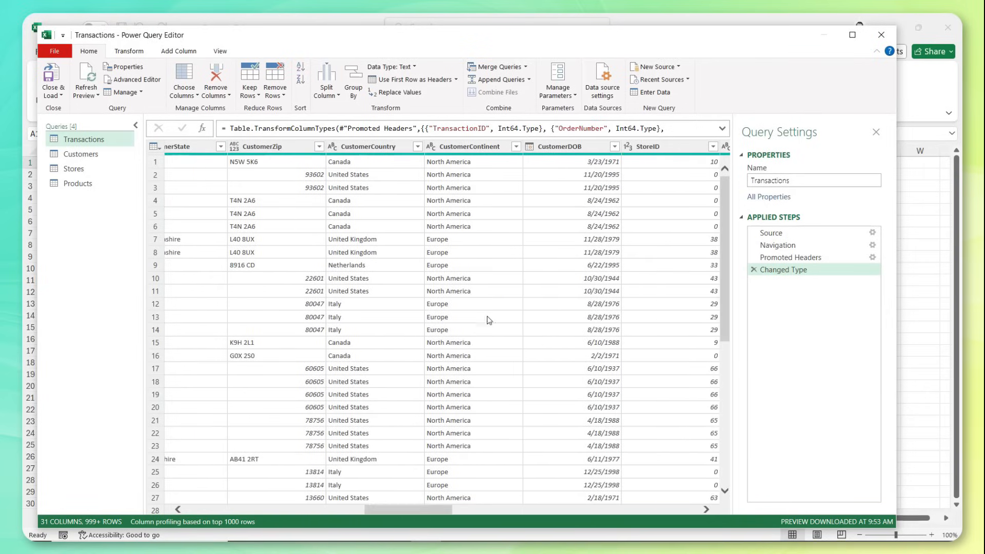
right_click(564, 146)
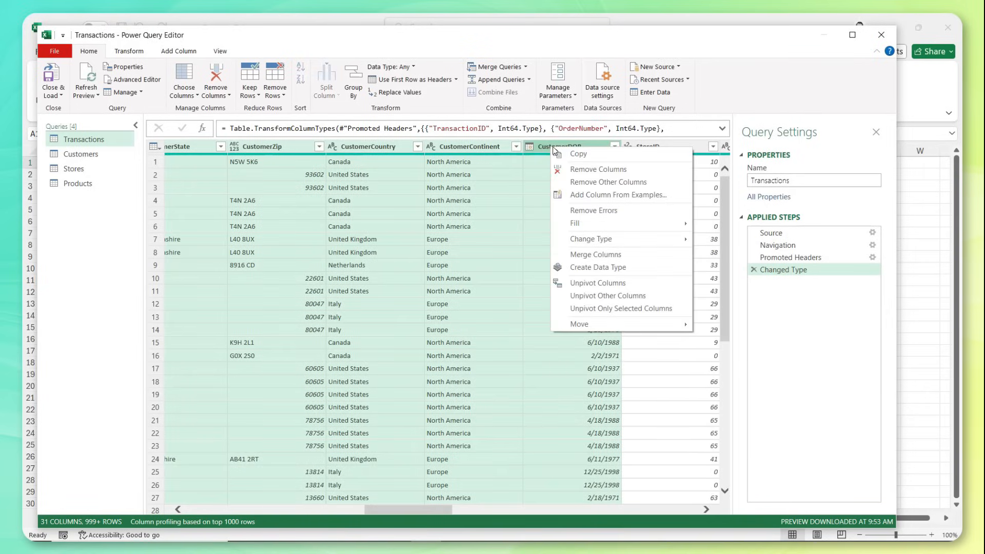
click(598, 170)
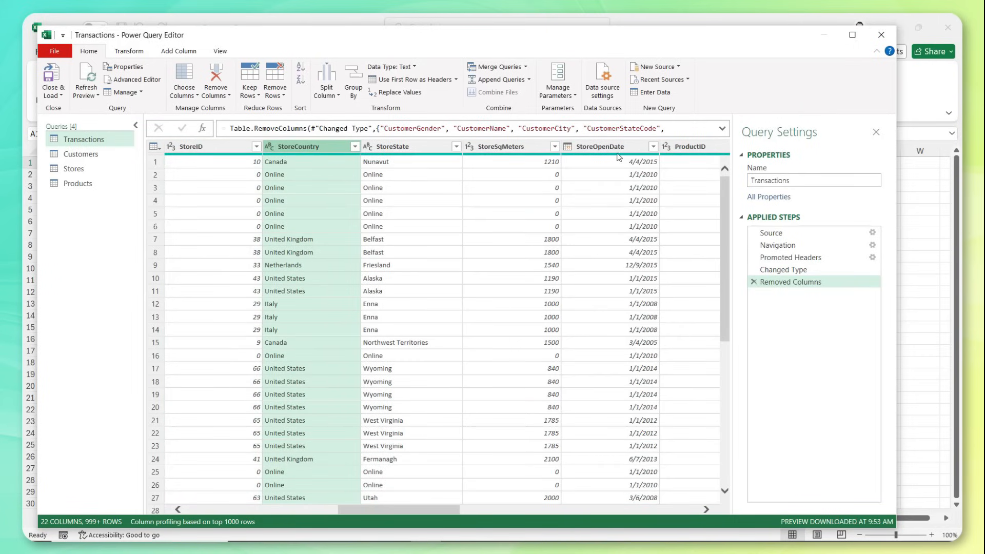
- Remove the redundant product detail columns, leaving nine columns in Transactions
click(599, 146)
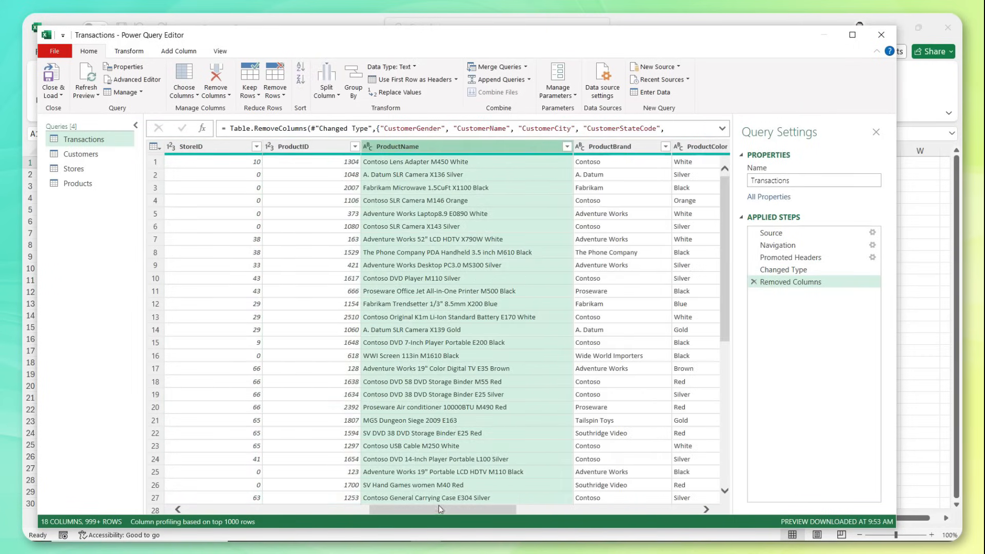
right_click(621, 146)
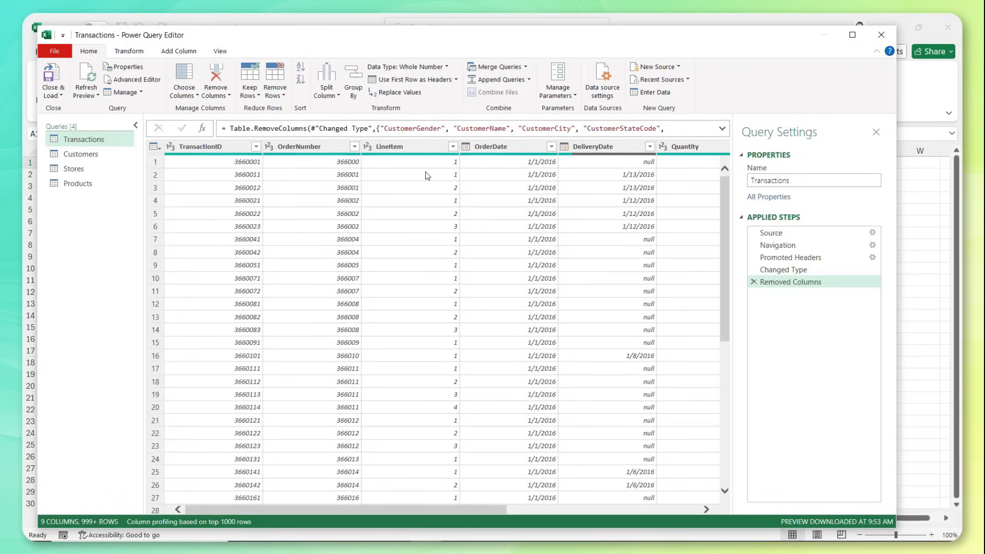
mouse_move(486, 515)
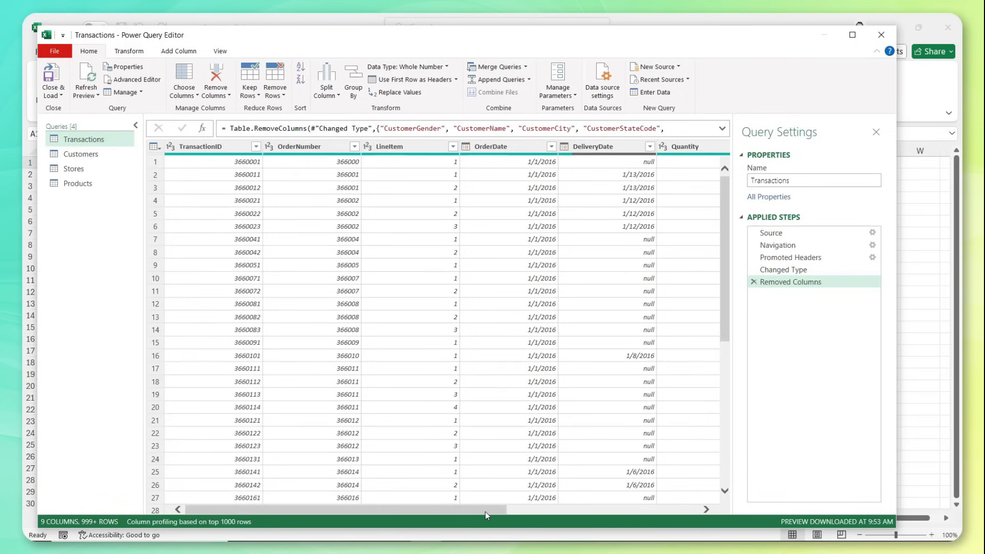
scroll(right, 3)
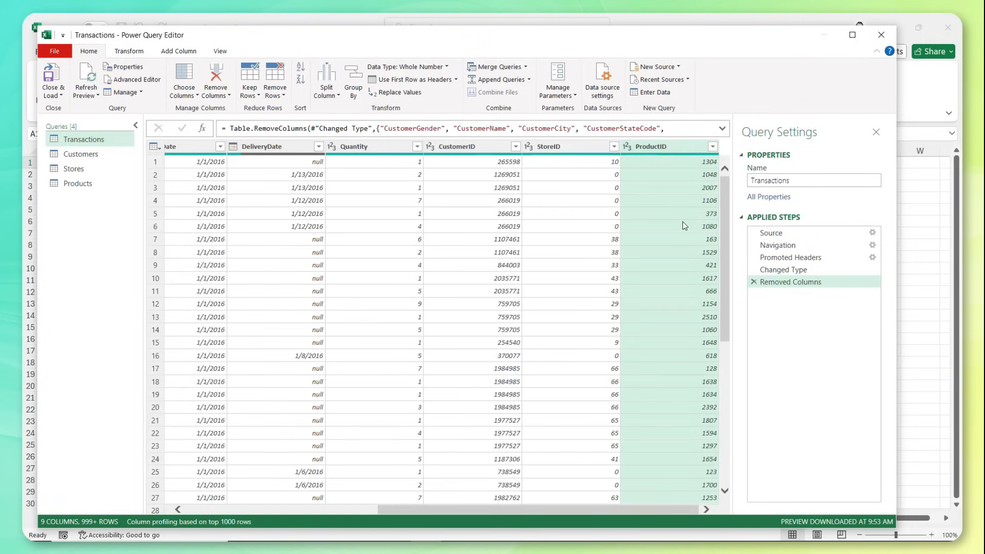
mouse_move(100, 208)
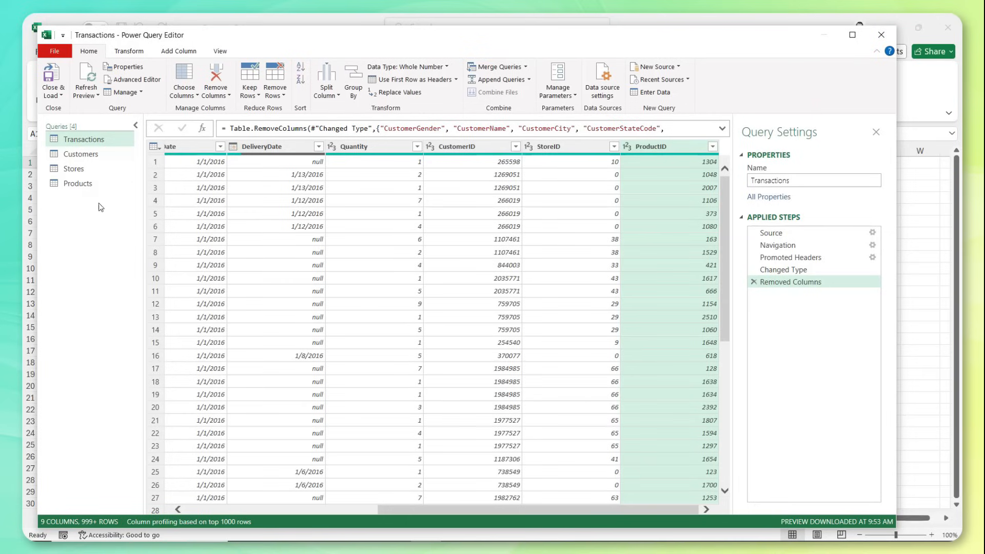
mouse_move(275, 216)
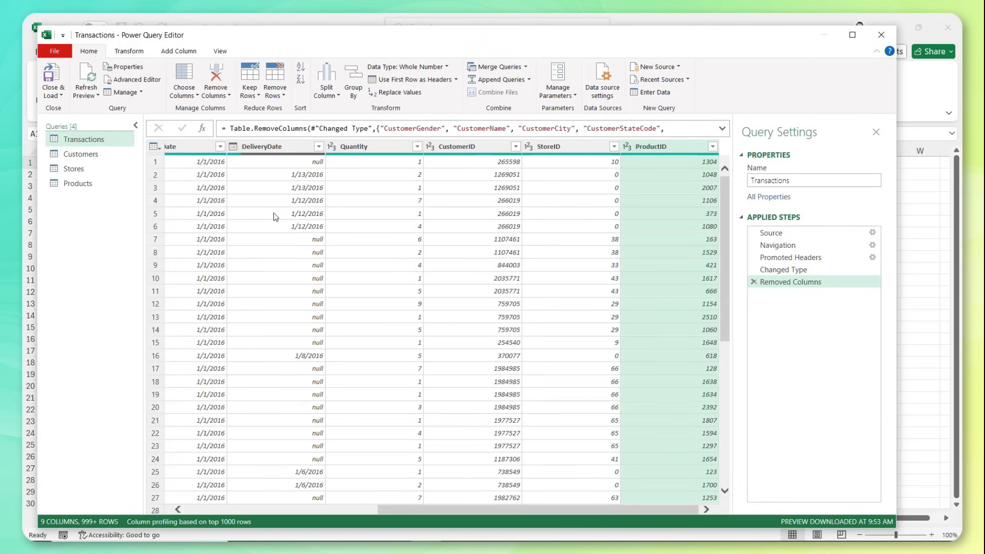
mouse_move(197, 144)
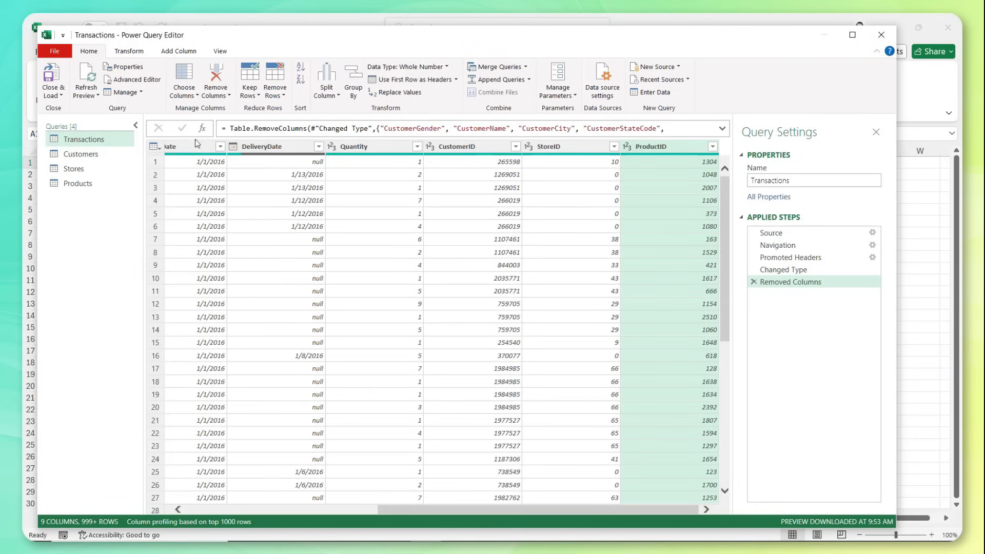
- Close & Load To with Only Create Connection, adding the four queries to the Data Model
click(53, 82)
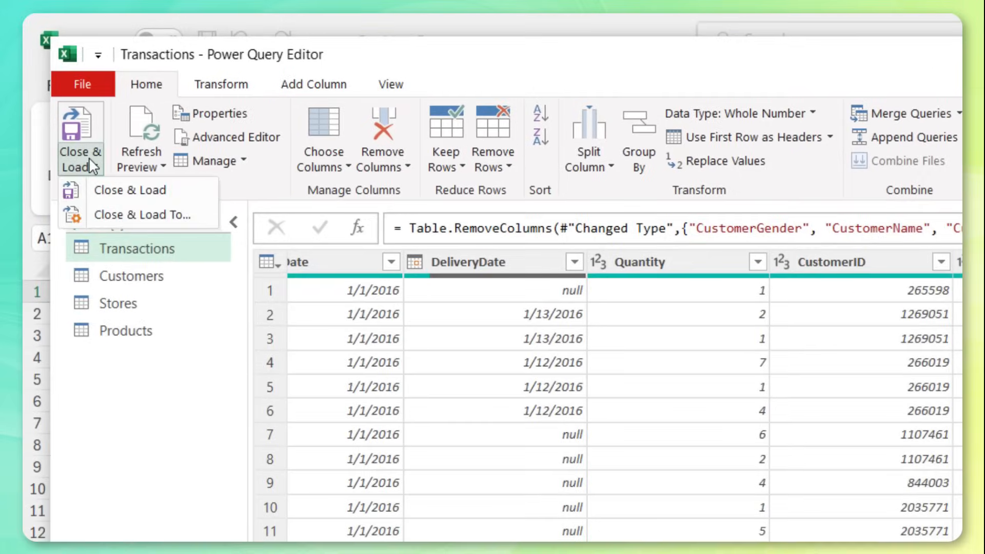
click(142, 215)
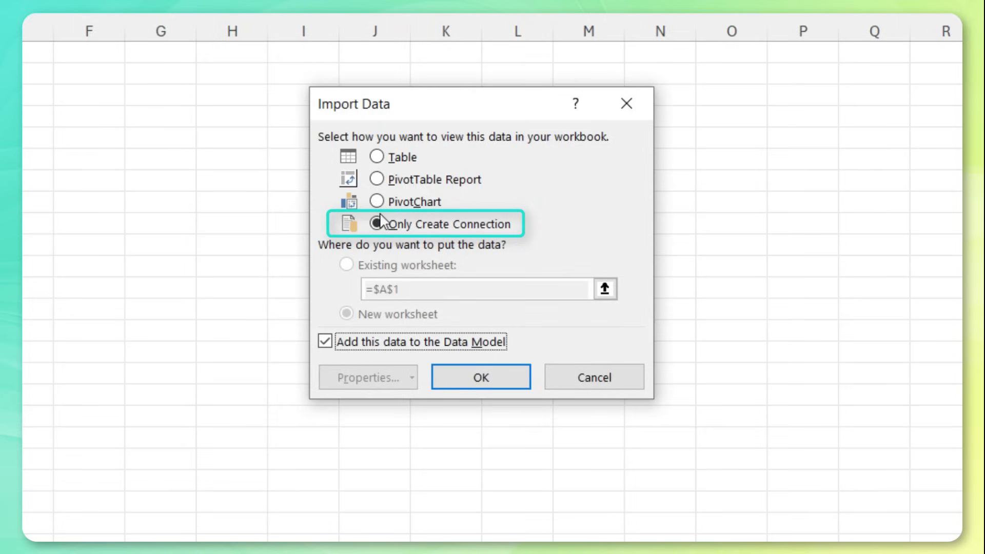
click(377, 224)
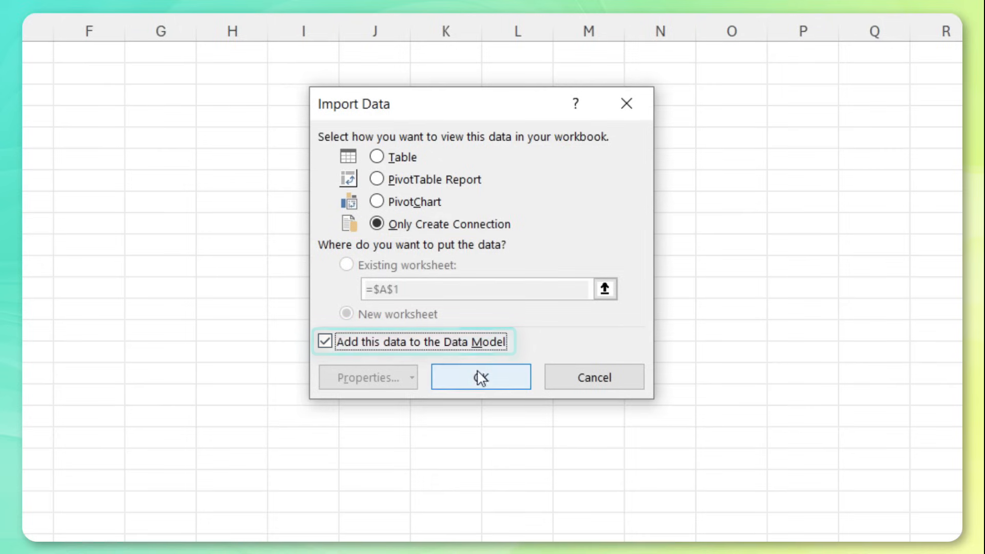
click(480, 378)
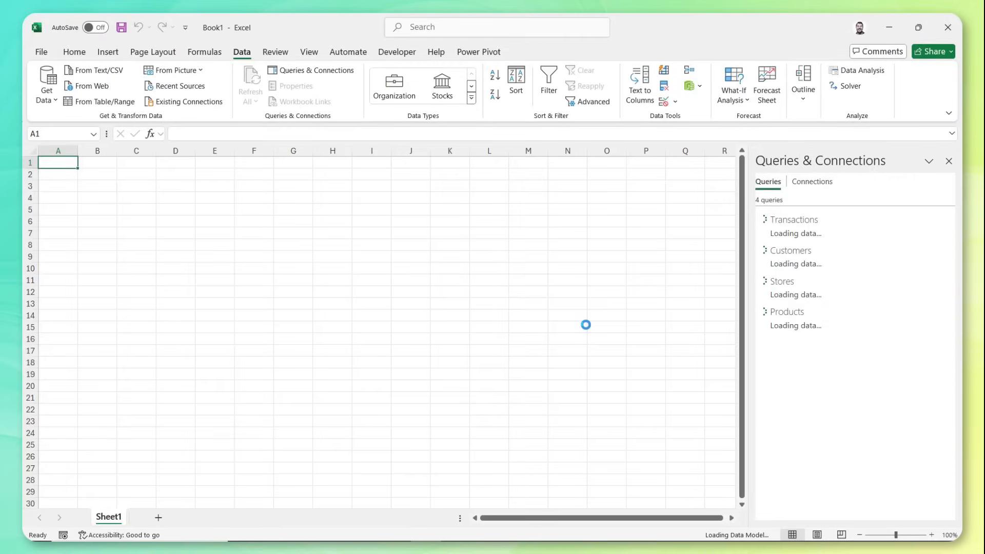
mouse_move(852, 430)
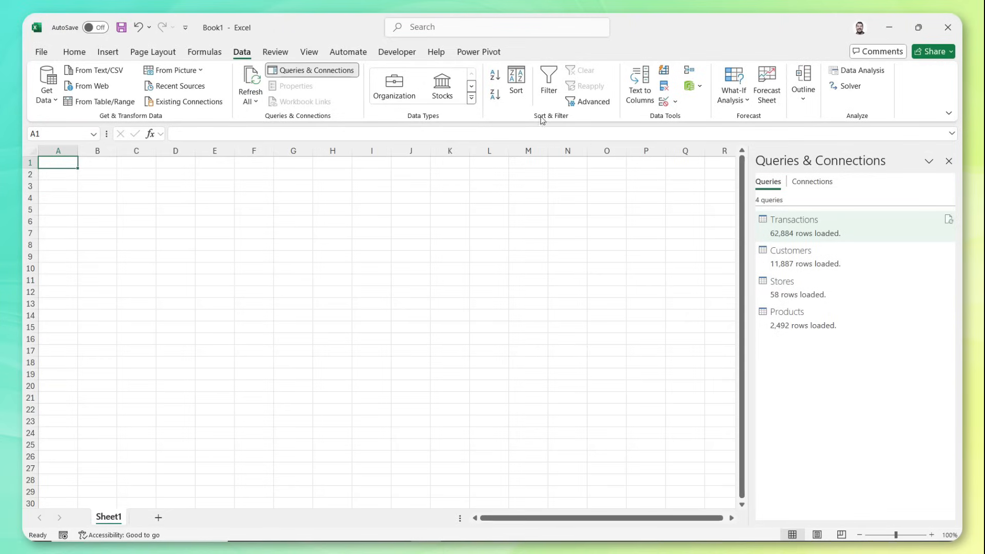
- Manage the data model in Power Pivot and arrange the tables around an enlarged Transactions table
click(478, 52)
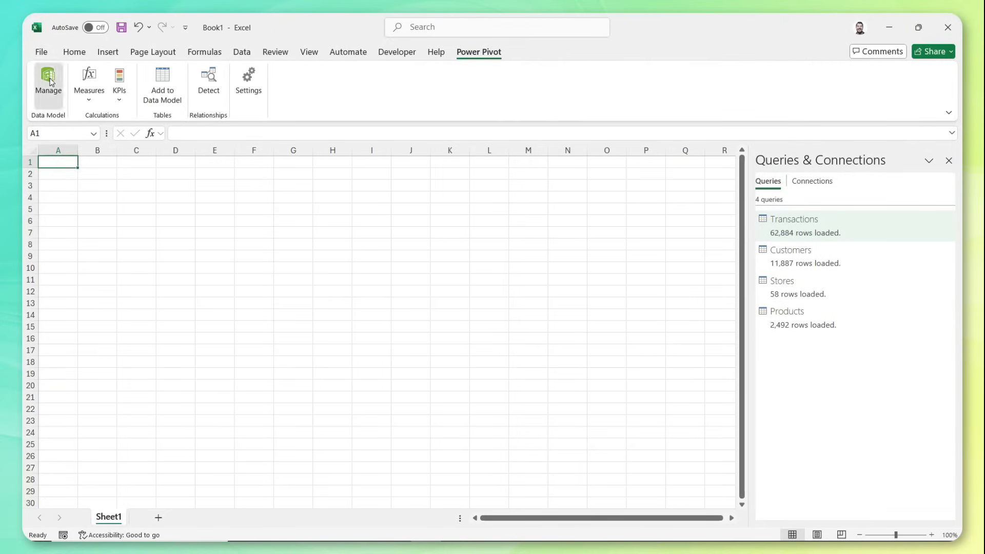
click(47, 77)
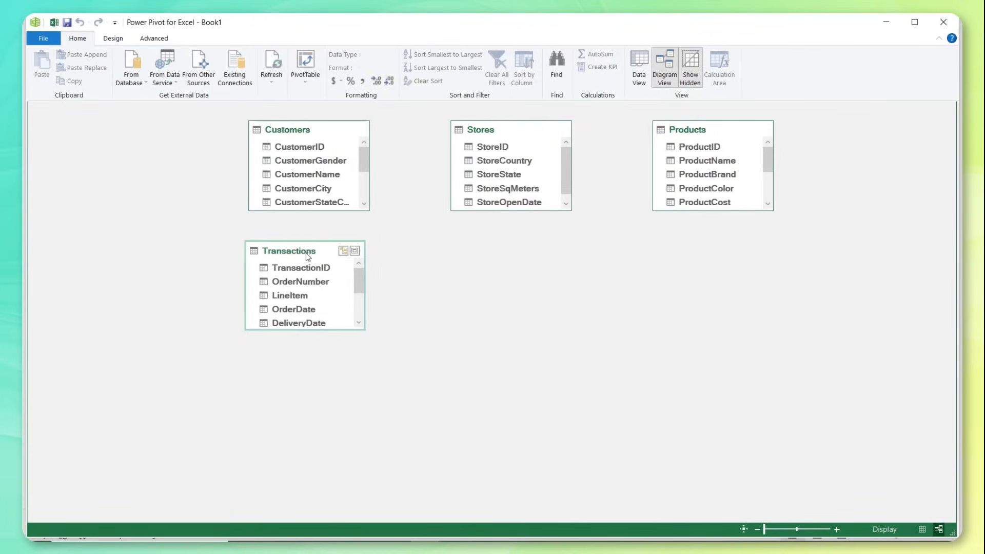
drag(308, 326, 333, 427)
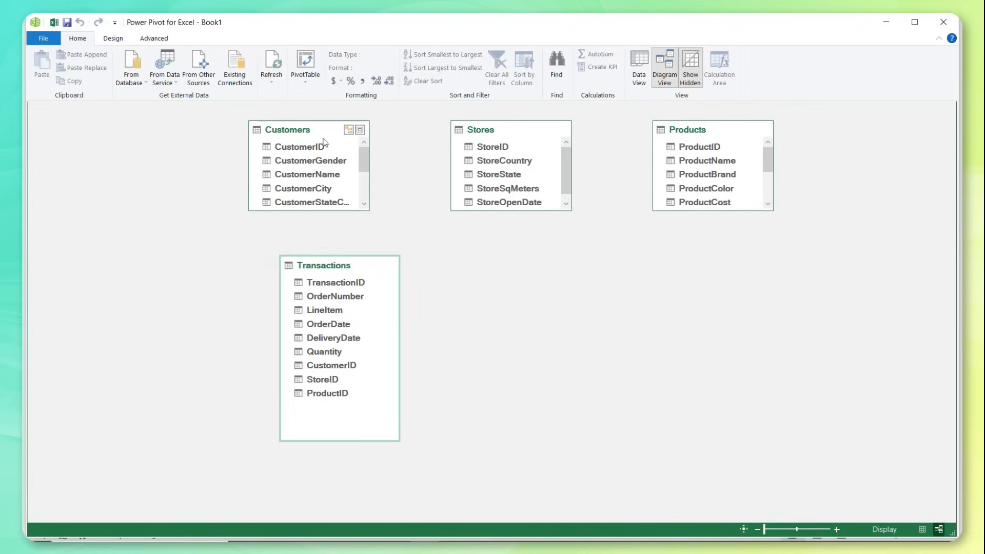
drag(286, 130, 121, 216)
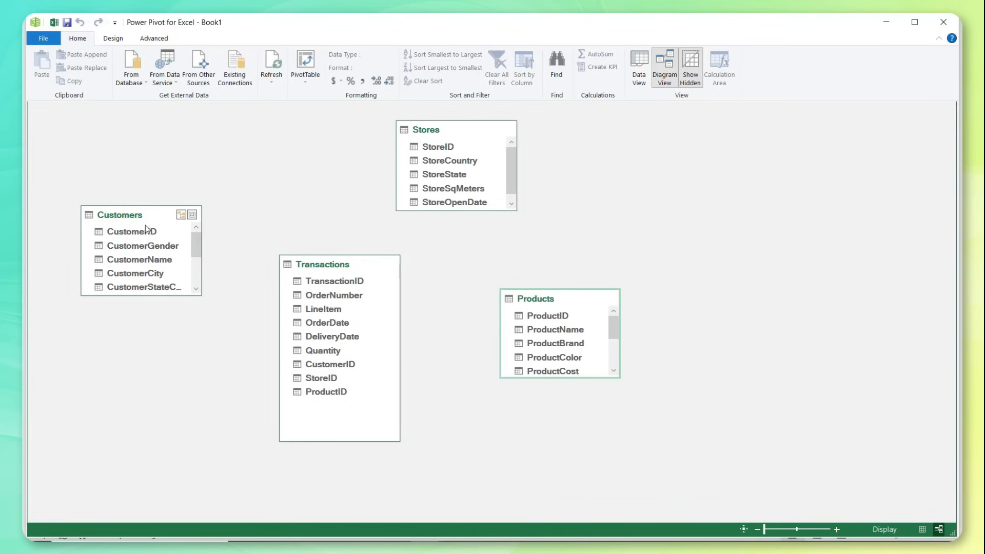
mouse_move(133, 235)
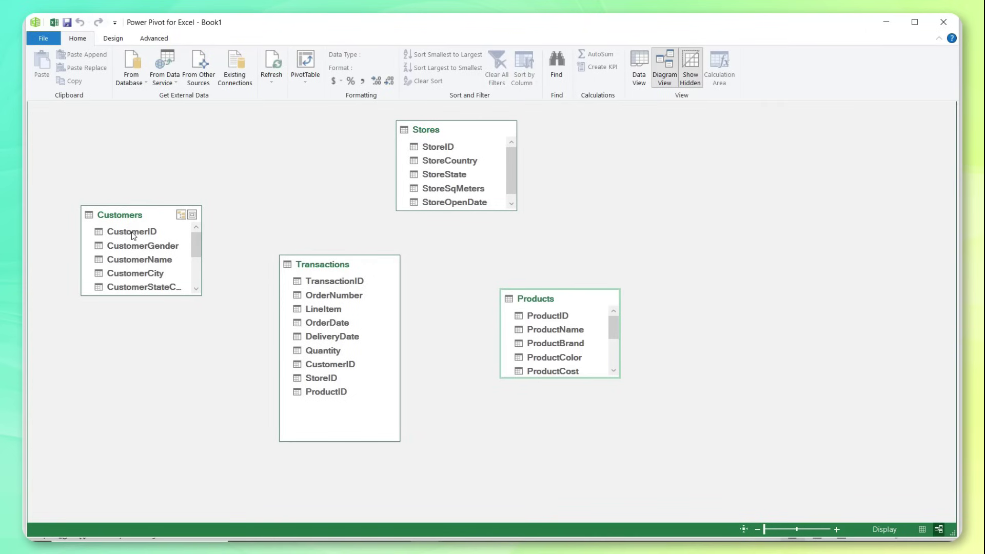
- Relate Customers on CustomerID and Stores on StoreID to Transactions by dragging the fields
drag(132, 230, 323, 351)
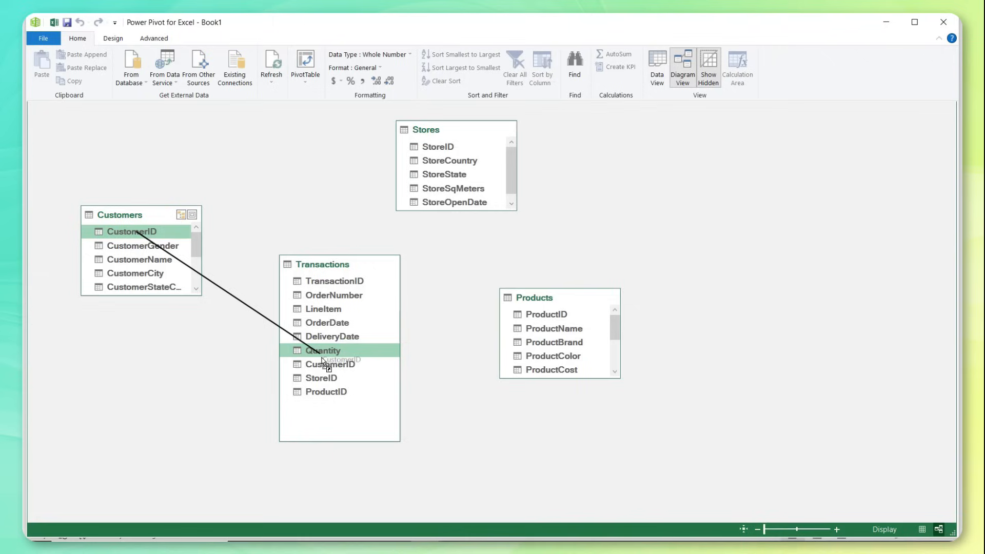
drag(323, 350, 332, 365)
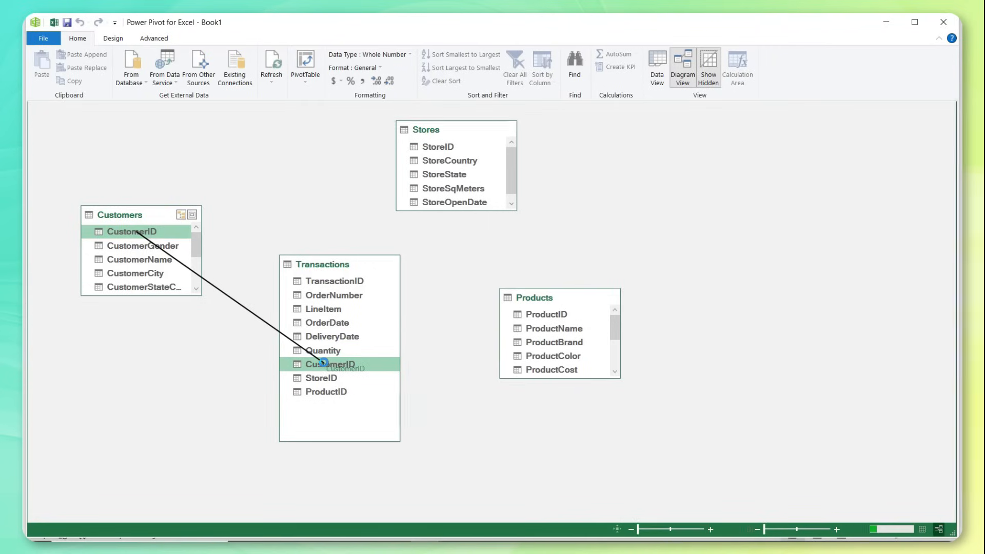
drag(131, 231, 331, 364)
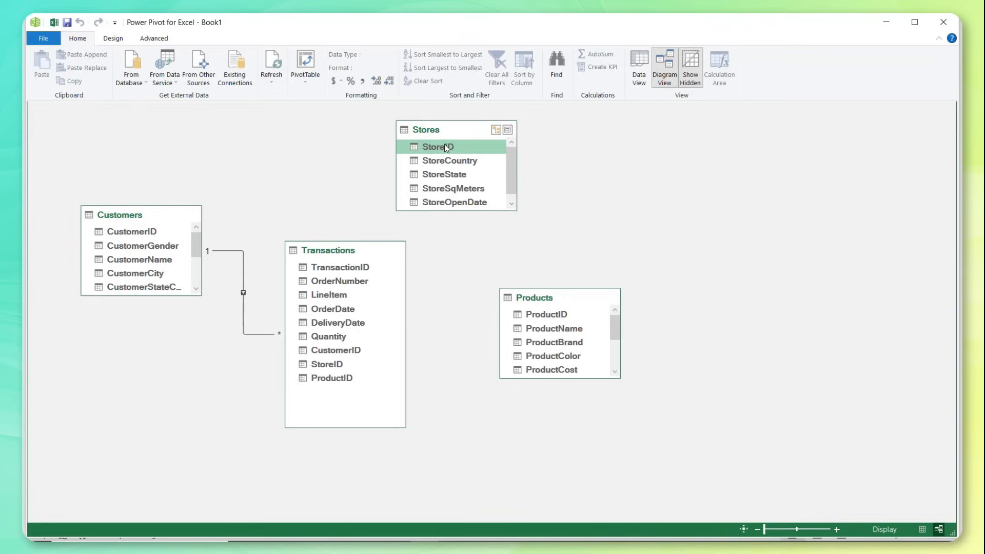
drag(437, 146, 326, 364)
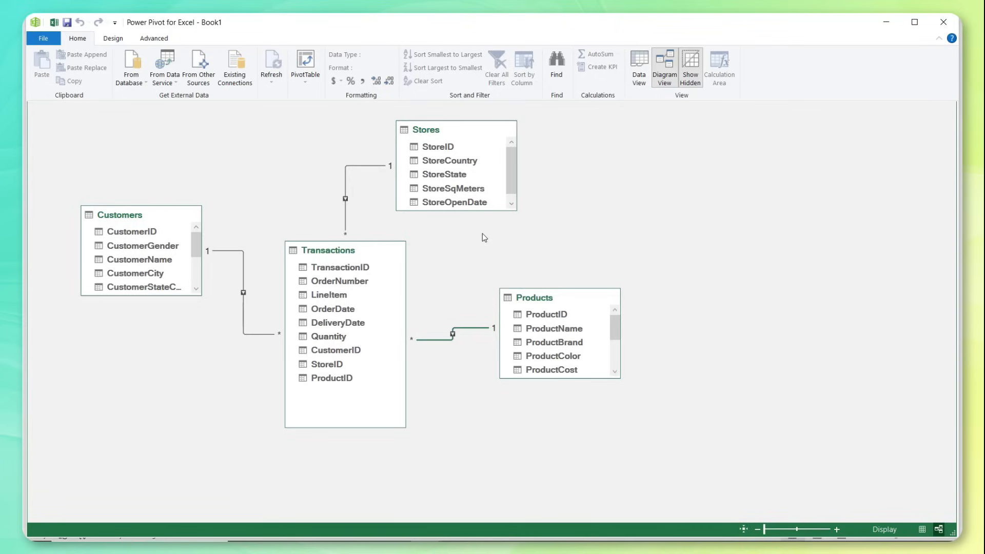
mouse_move(484, 267)
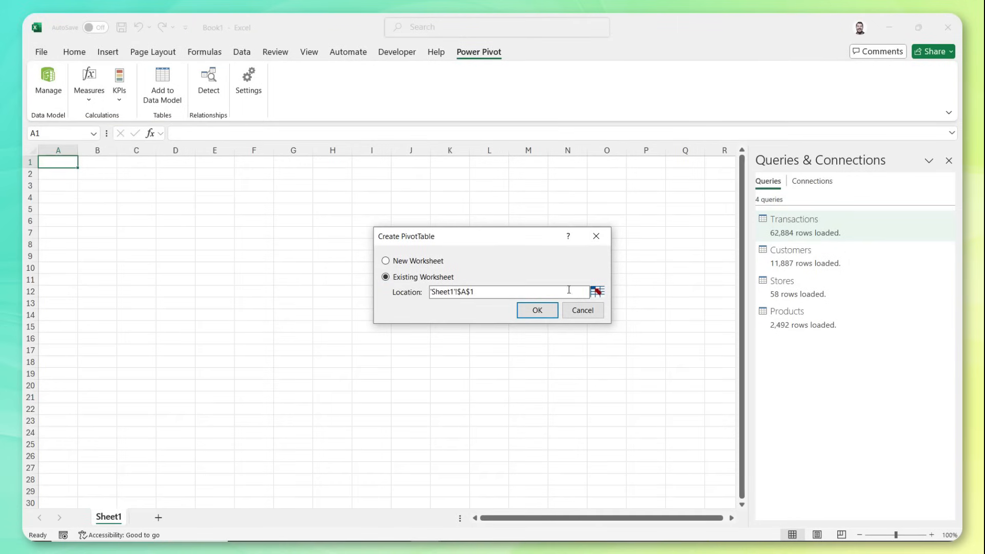
- Insert the PivotTable on the existing sheet with Sum of Quantity by ProductCategory rows
click(538, 310)
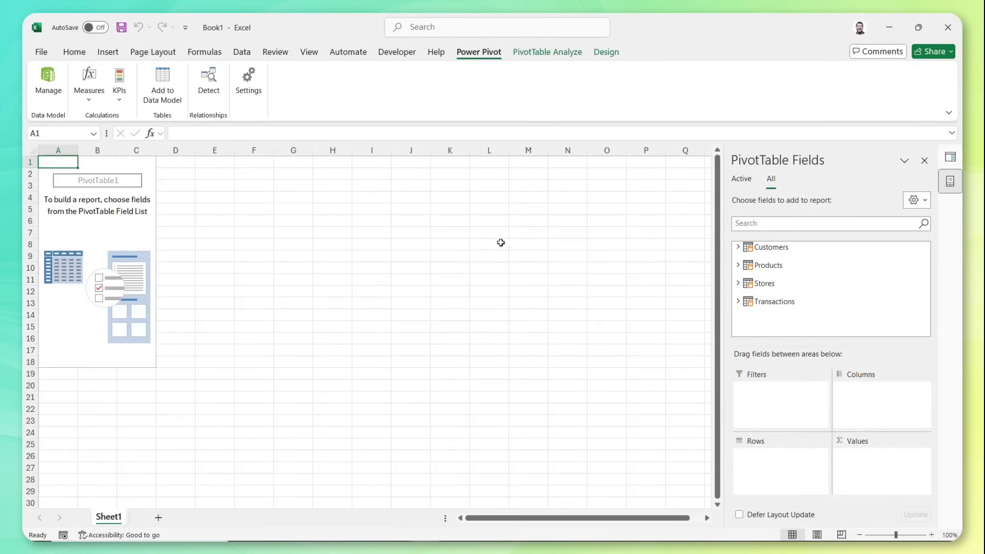
mouse_move(825, 318)
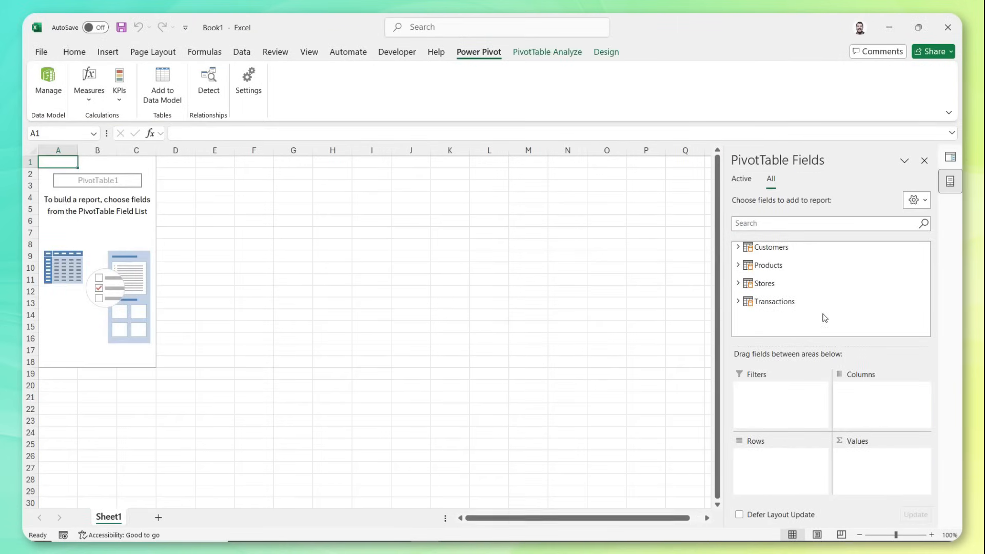
mouse_move(761, 265)
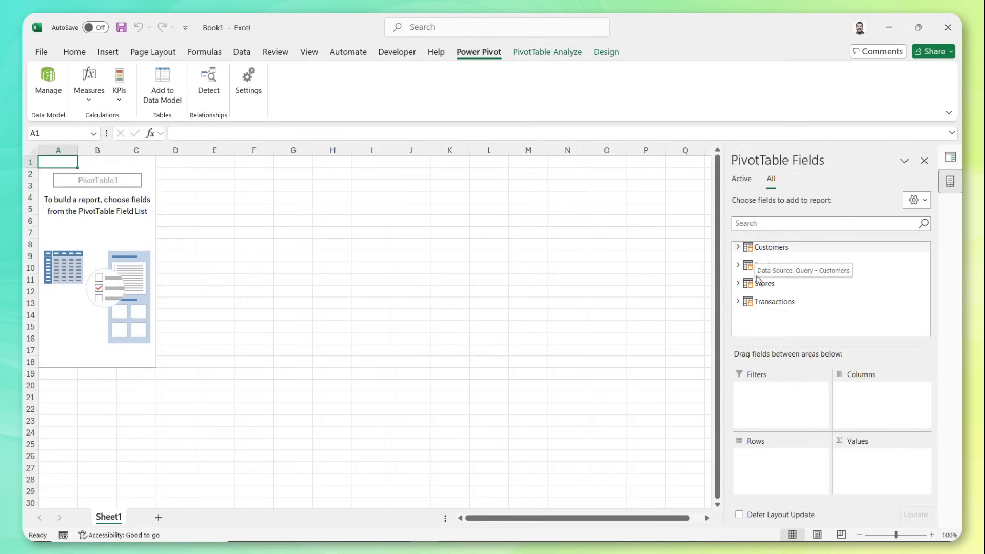
mouse_move(765, 315)
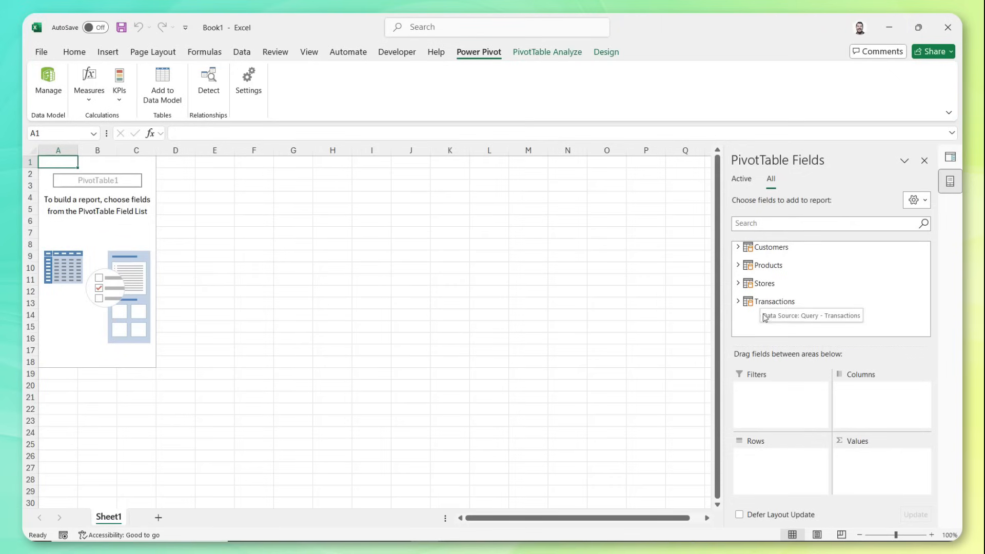
click(736, 302)
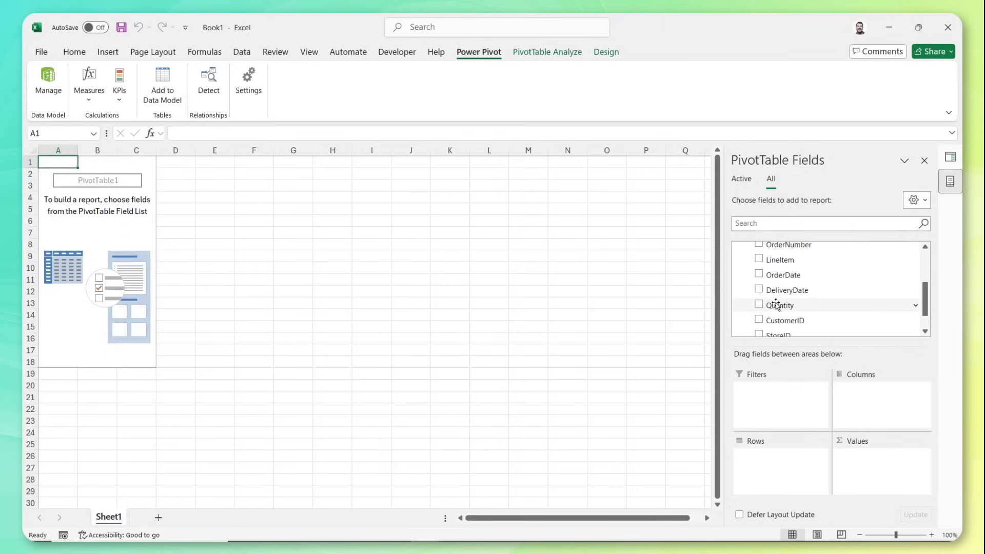
click(759, 305)
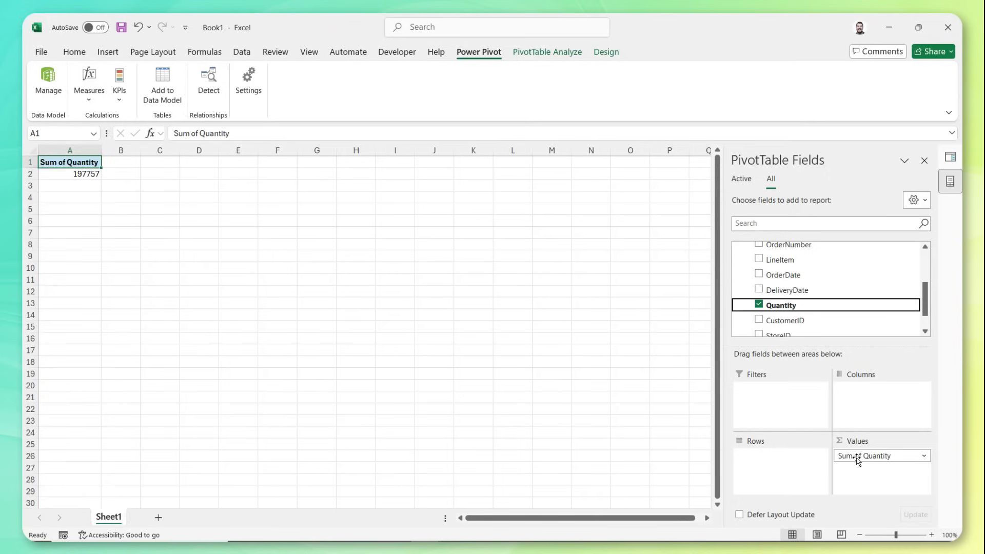
click(829, 224)
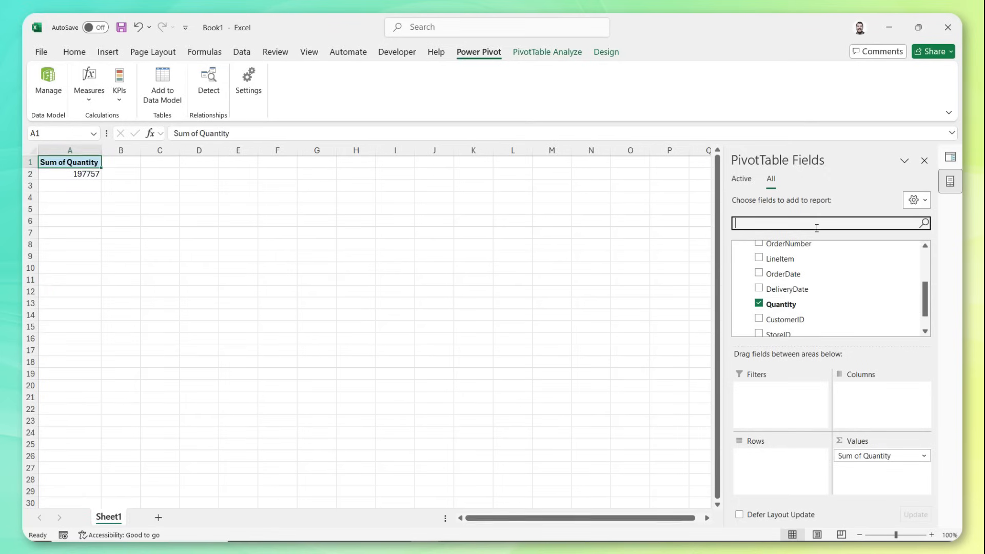
text(cat)
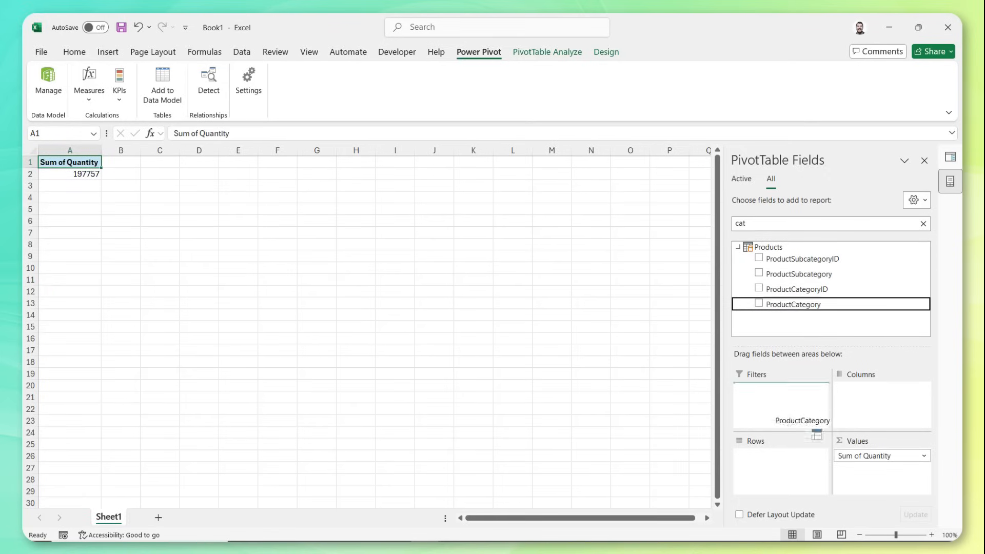
click(759, 304)
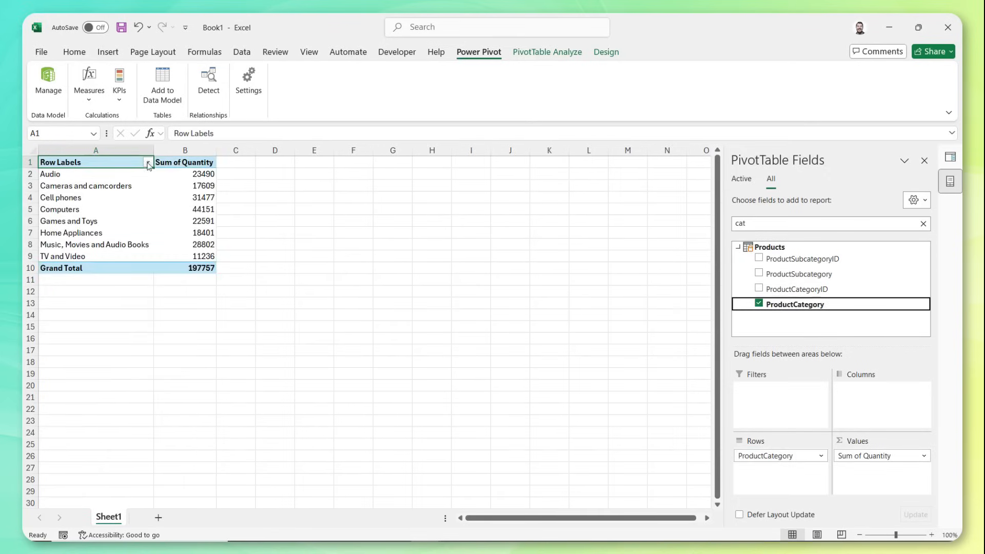
- Sort the category rows descending by Sum of Quantity and search the fields for 'country'
click(148, 162)
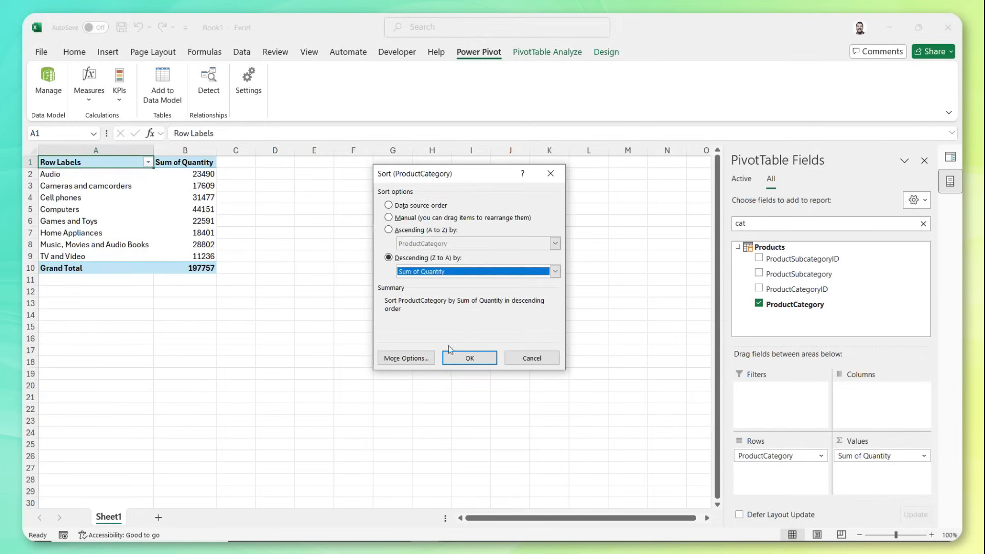
click(470, 357)
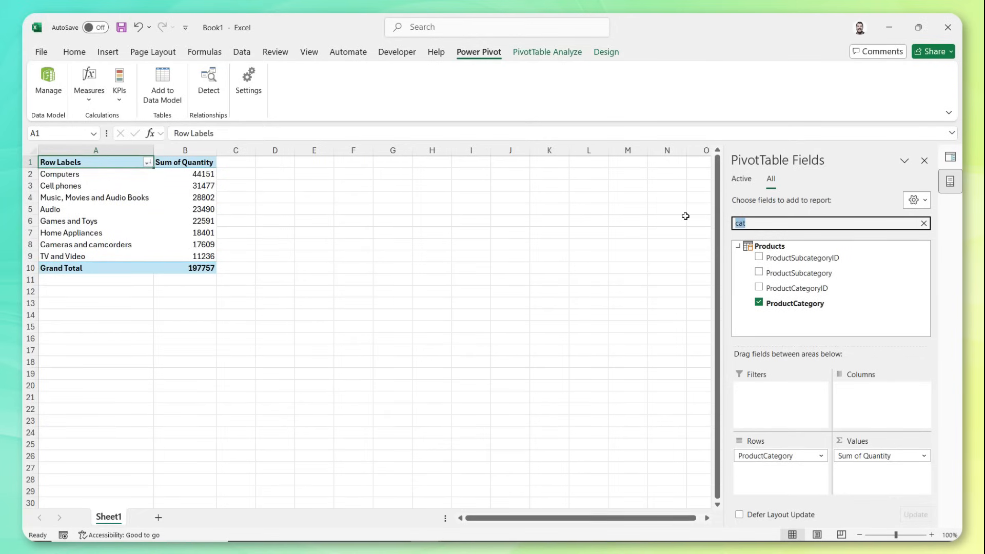
text(country)
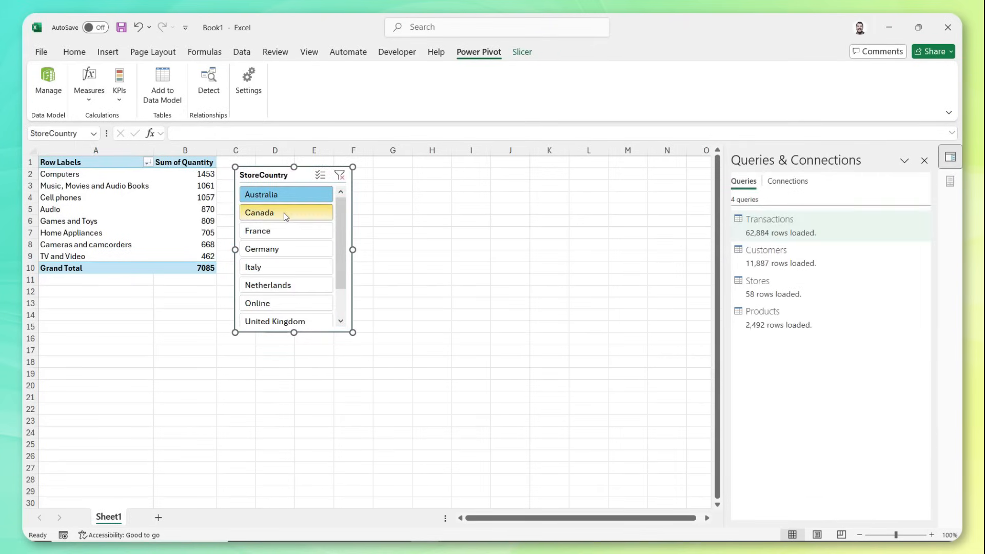
- Filter the category totals to one store country using the StoreCountry slicer
click(280, 229)
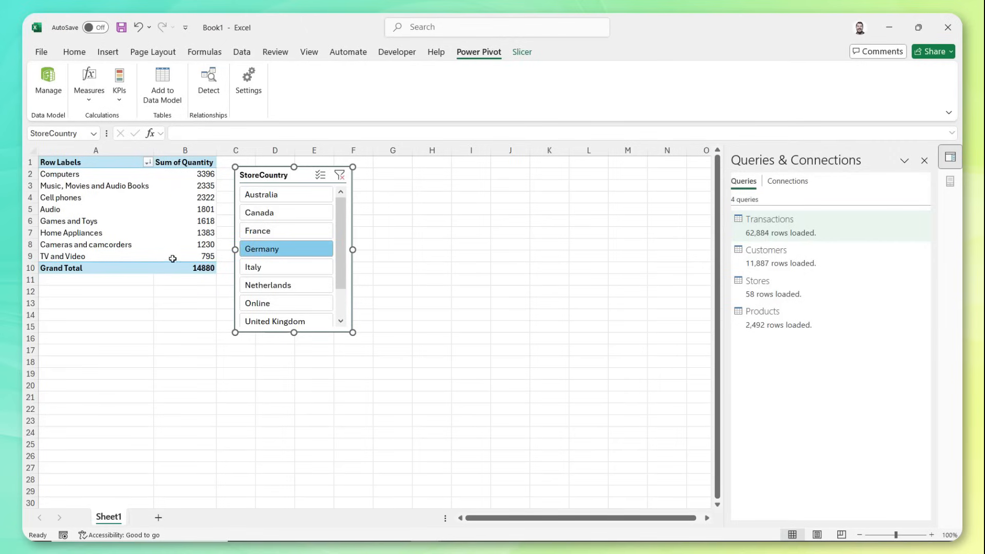
mouse_move(180, 323)
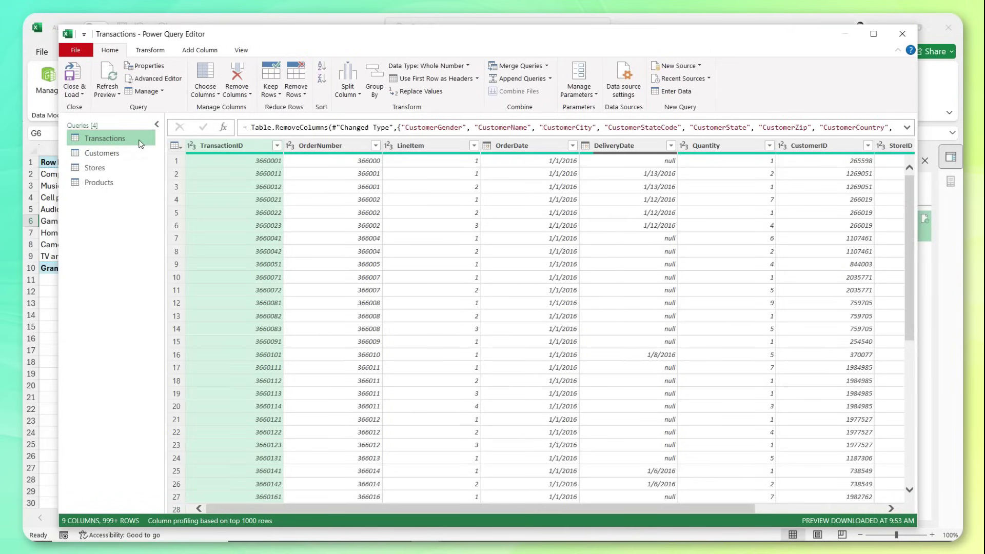
mouse_move(289, 281)
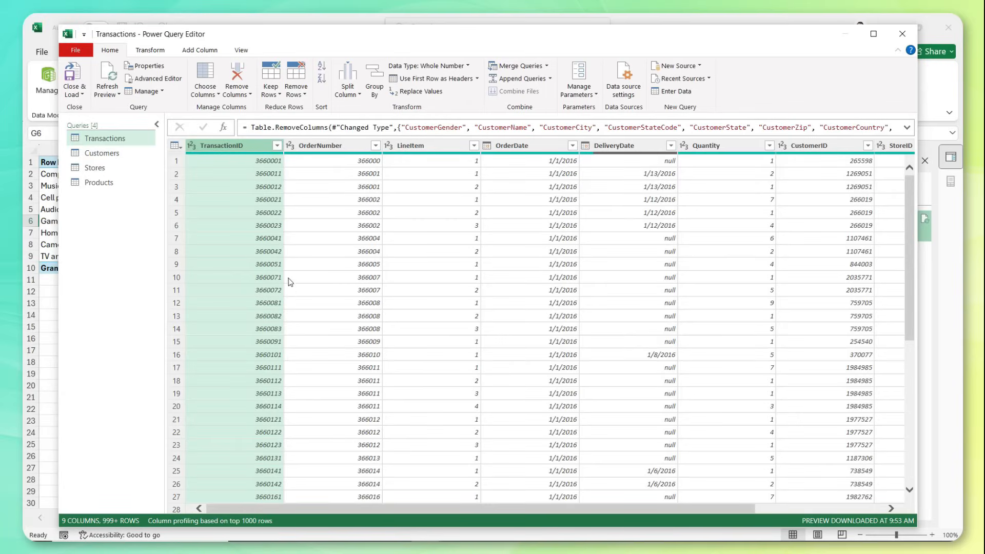
mouse_move(289, 272)
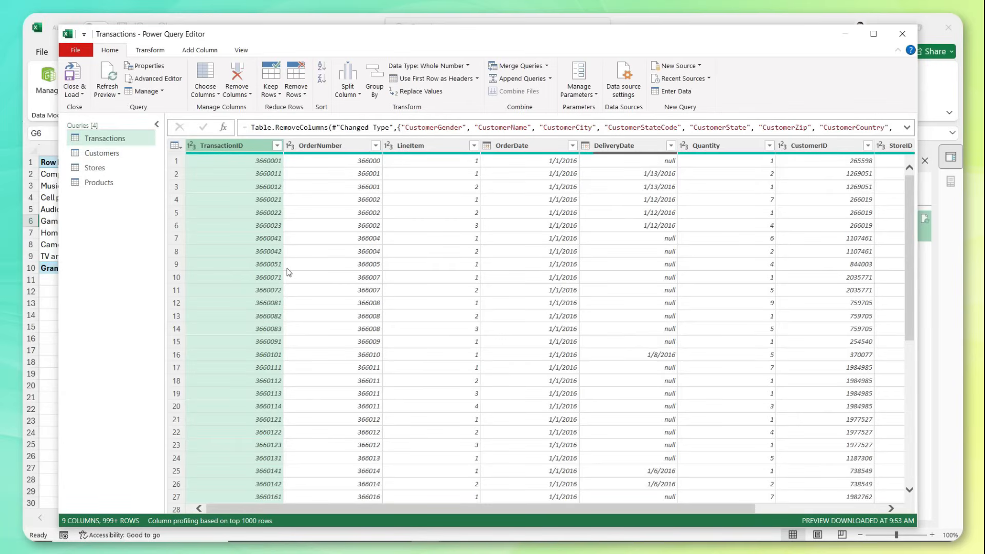
click(511, 146)
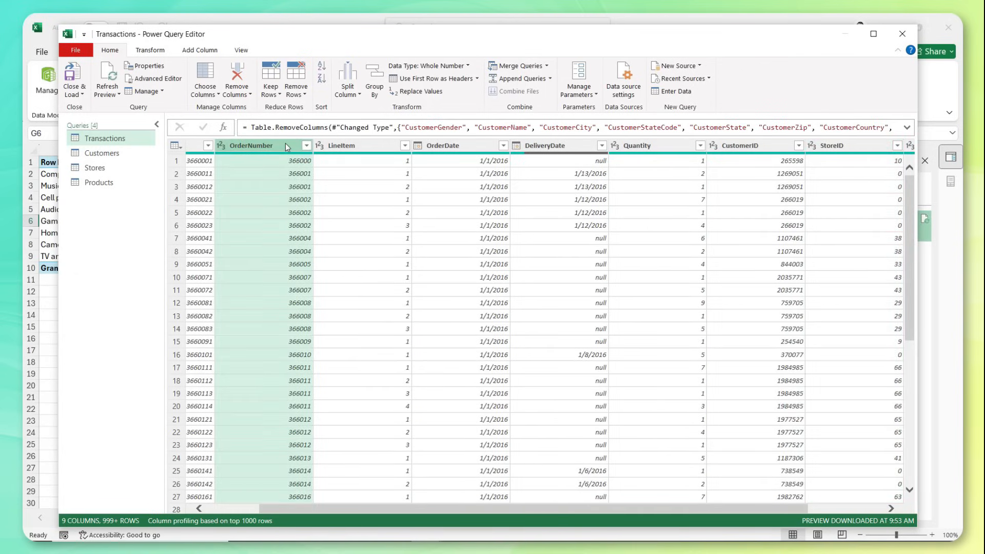
mouse_move(733, 236)
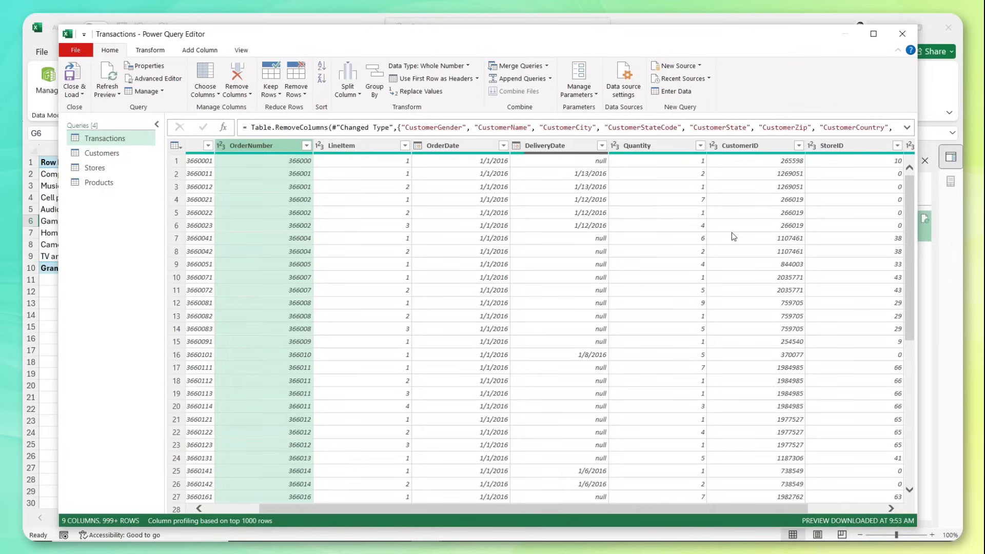
mouse_move(780, 277)
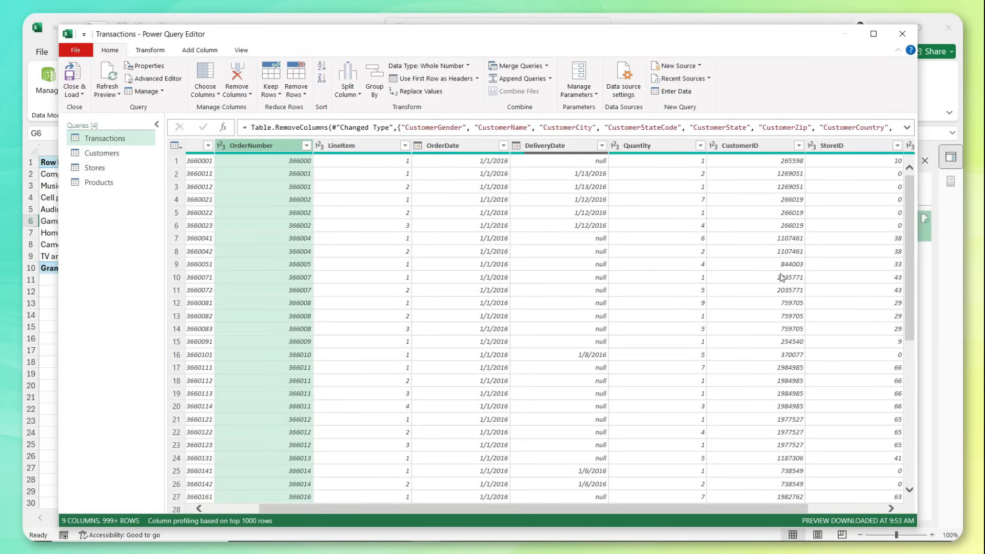
mouse_move(778, 256)
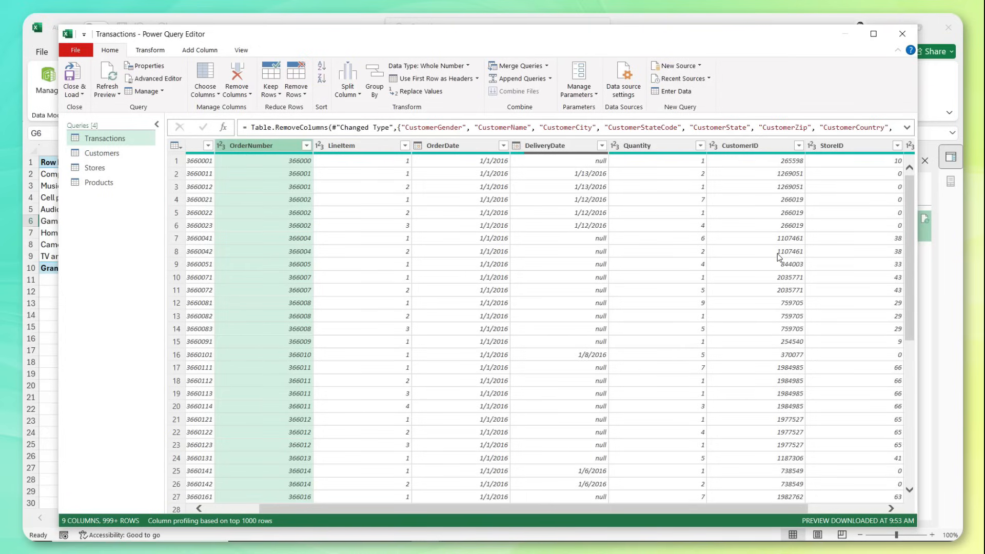
scroll(right, 3)
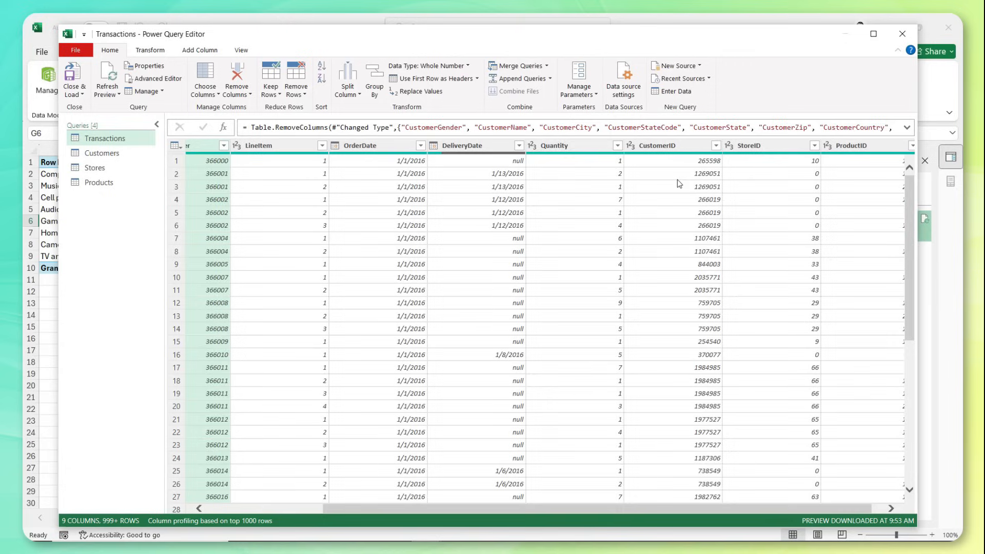
click(852, 146)
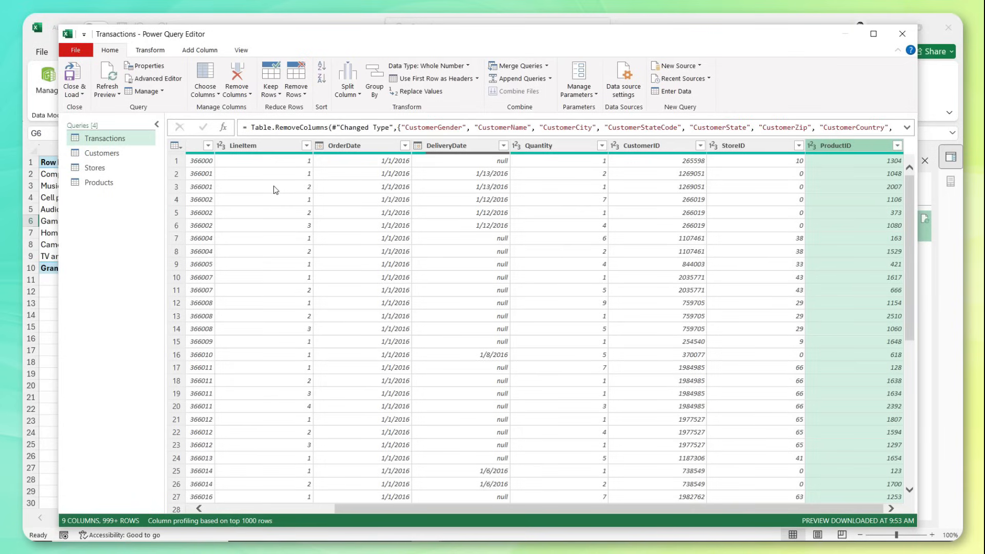
- Duplicate Transactions, then in the original select OrderNumber through DeliveryDate and remove the other columns
right_click(106, 137)
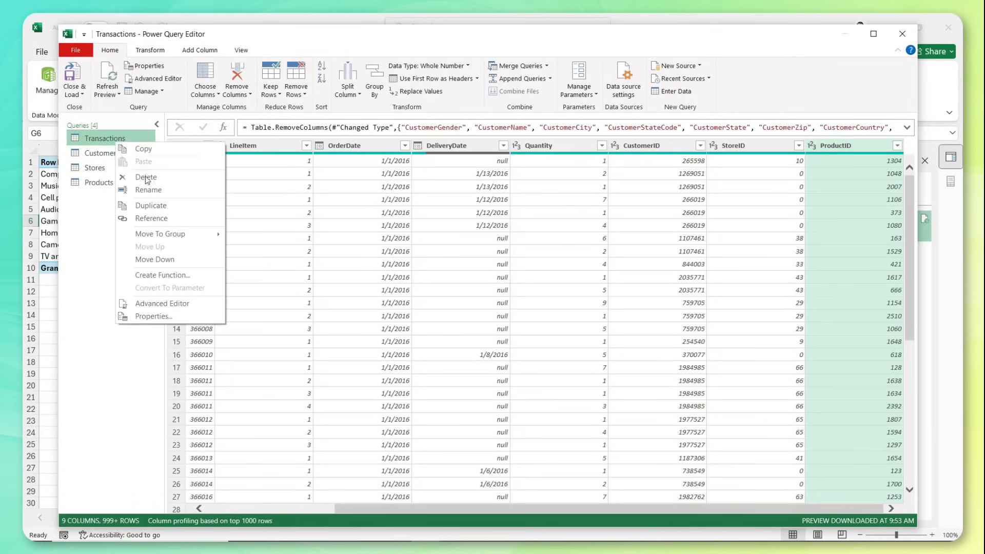
click(151, 205)
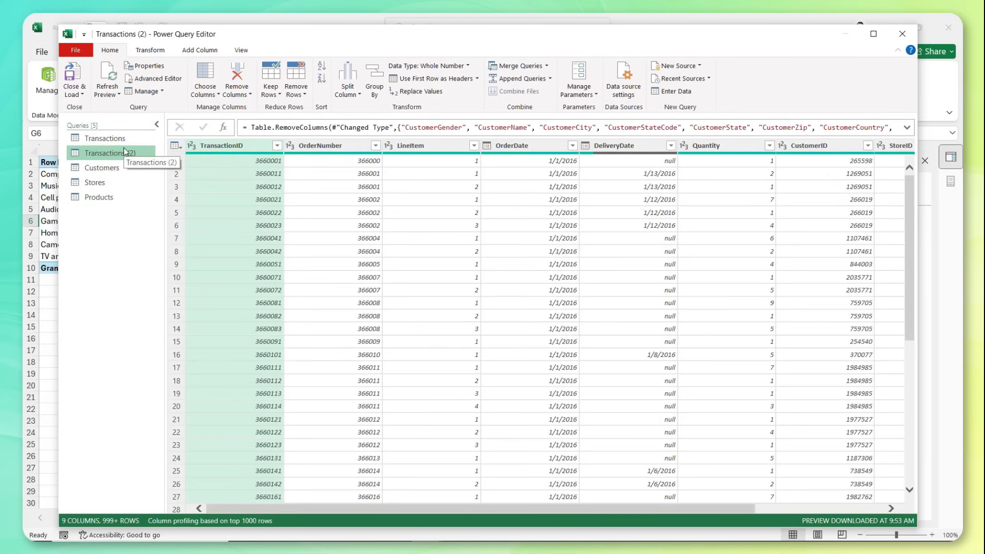
mouse_move(104, 138)
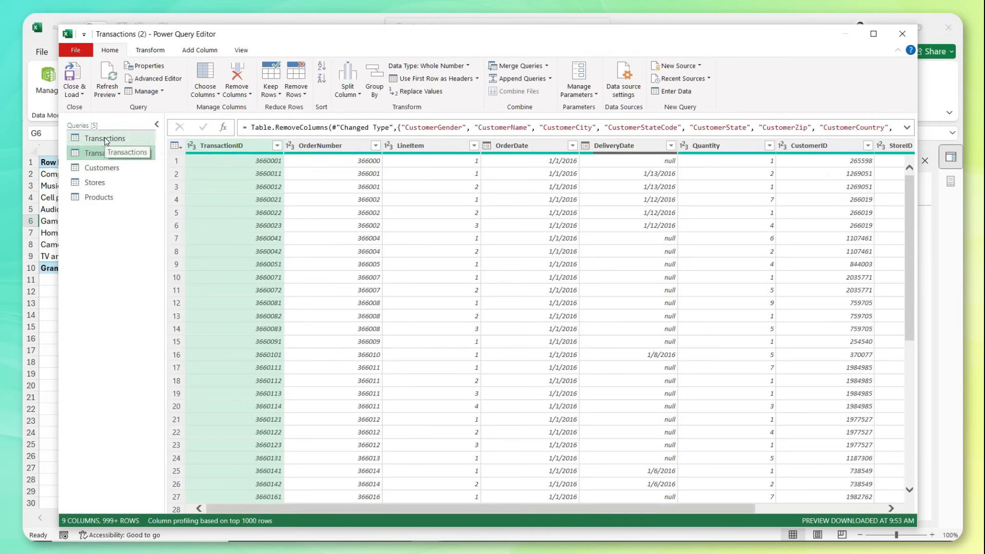
click(105, 137)
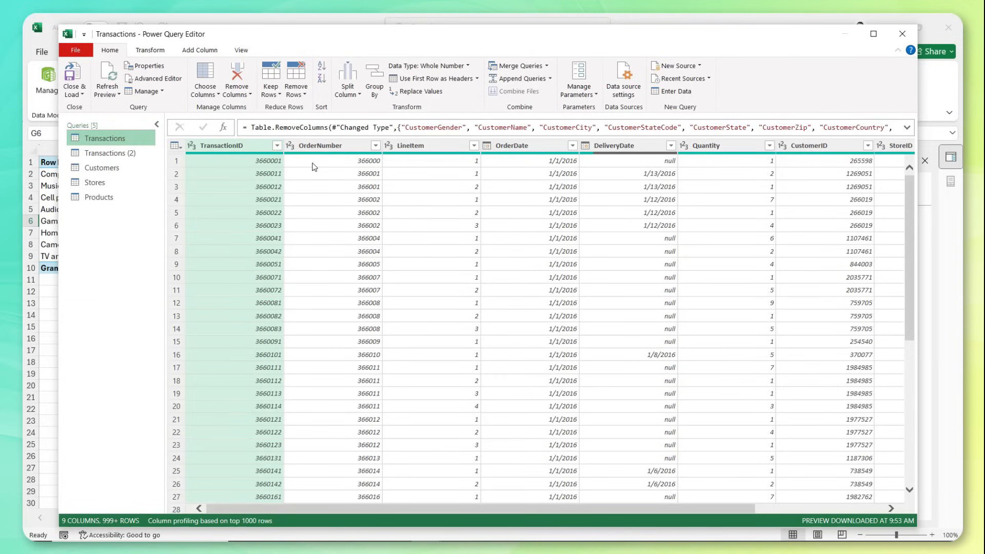
click(331, 146)
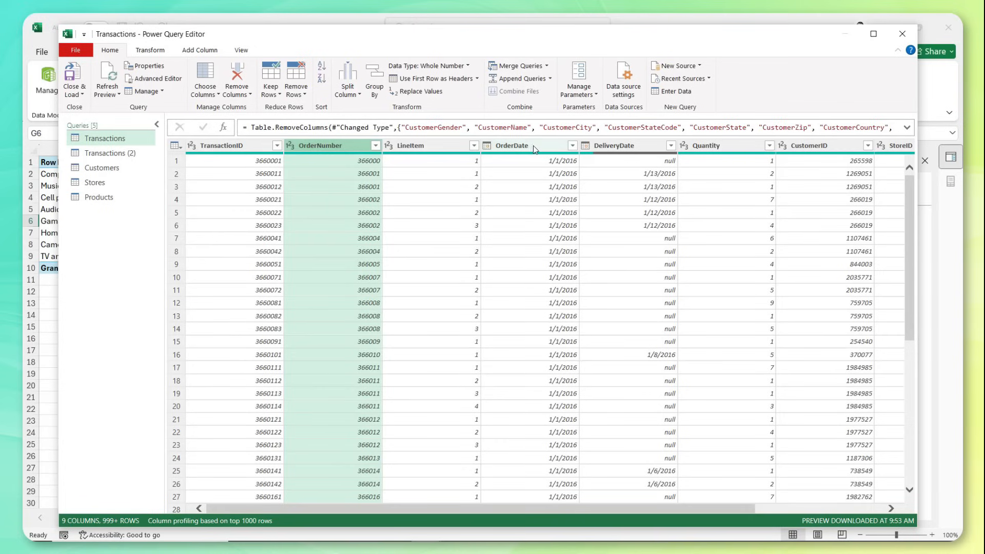
click(622, 146)
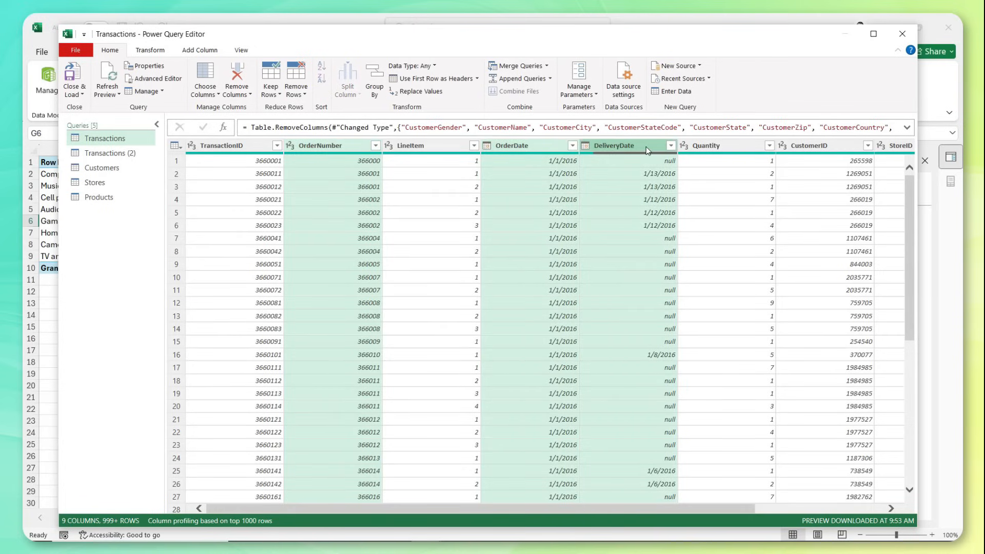
mouse_move(643, 233)
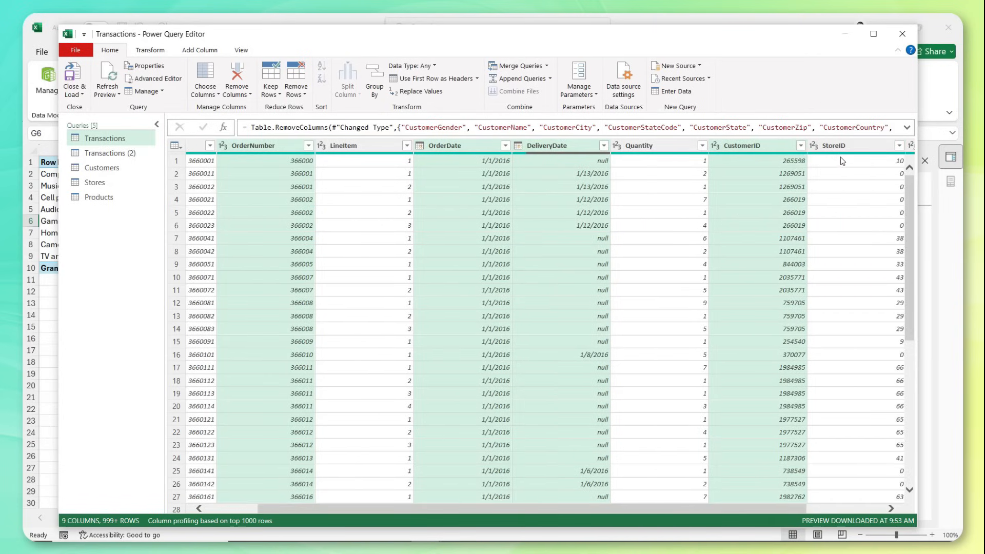
right_click(841, 160)
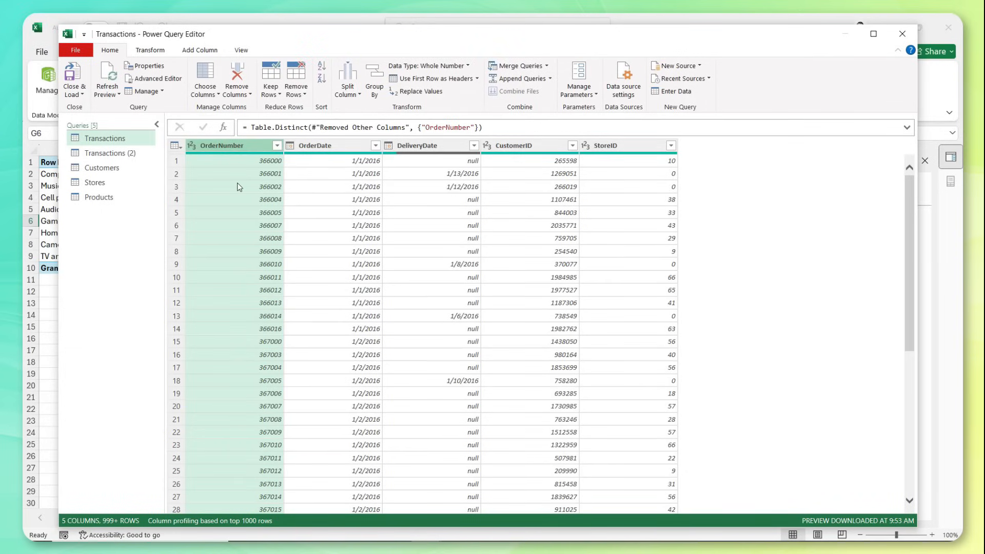
- Rename the reduced Transactions query to Orders
double_click(105, 139)
text(Orders)
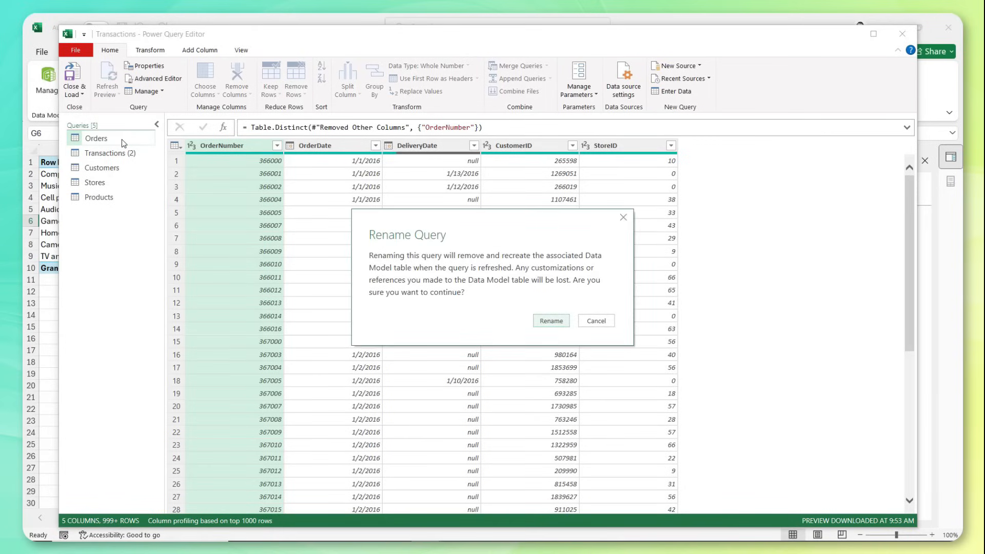
click(551, 320)
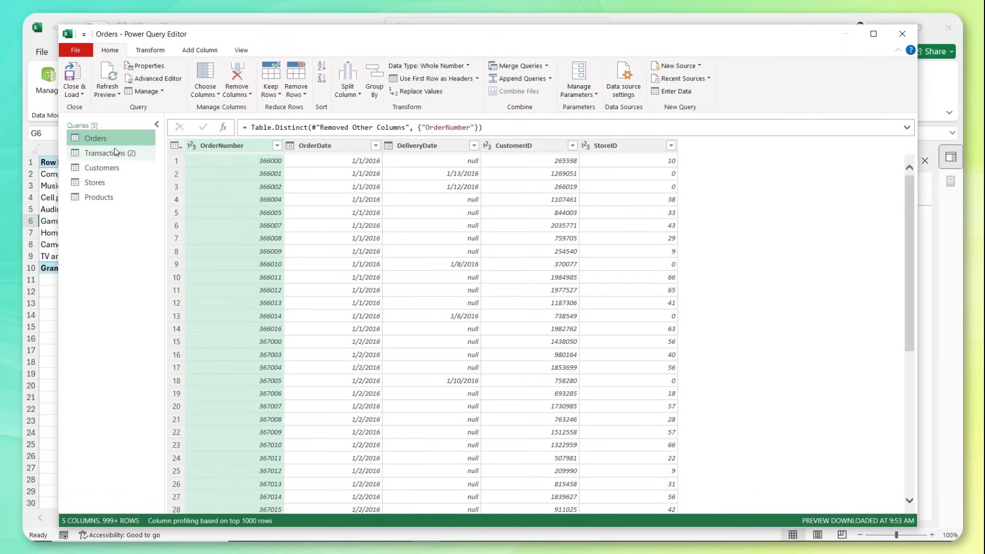
click(108, 153)
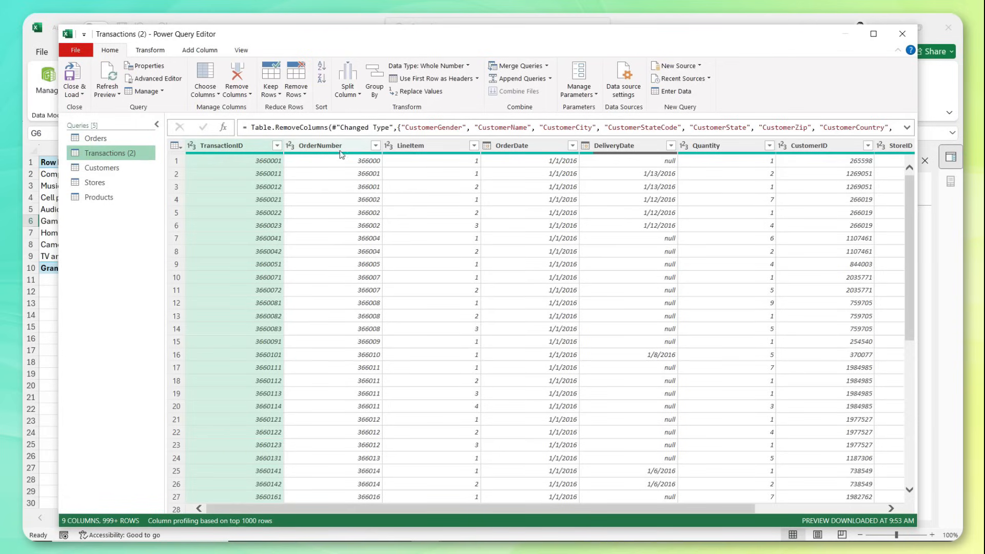
mouse_move(422, 164)
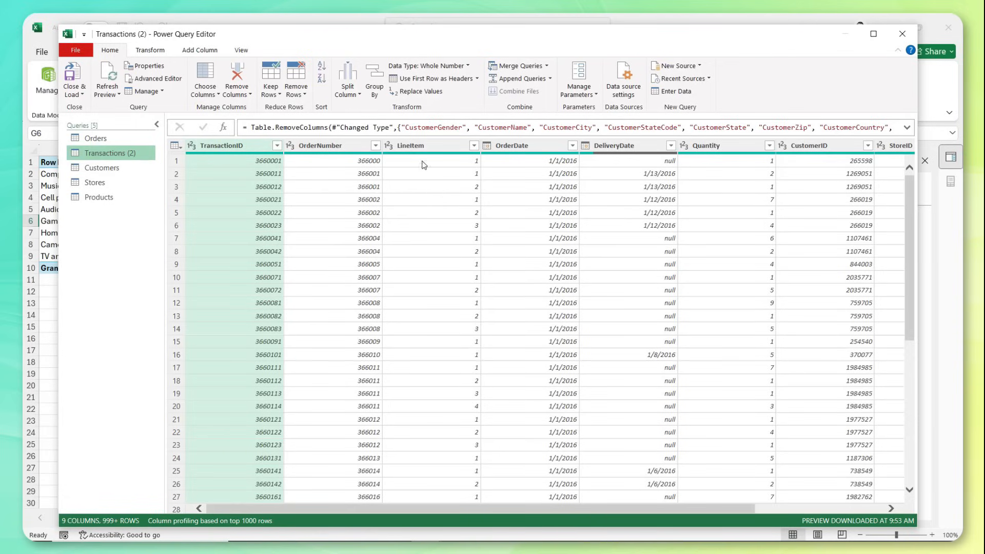
mouse_move(500, 163)
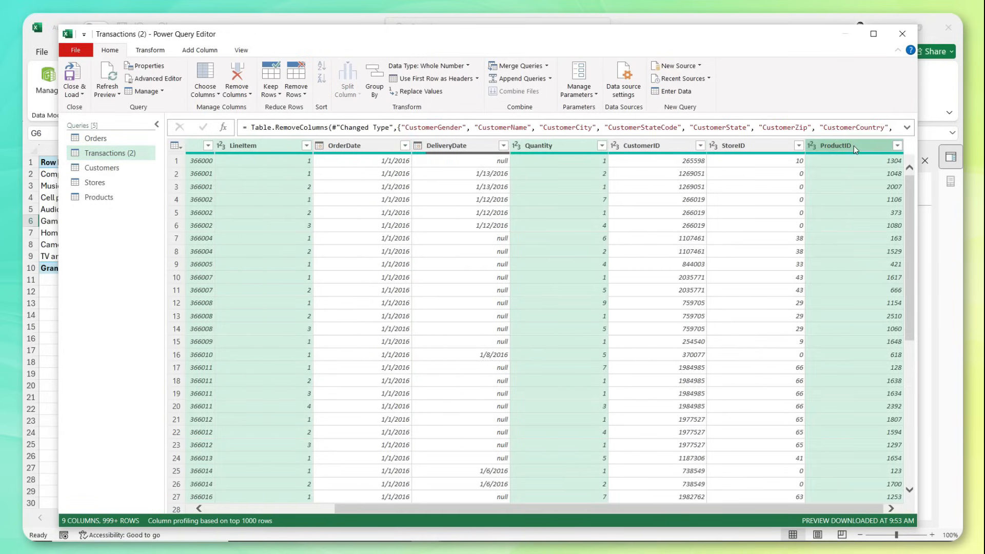
mouse_move(868, 187)
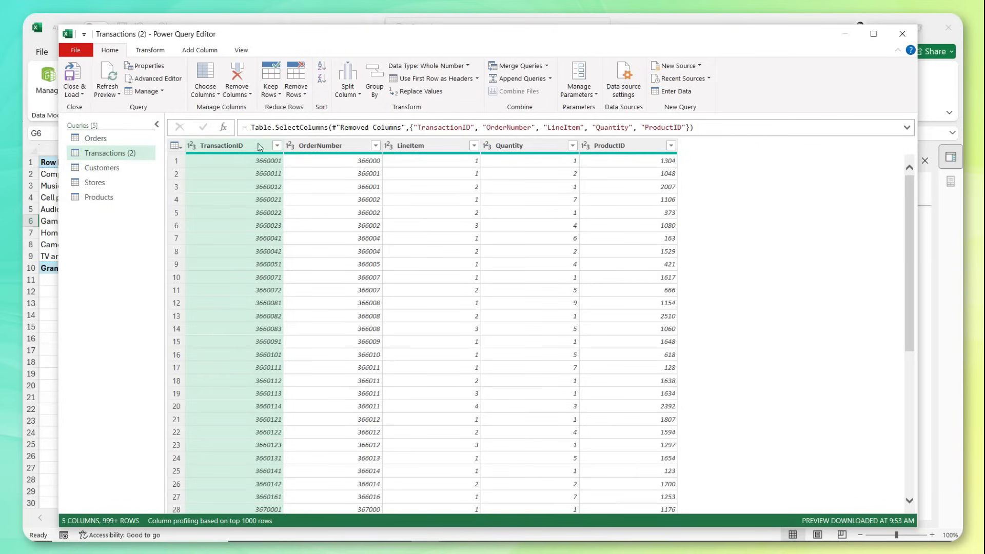
mouse_move(277, 239)
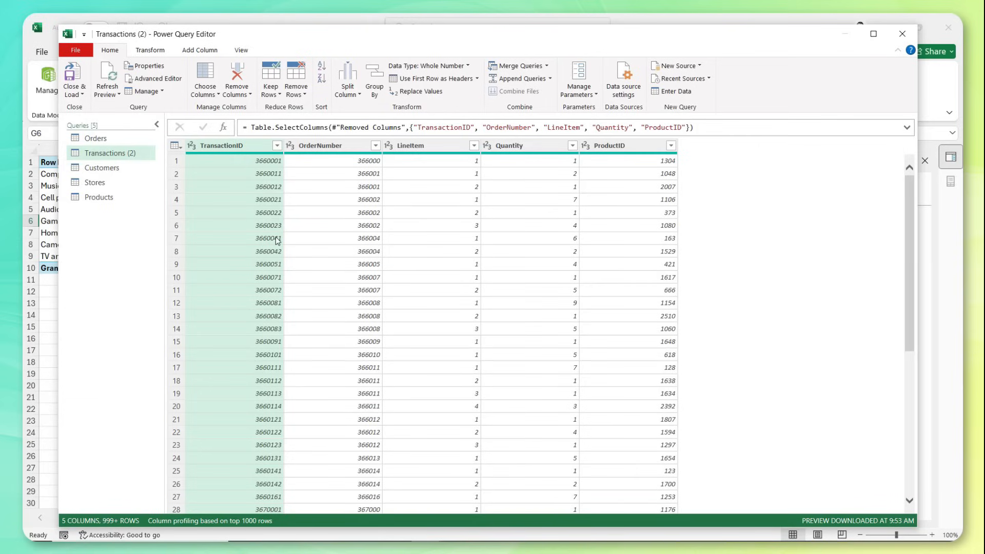
- Rename the Transactions (2) query to Order Line Items
double_click(110, 153)
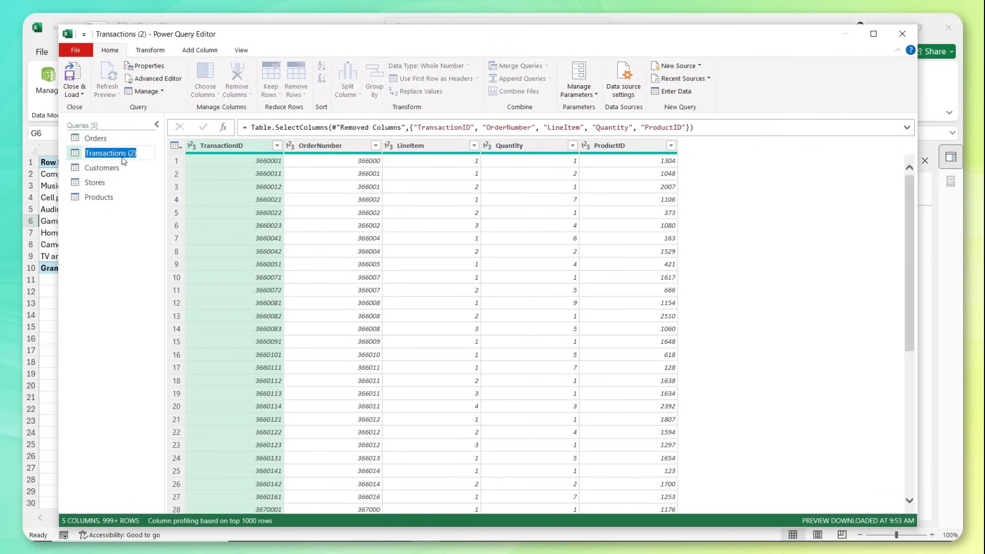
text(Order Line Items)
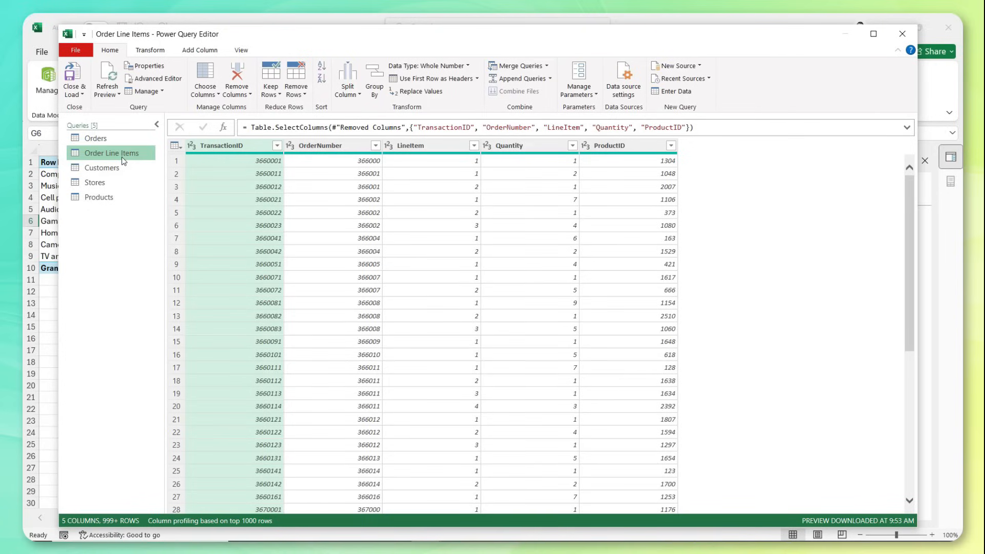
click(99, 197)
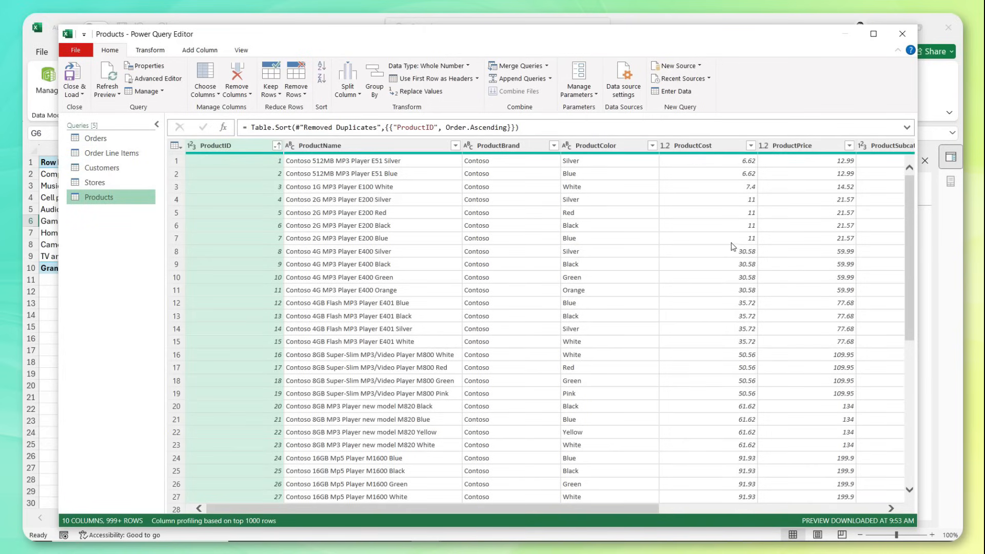
mouse_move(249, 147)
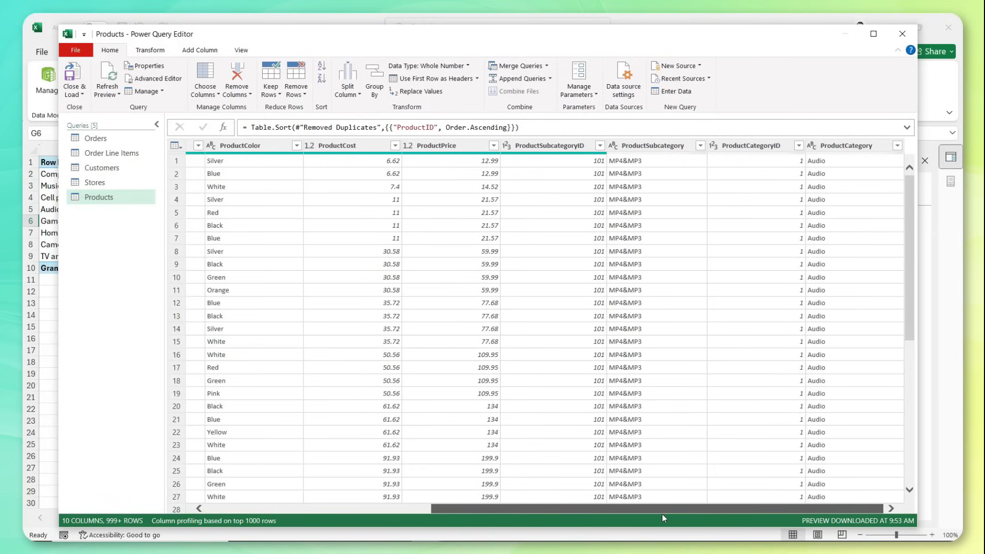
mouse_move(832, 383)
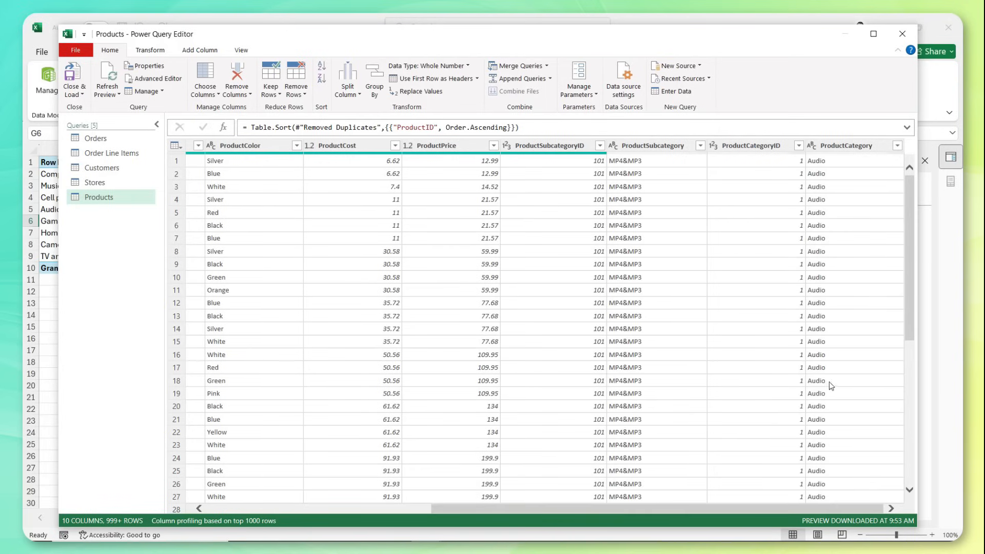
mouse_move(610, 246)
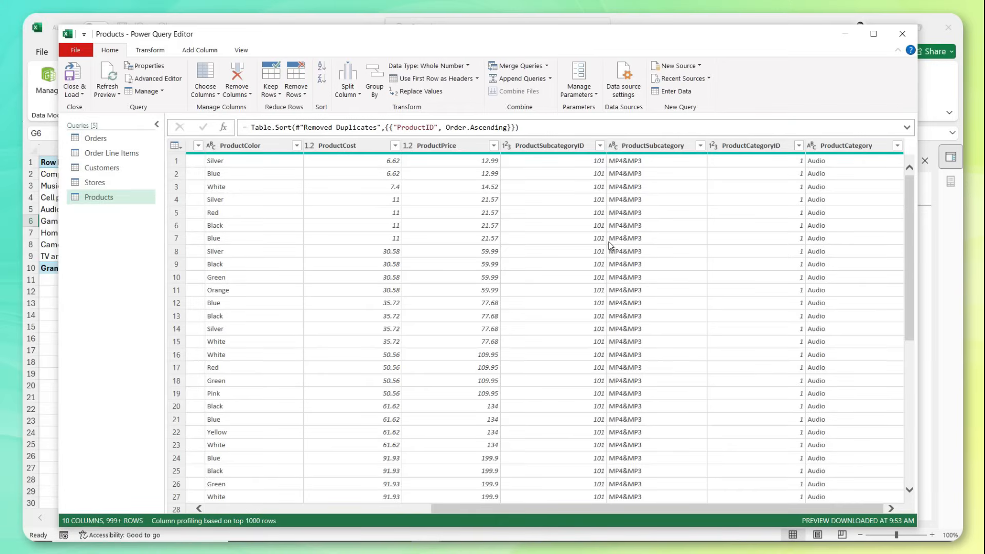
mouse_move(292, 182)
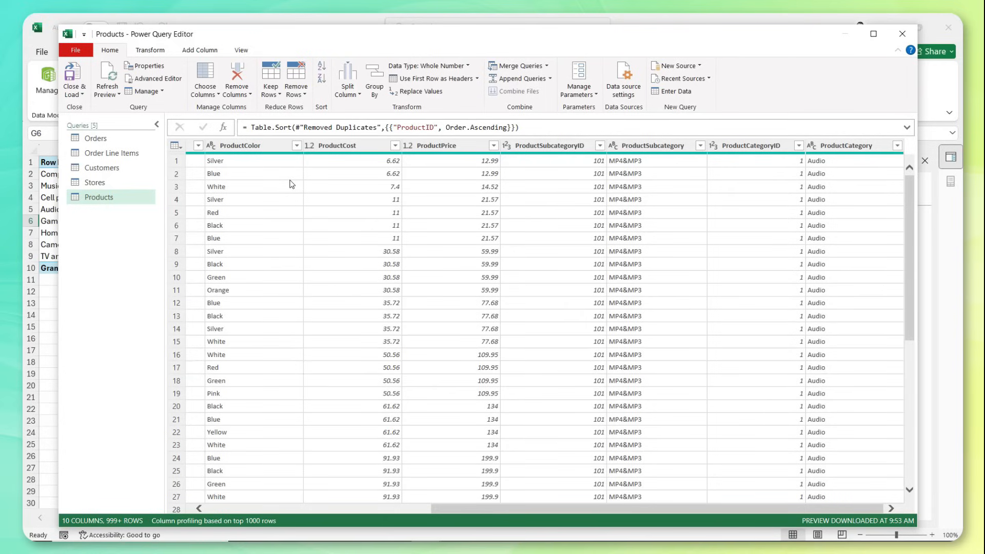
mouse_move(409, 188)
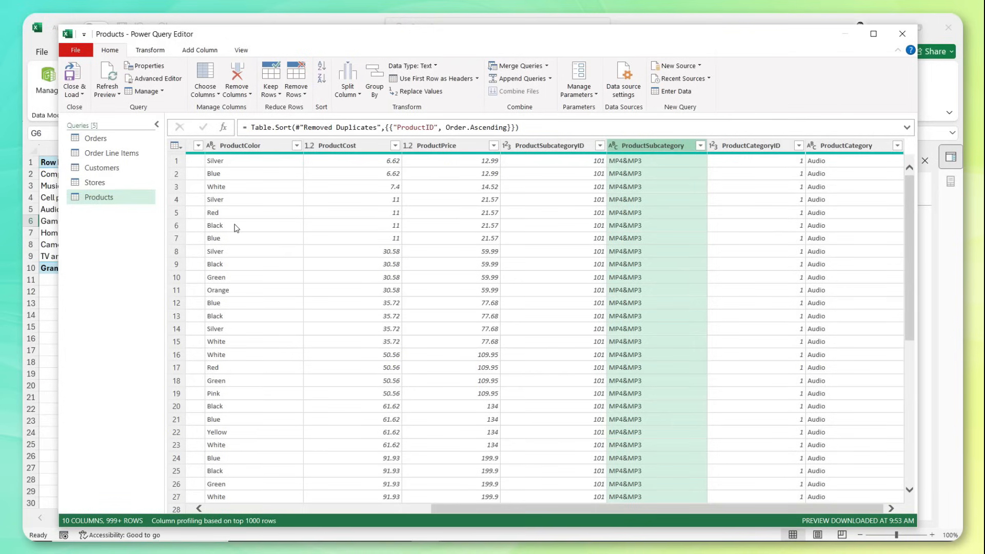
mouse_move(577, 150)
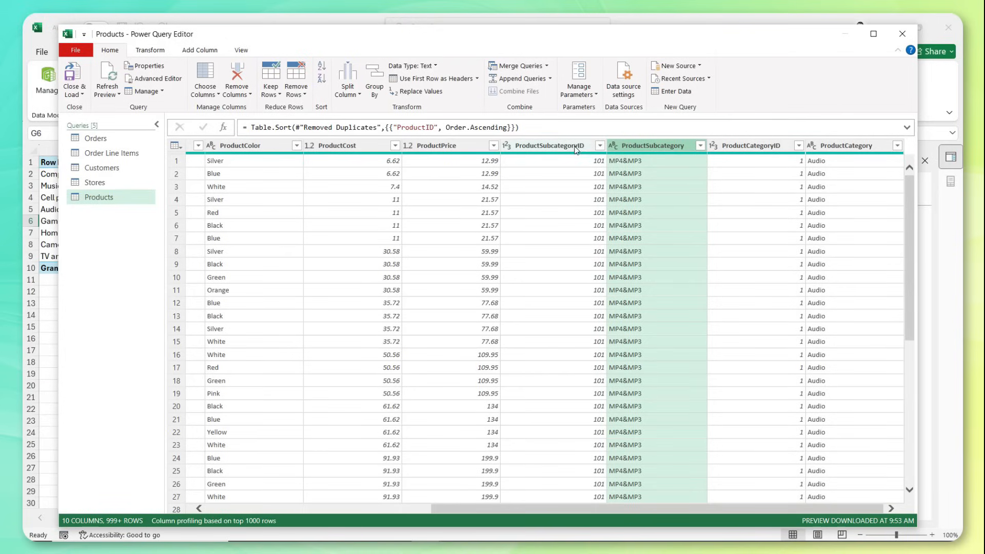
click(751, 145)
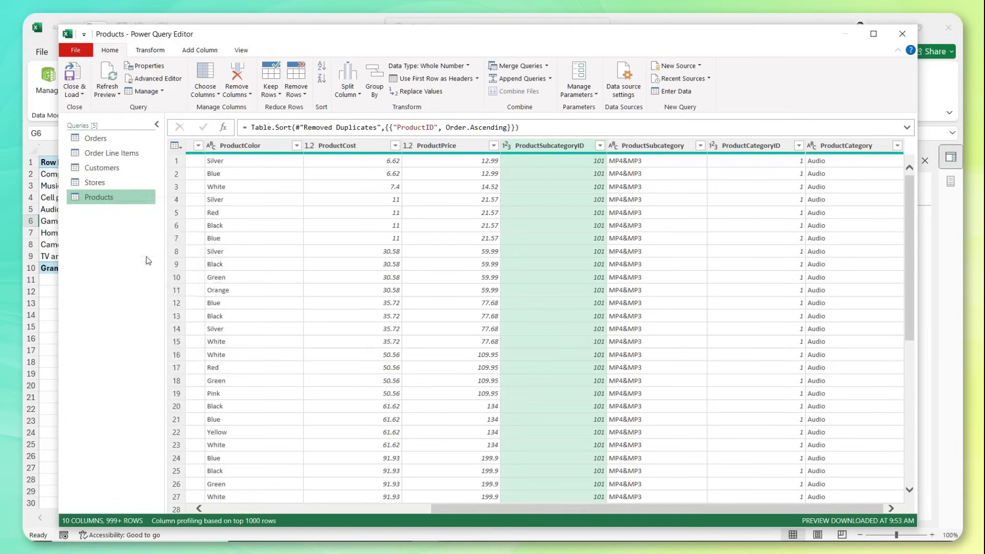
- Duplicate Products, then keep only ProductSubcategoryID, ProductSubcategory and ProductCategoryID in Products (2)
right_click(101, 211)
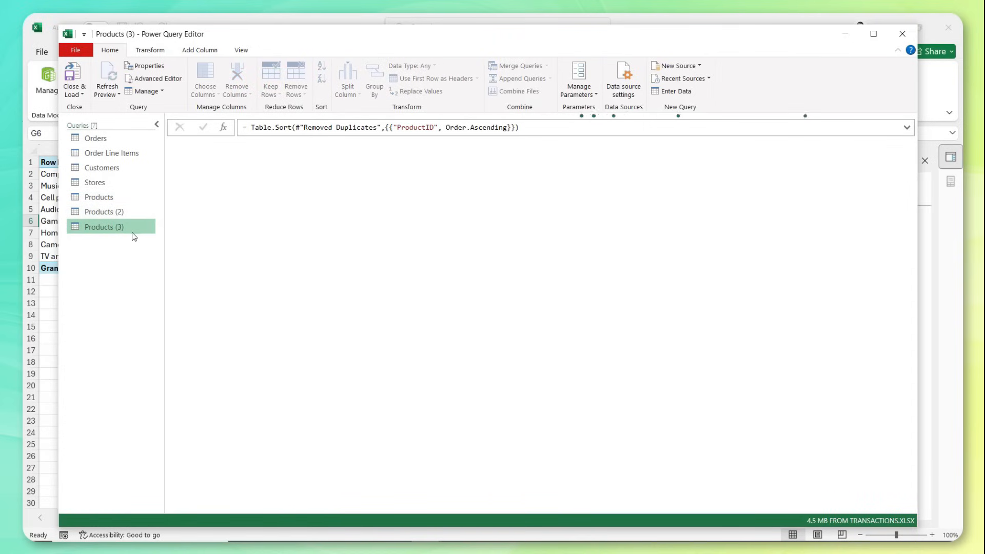
click(103, 227)
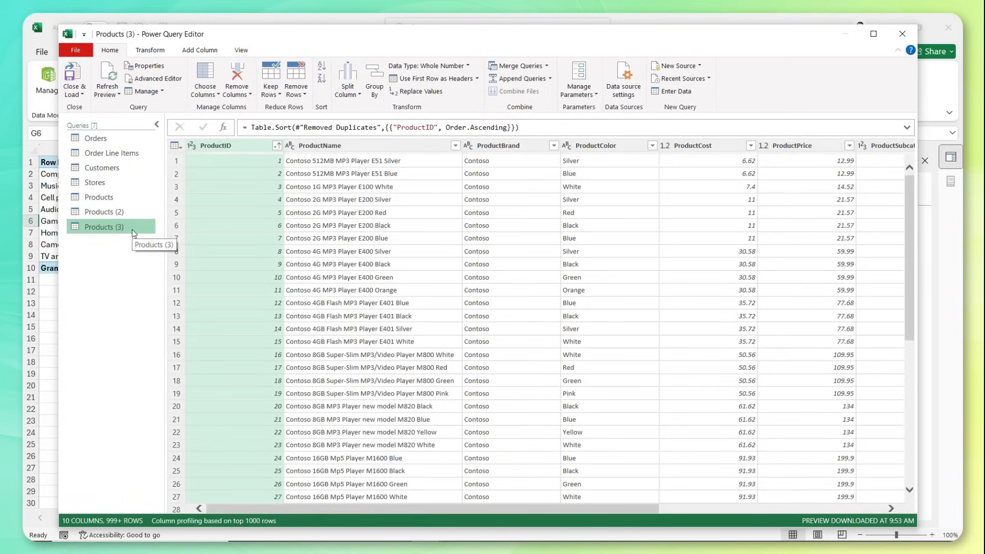
click(103, 211)
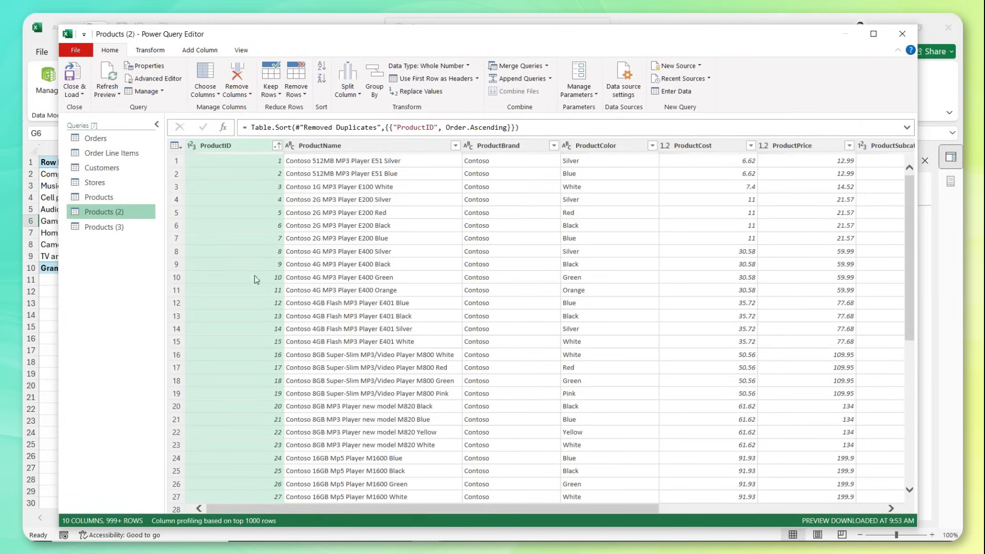
scroll(right, 3)
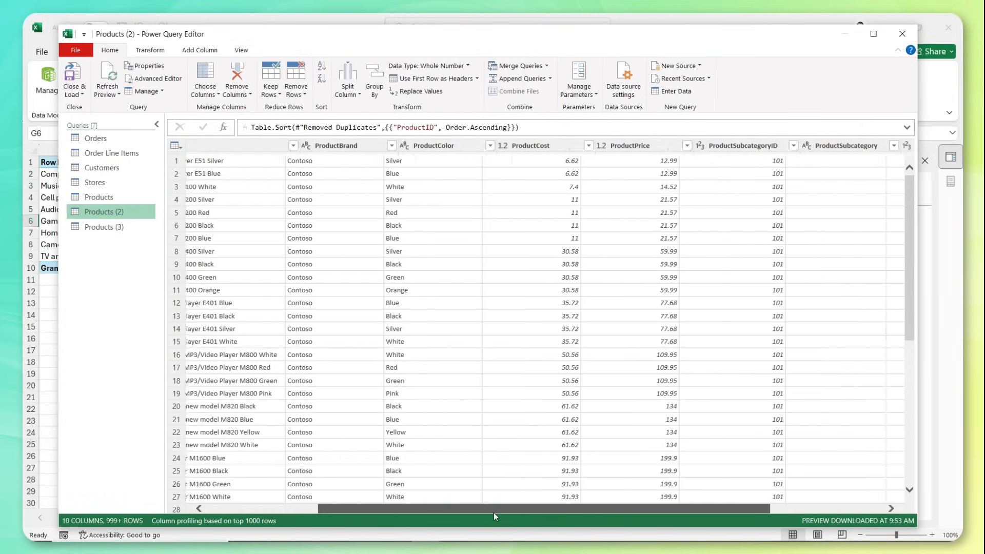
scroll(right, 3)
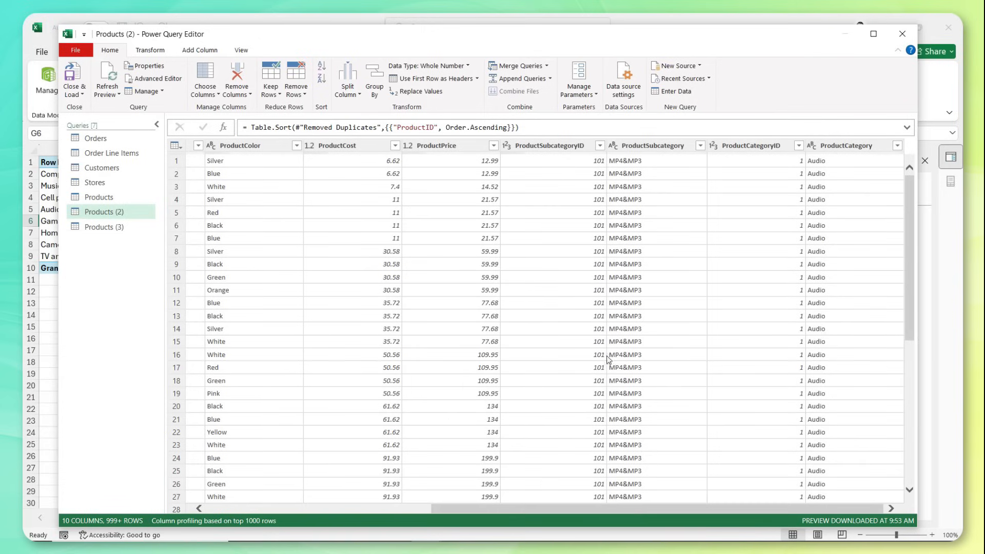
click(551, 146)
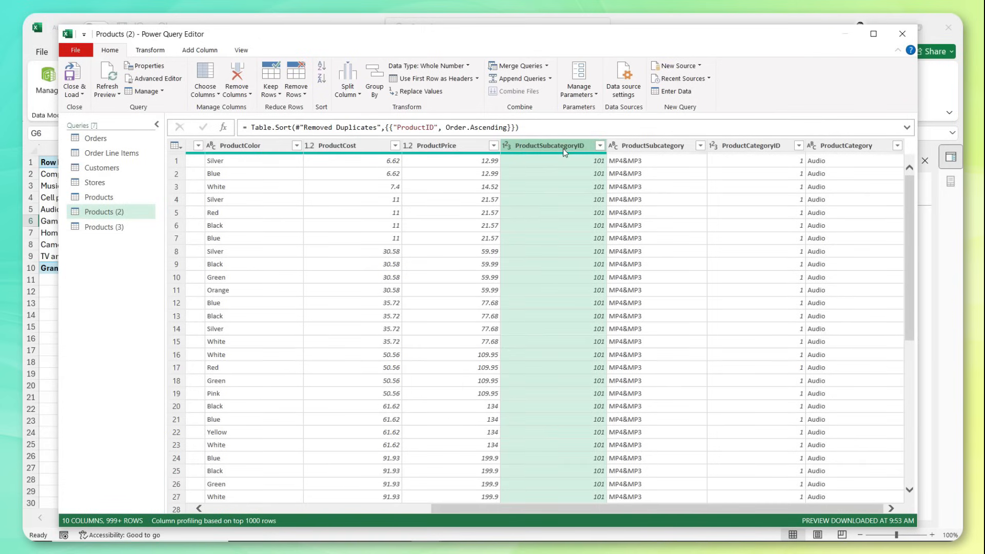
click(652, 146)
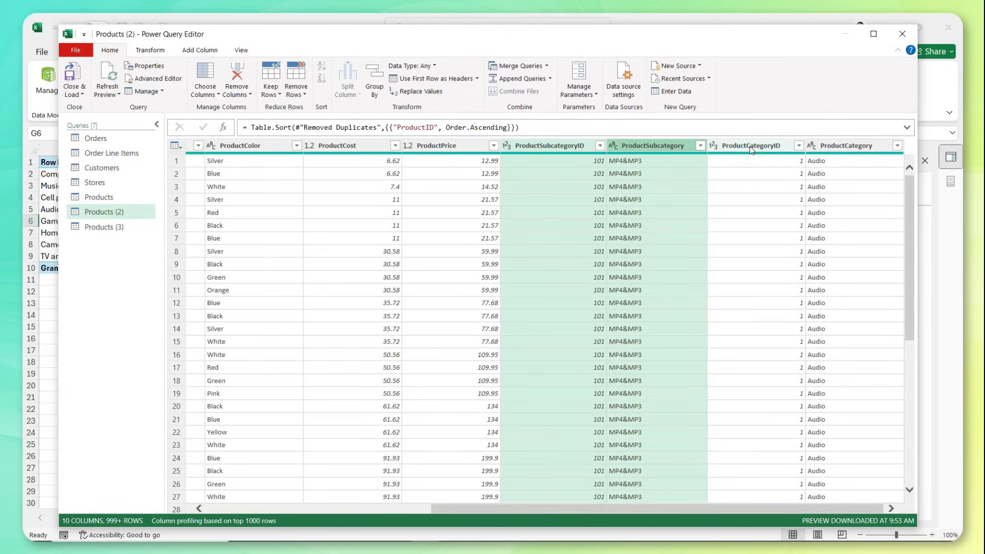
click(751, 146)
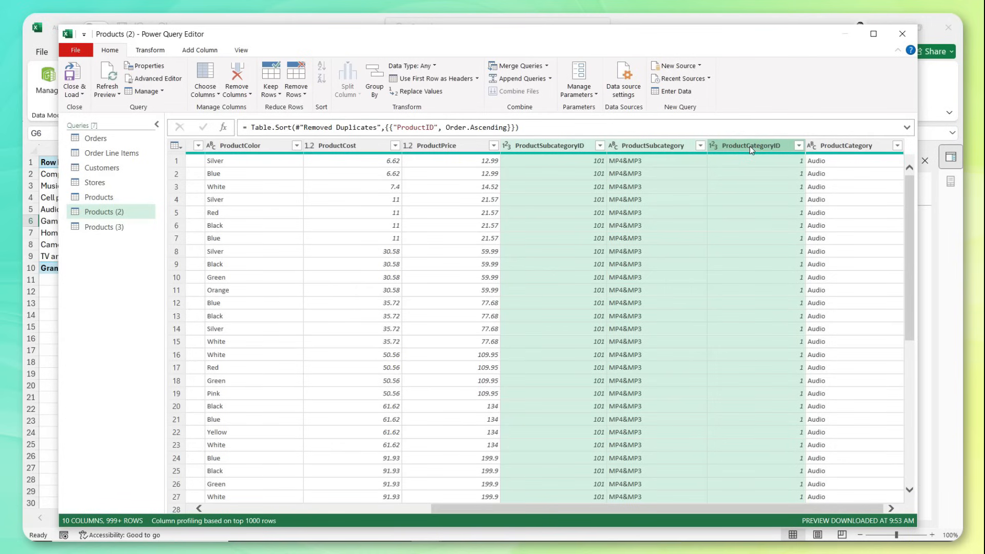
right_click(751, 146)
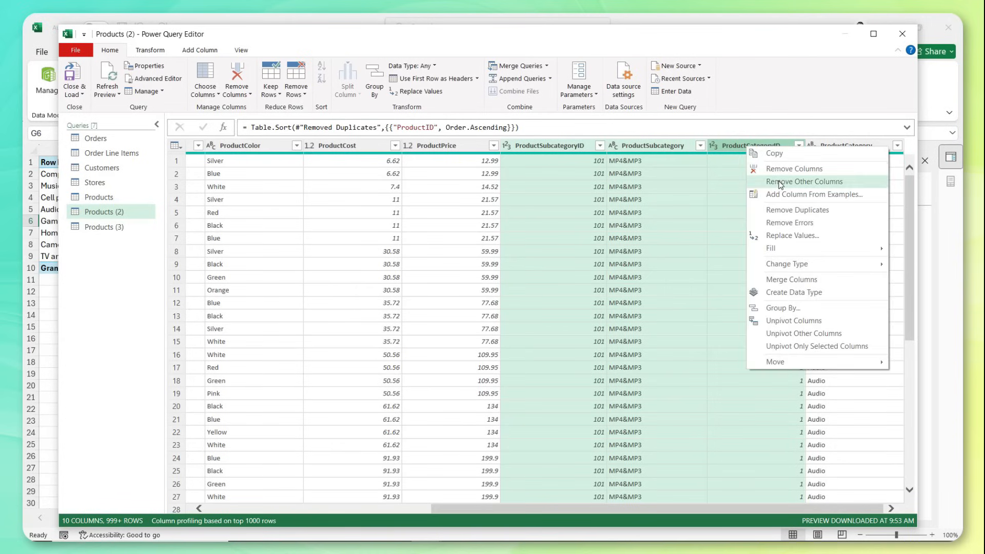
click(805, 182)
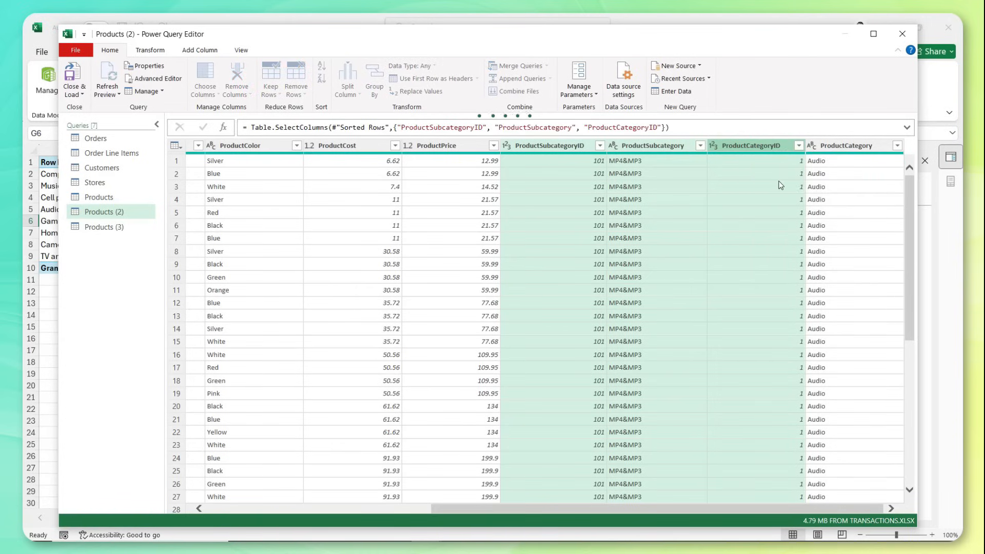
- Remove duplicate rows leaving 32 unique subcategories and rename the query Subcategories
click(295, 80)
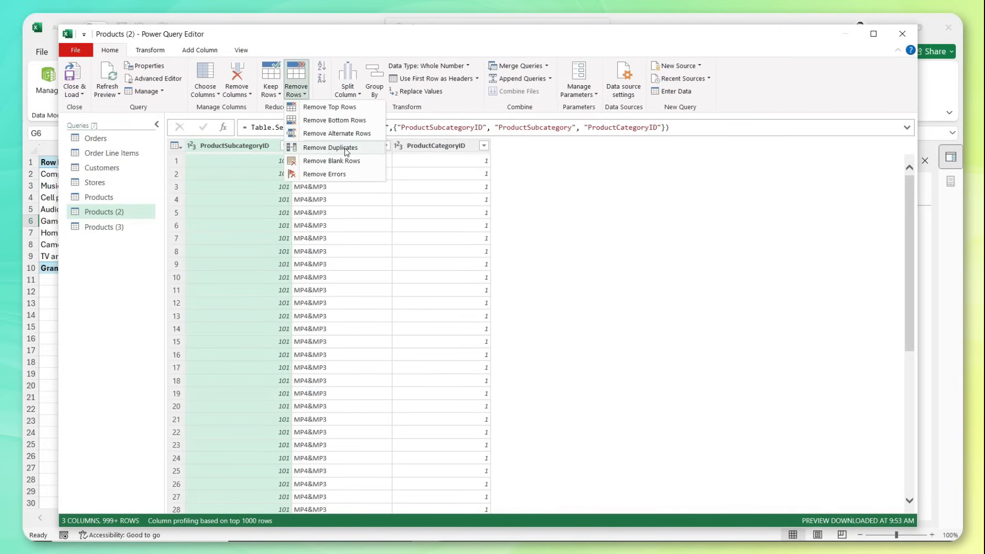
click(331, 147)
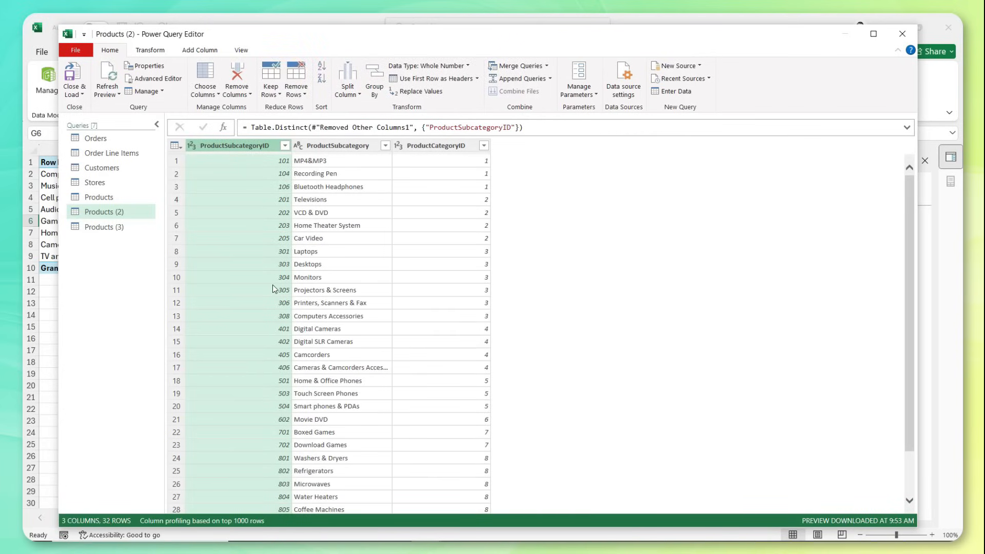
double_click(104, 212)
text(Subcategori)
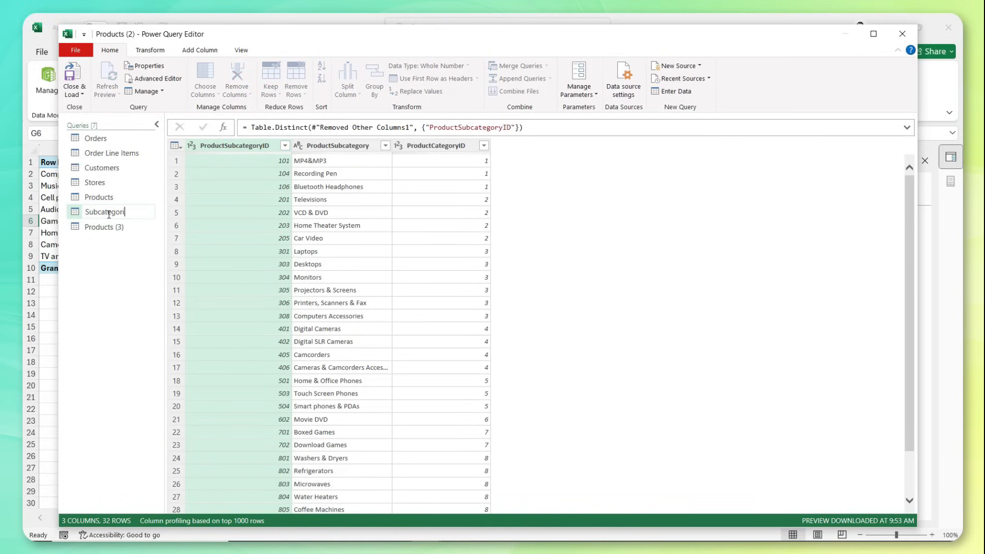
key(Enter)
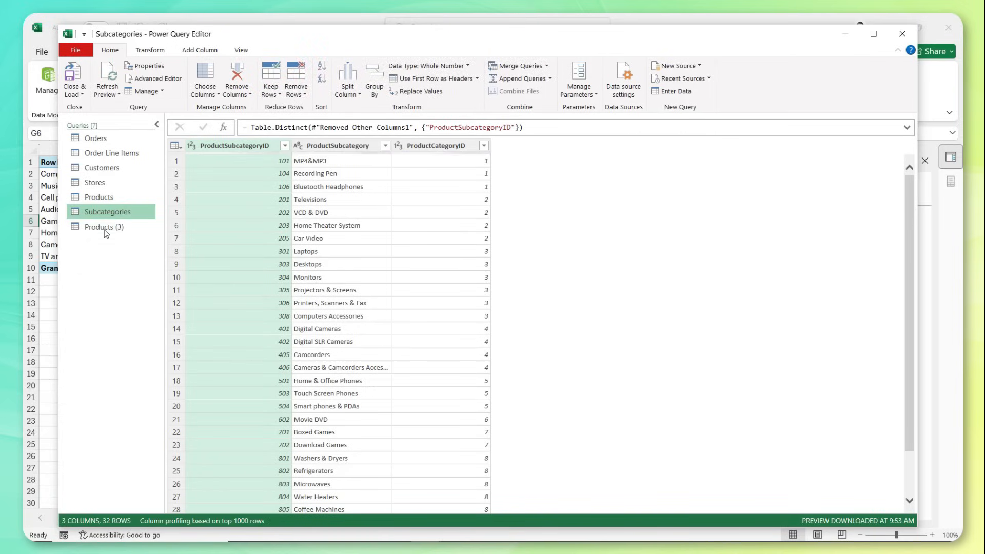
click(102, 226)
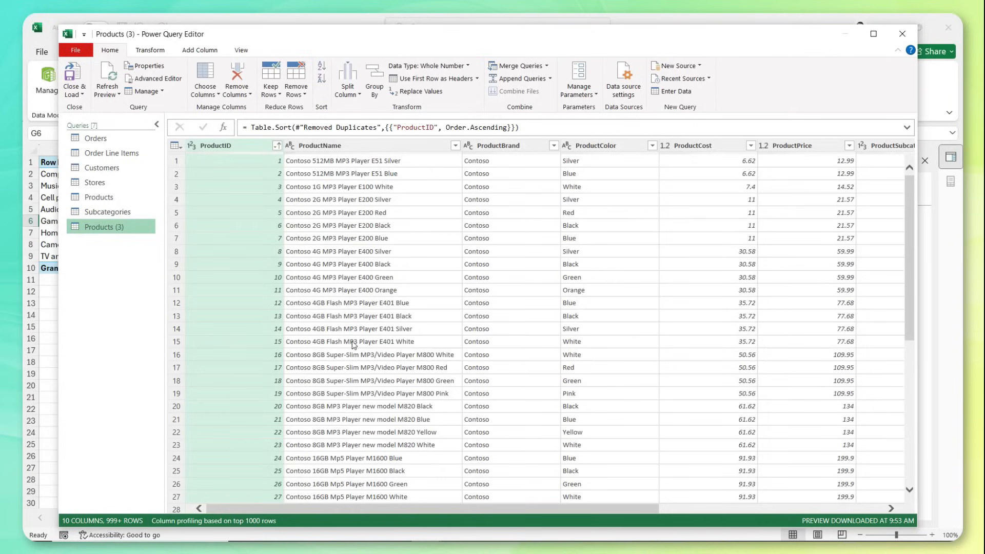
- Keep only ProductCategoryID and ProductCategory in Products (3) and remove duplicate rows to 8 categories
scroll(right, 3)
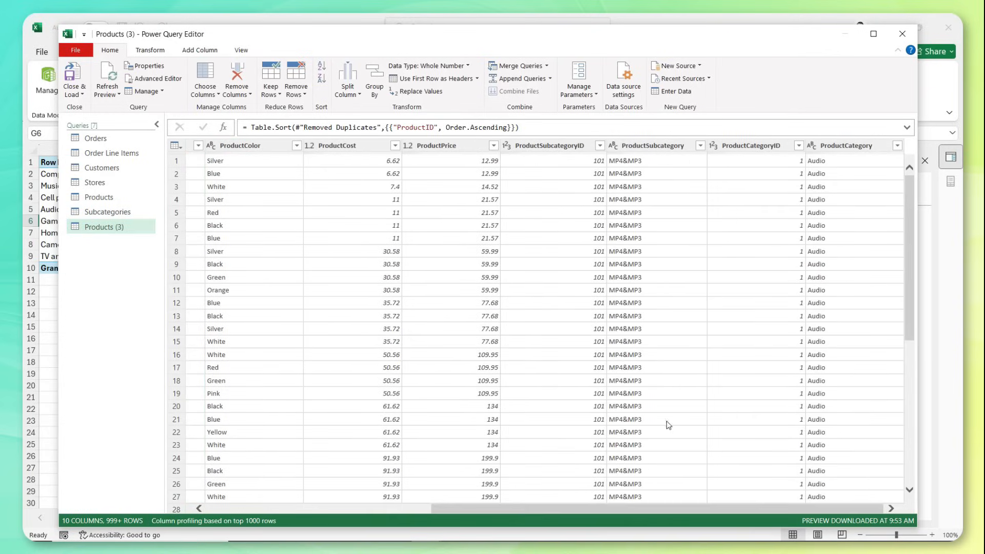
click(751, 146)
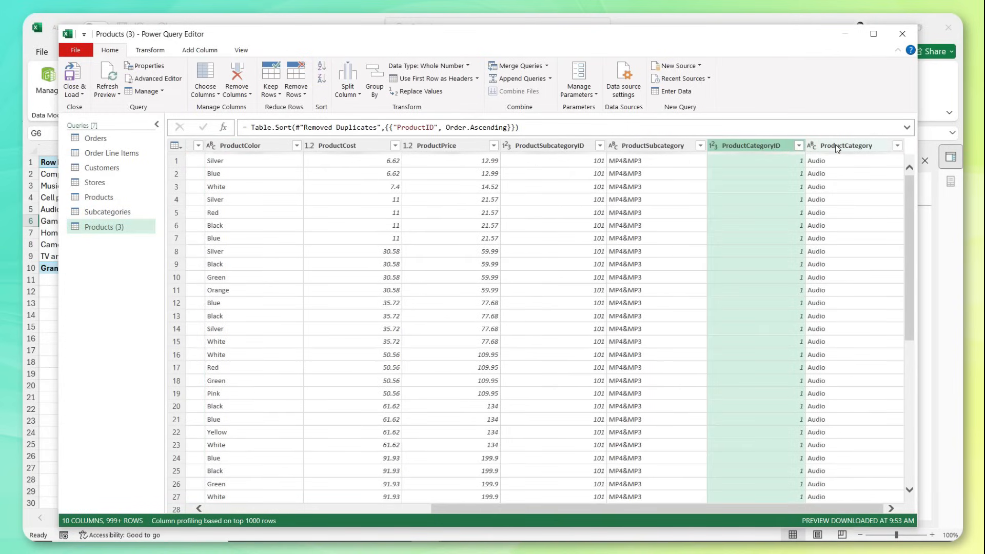
right_click(849, 146)
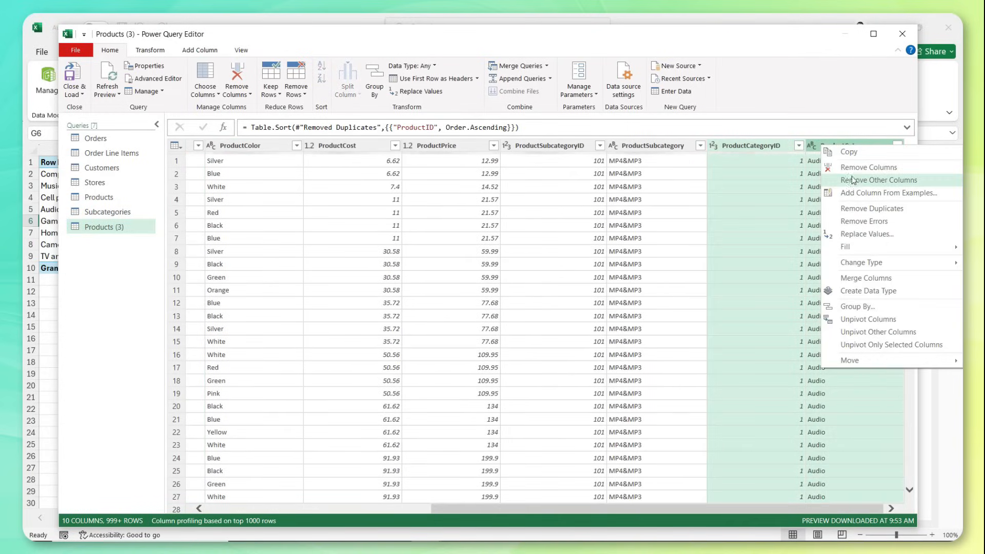
click(879, 180)
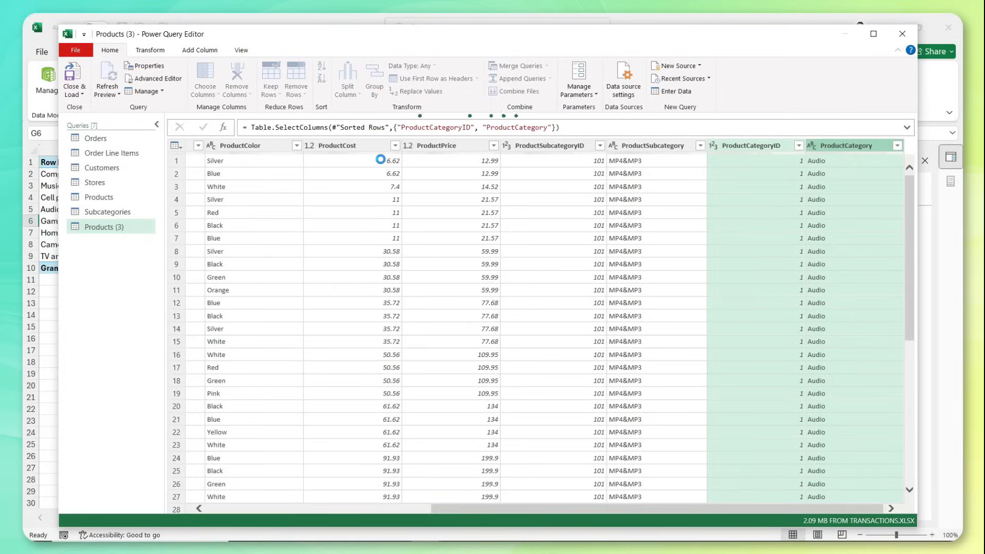
click(295, 77)
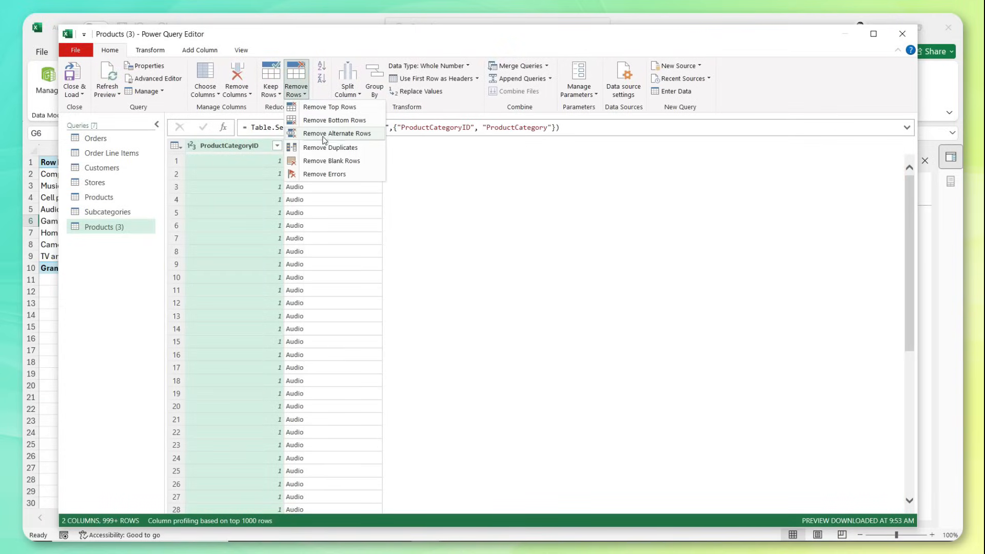
click(330, 148)
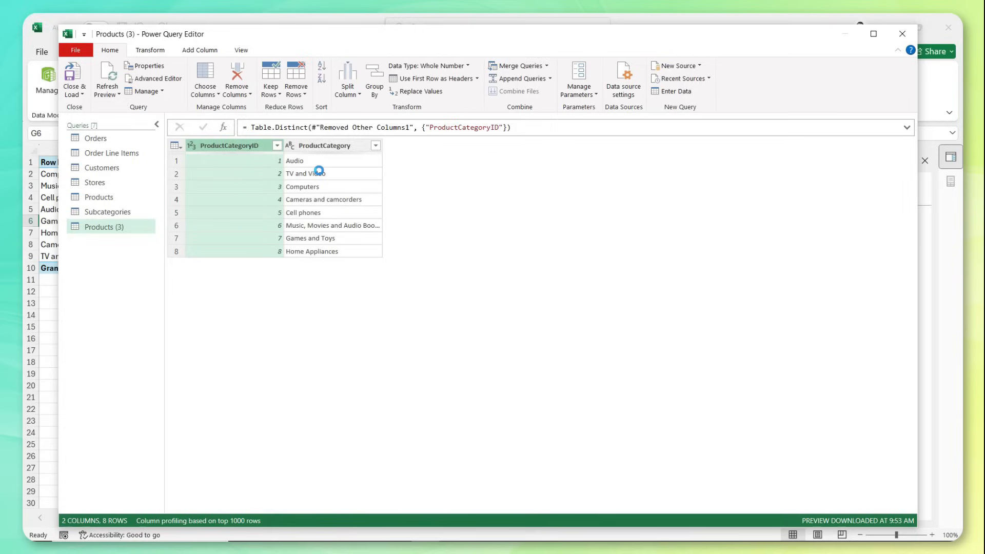
mouse_move(367, 211)
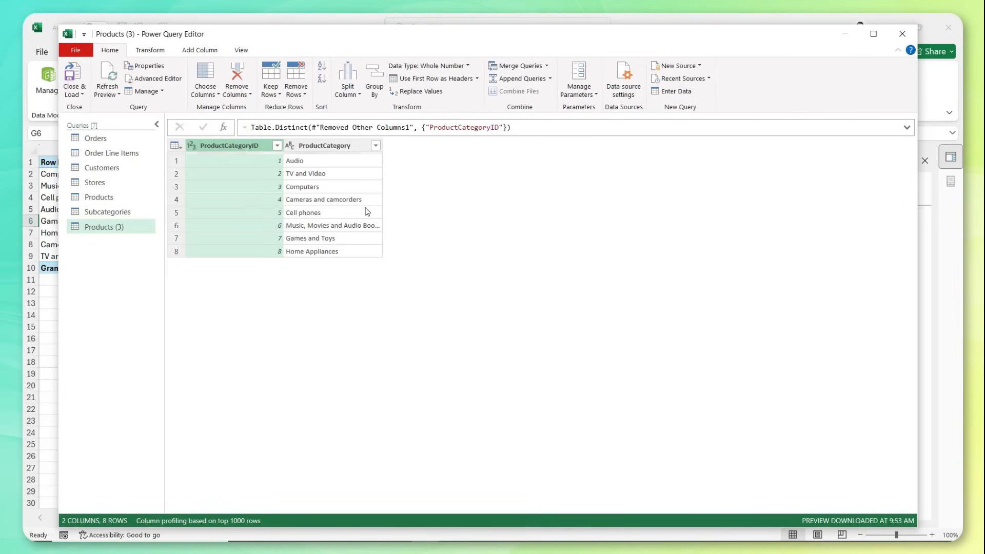
mouse_move(326, 199)
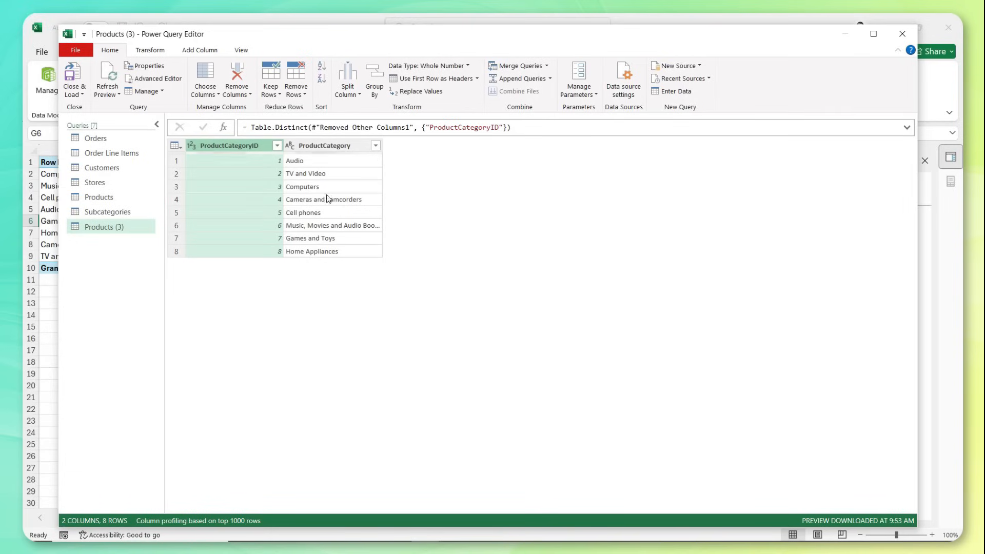
mouse_move(349, 250)
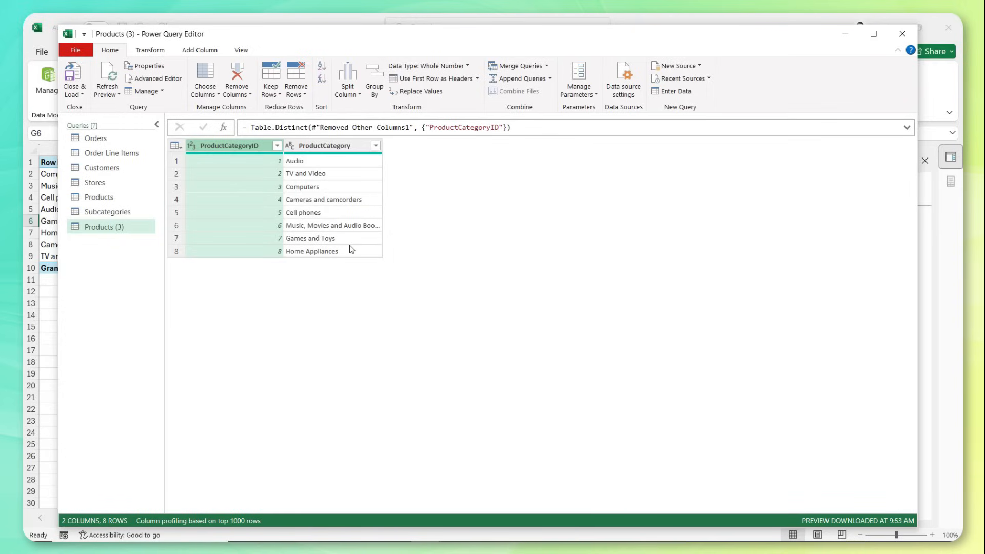
- Rename the query Categories and return to the Products query
text(Ca)
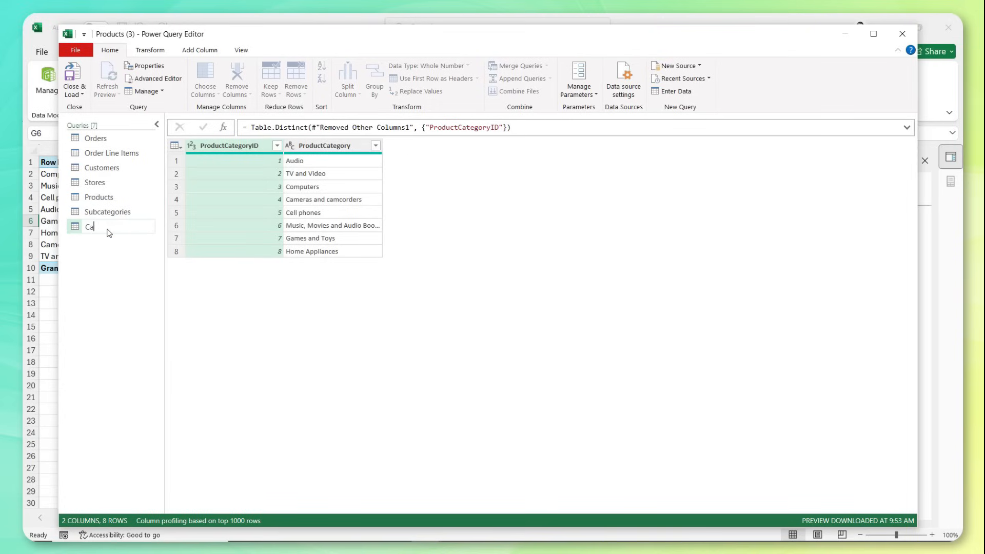
key(Enter)
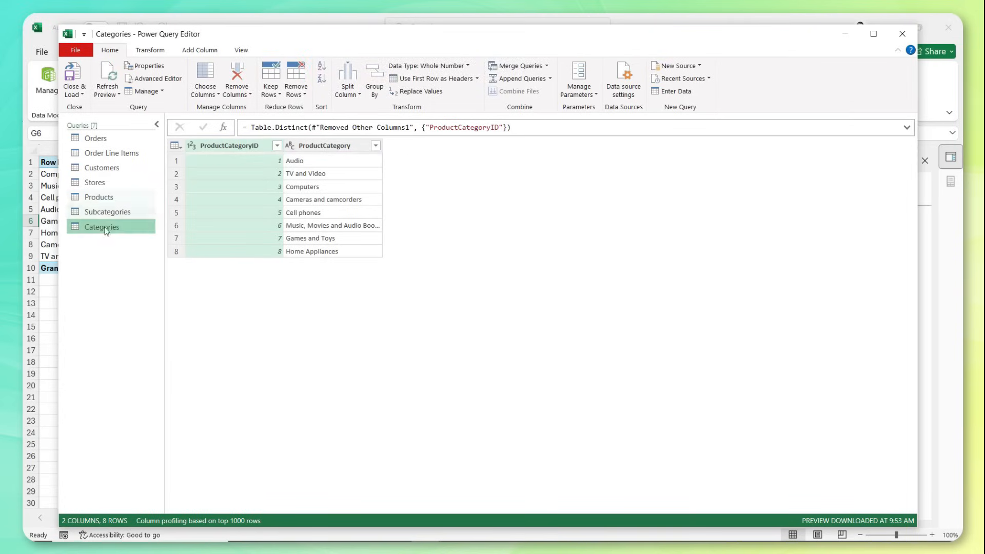
mouse_move(99, 197)
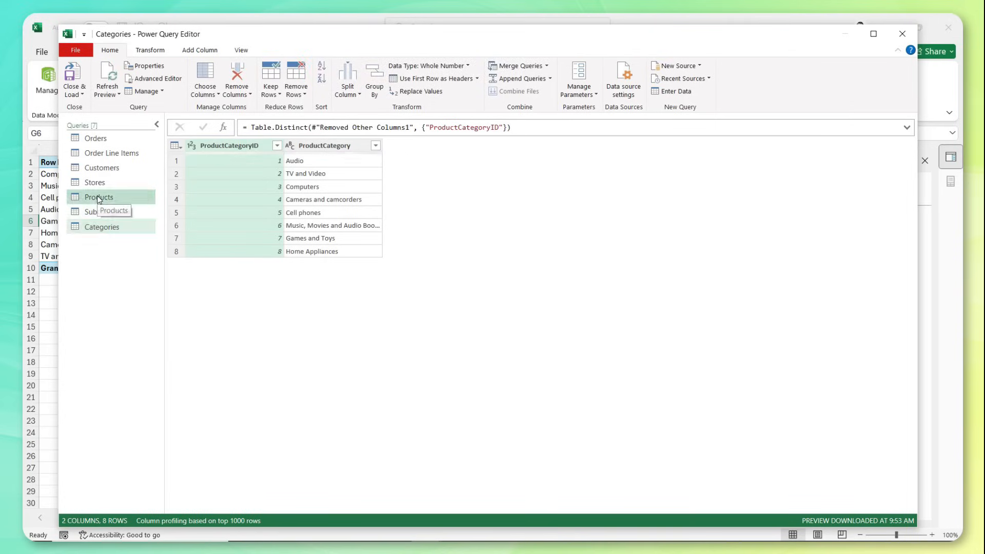
click(98, 197)
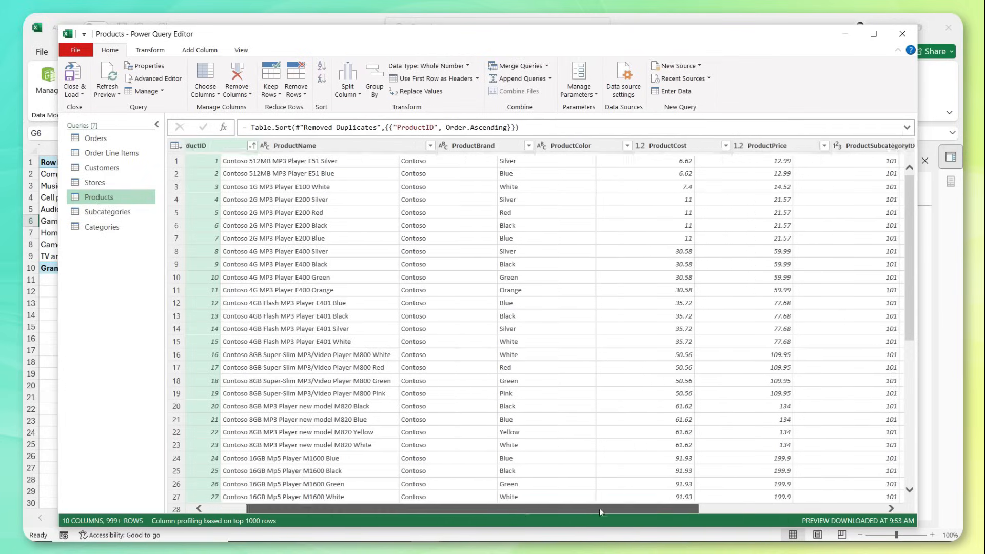
- Remove ProductSubcategory, ProductCategoryID and ProductCategory from Products, leaving seven columns
scroll(right, 3)
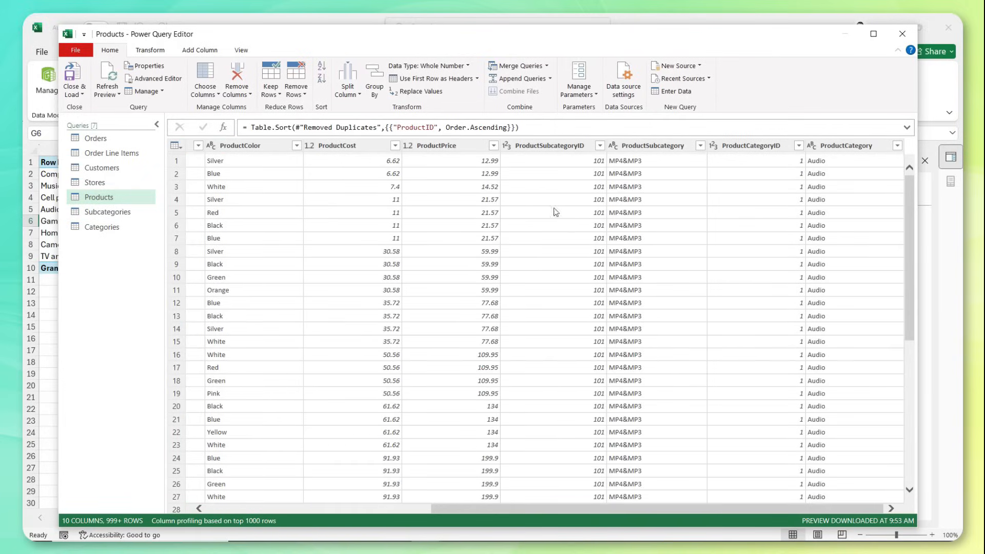
mouse_move(582, 178)
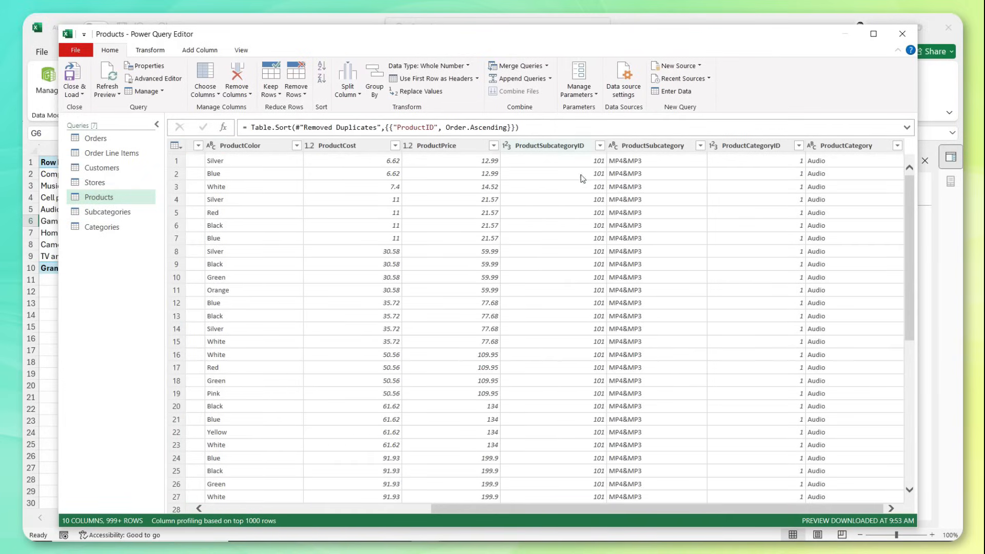
mouse_move(363, 188)
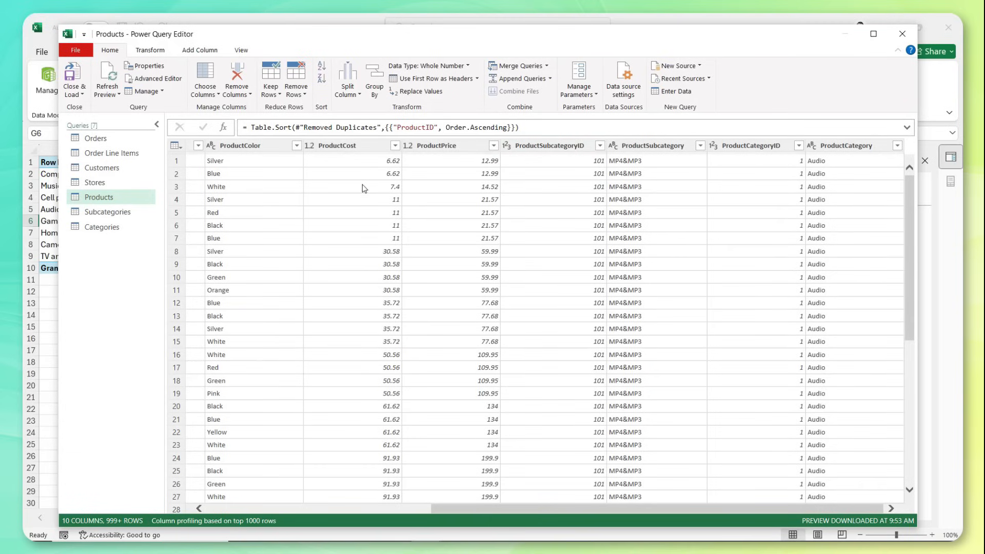
mouse_move(115, 215)
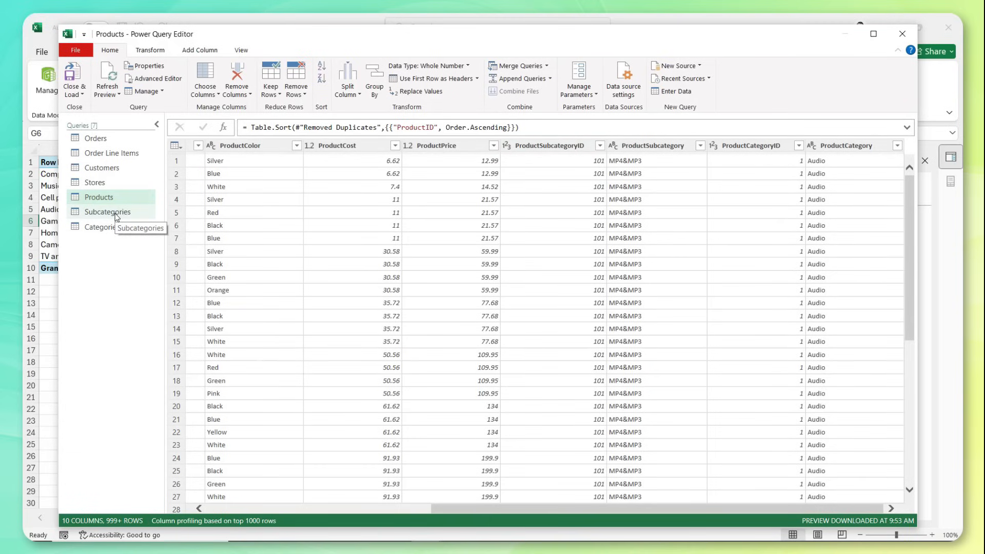
mouse_move(370, 188)
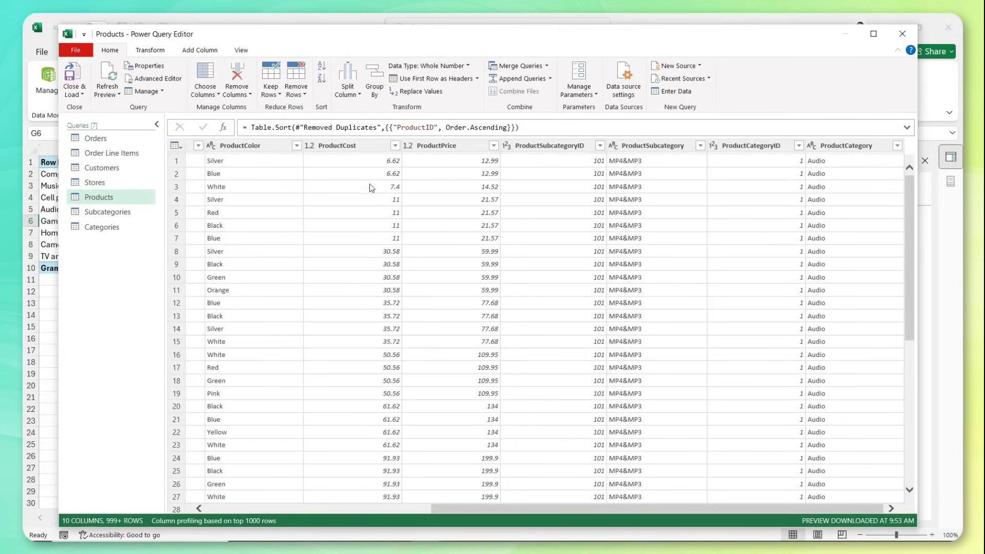
click(650, 146)
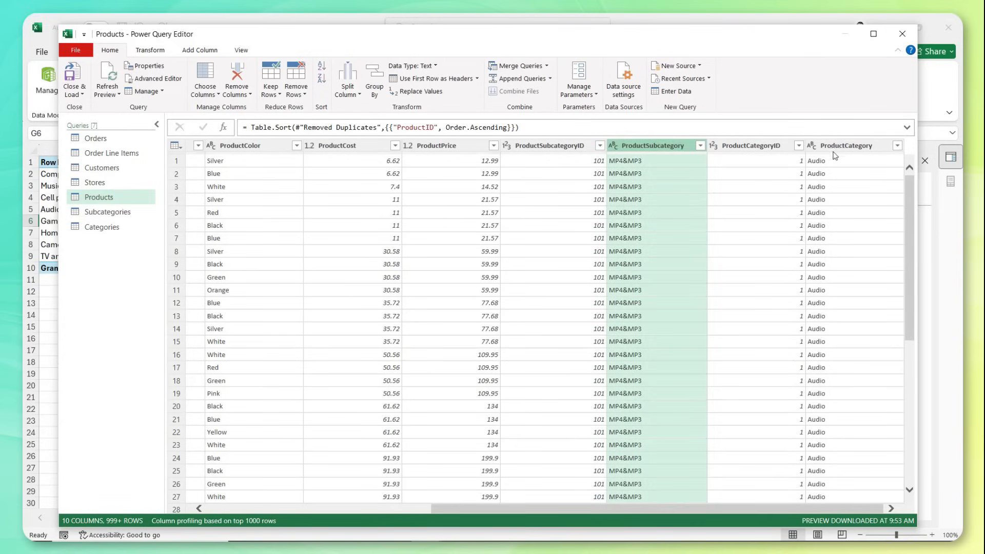
click(847, 146)
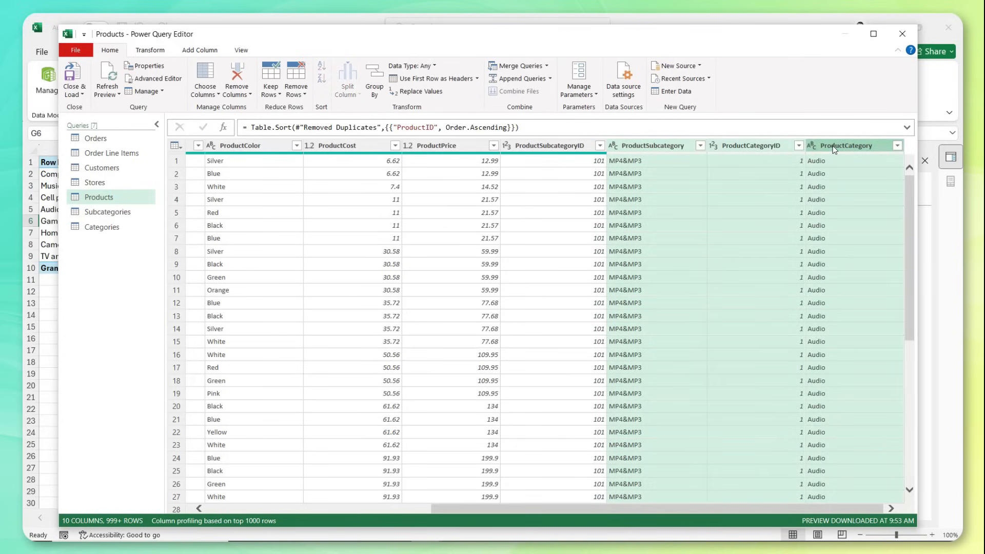
right_click(837, 148)
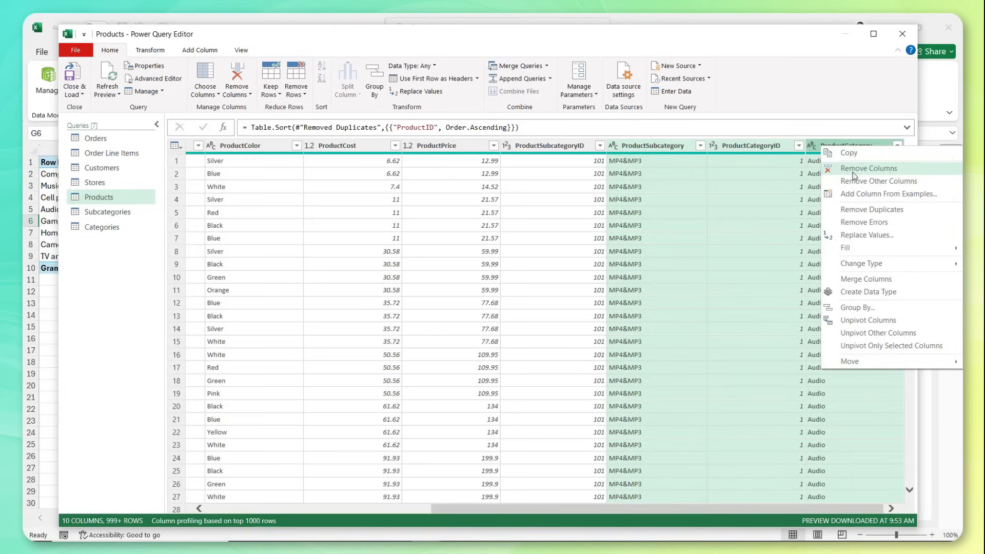
click(869, 168)
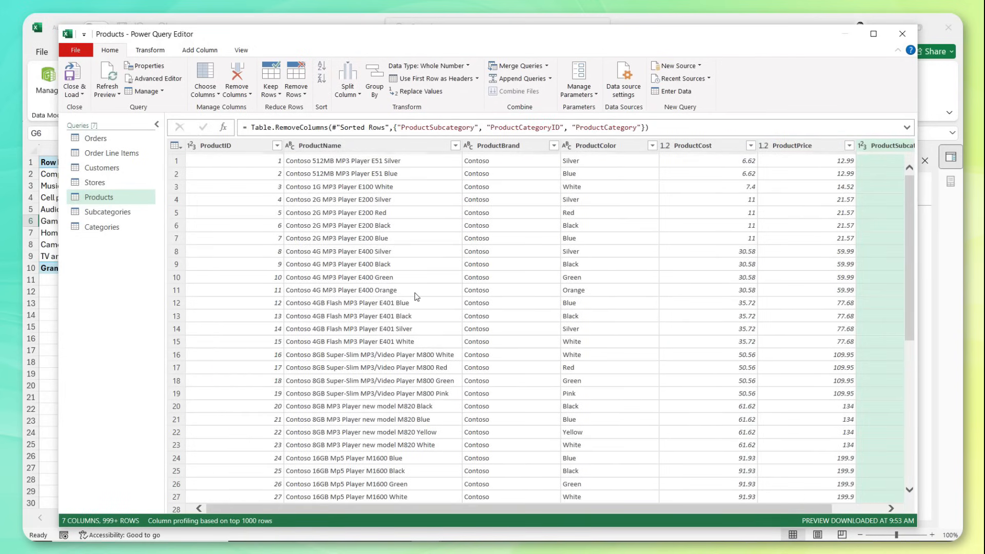
click(74, 78)
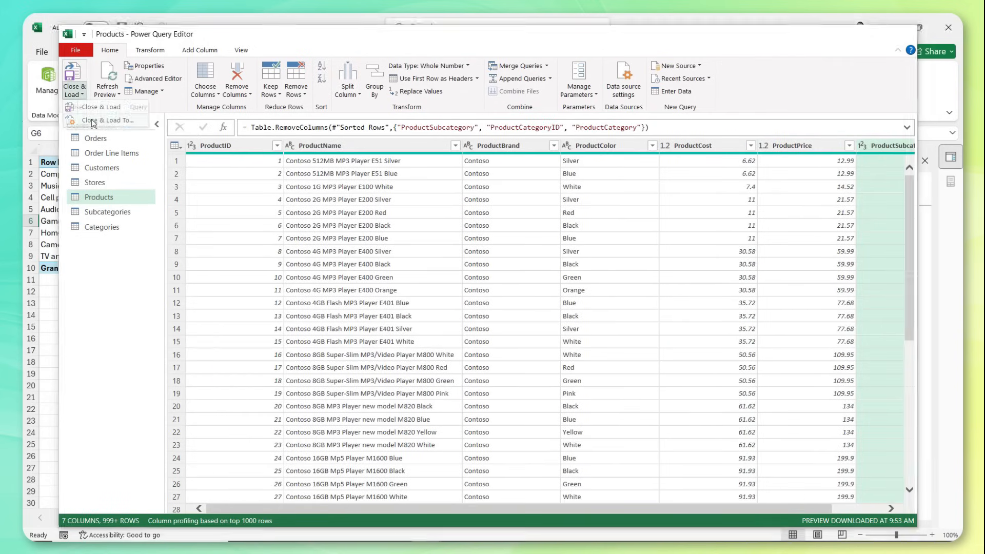
- Close & Load all seven queries into the workbook
click(101, 122)
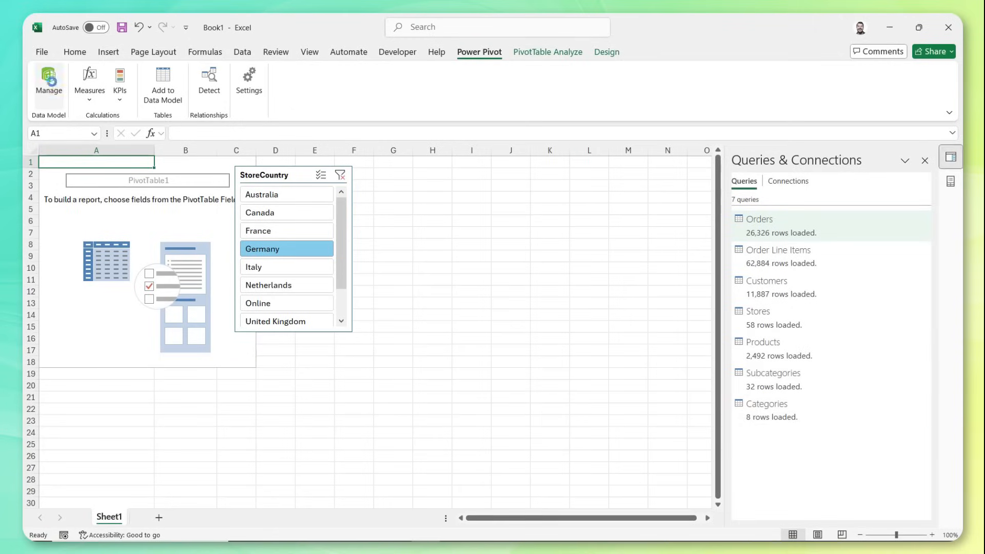
- Show the Power Pivot model in Diagram View and move Orders and Order Line Items to the lower left
click(48, 82)
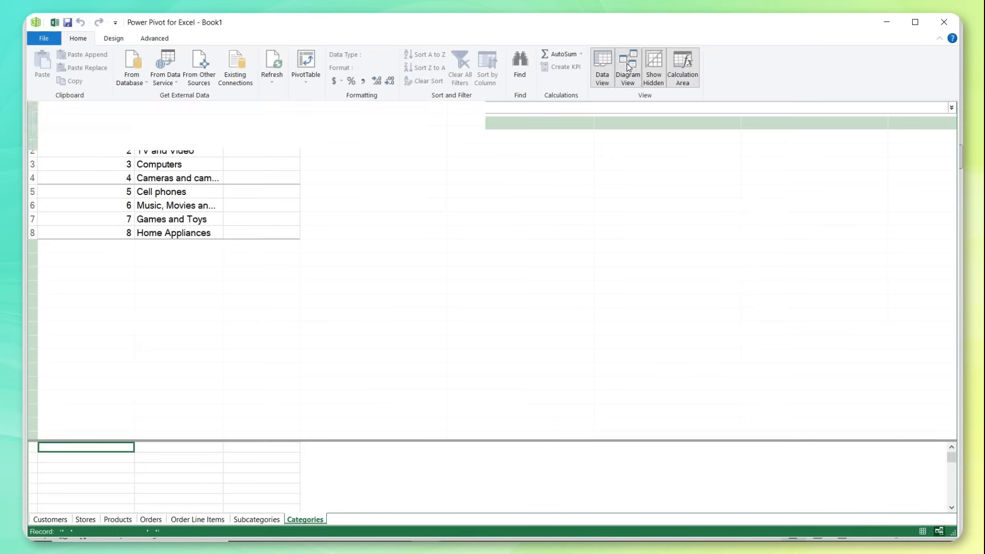
click(628, 63)
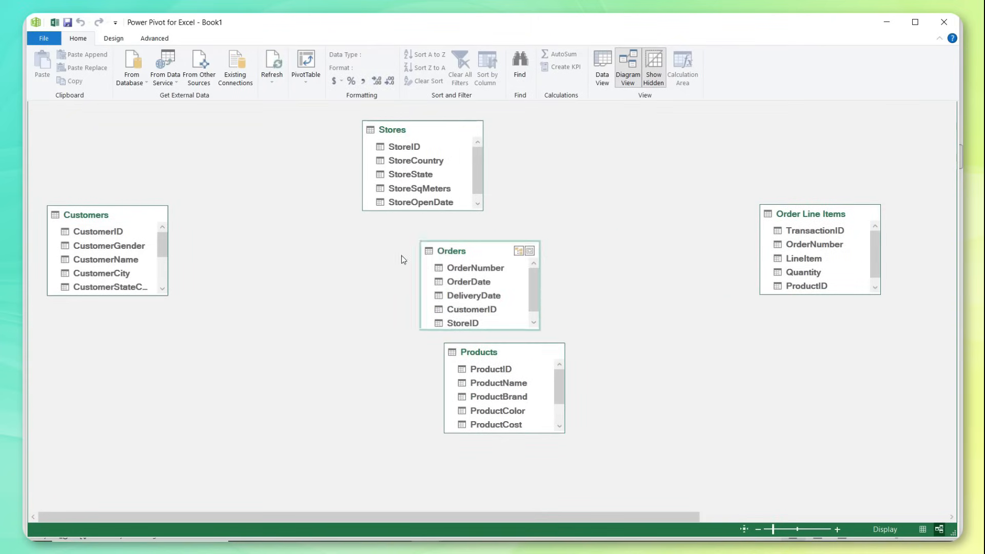
drag(450, 250, 165, 337)
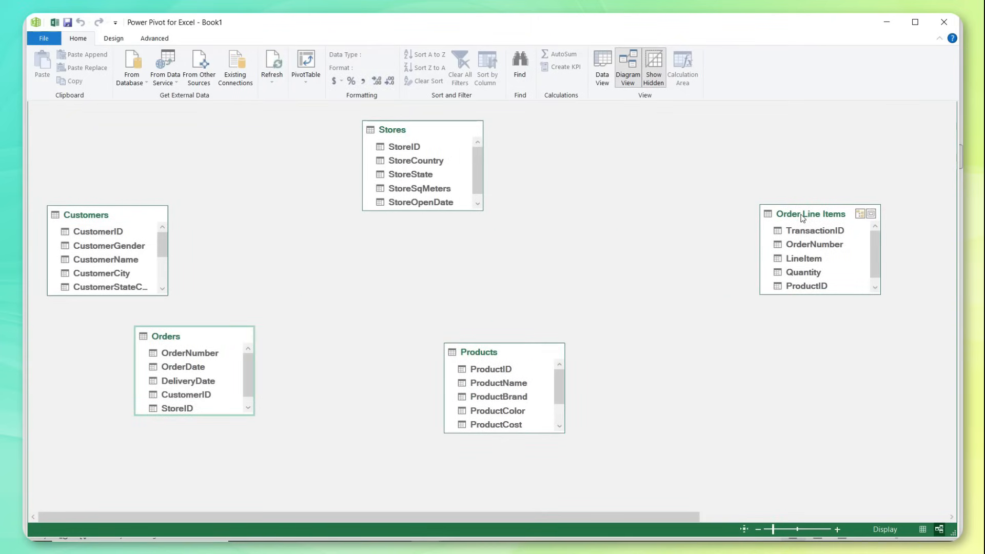
drag(810, 213, 329, 307)
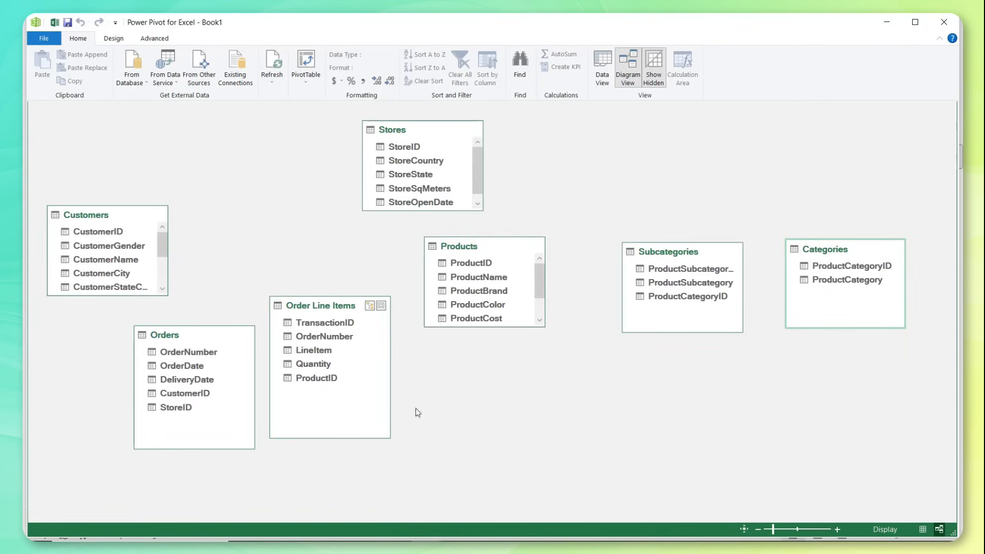
mouse_move(404, 344)
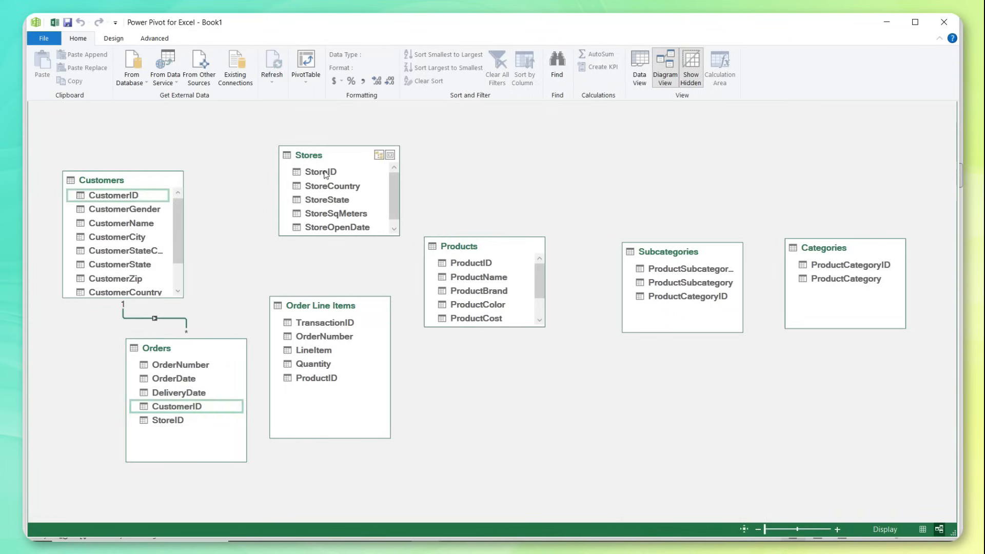
- Relate Orders to Stores by StoreID, Order Line Items to Products by ProductID, and Orders to Order Line Items by OrderNumber
drag(320, 171, 175, 420)
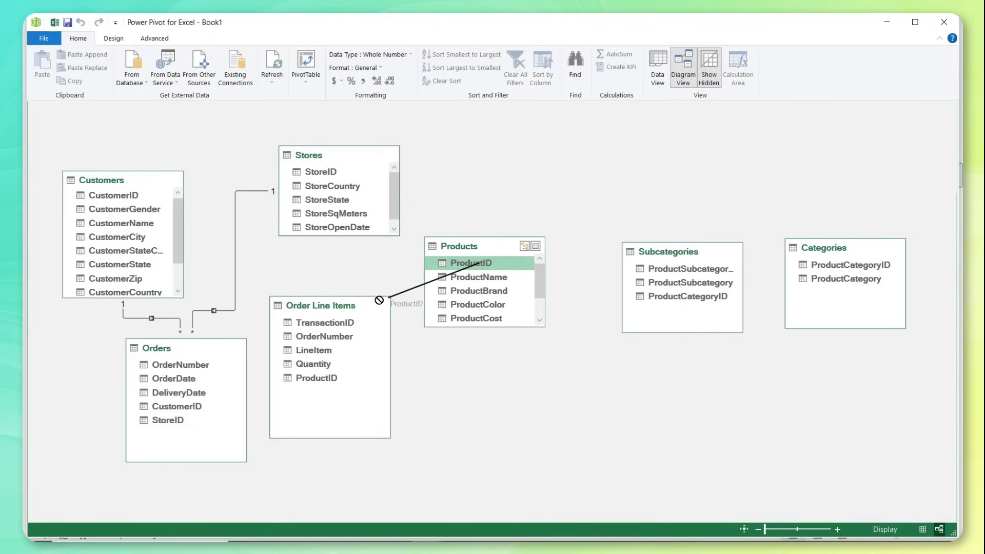
drag(471, 263, 316, 378)
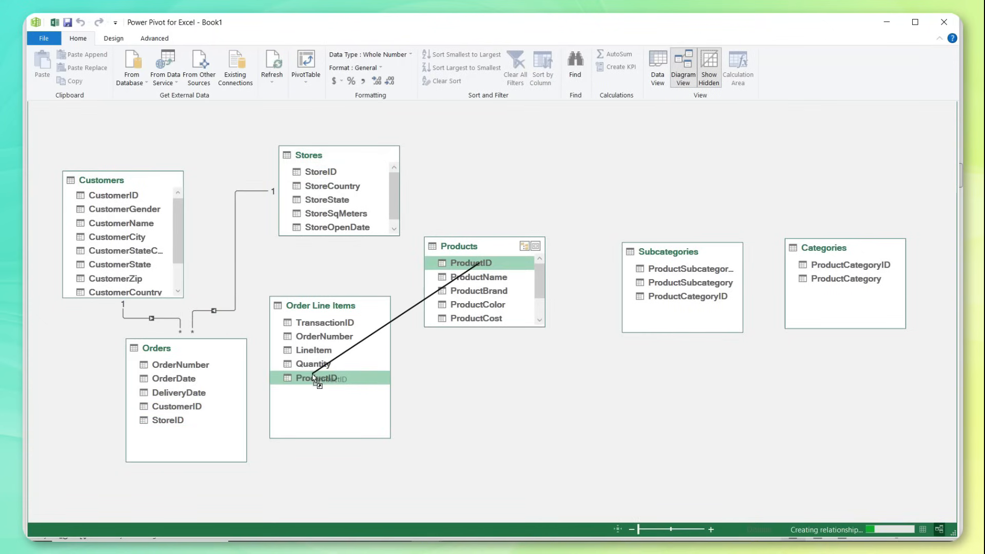
drag(317, 377, 471, 263)
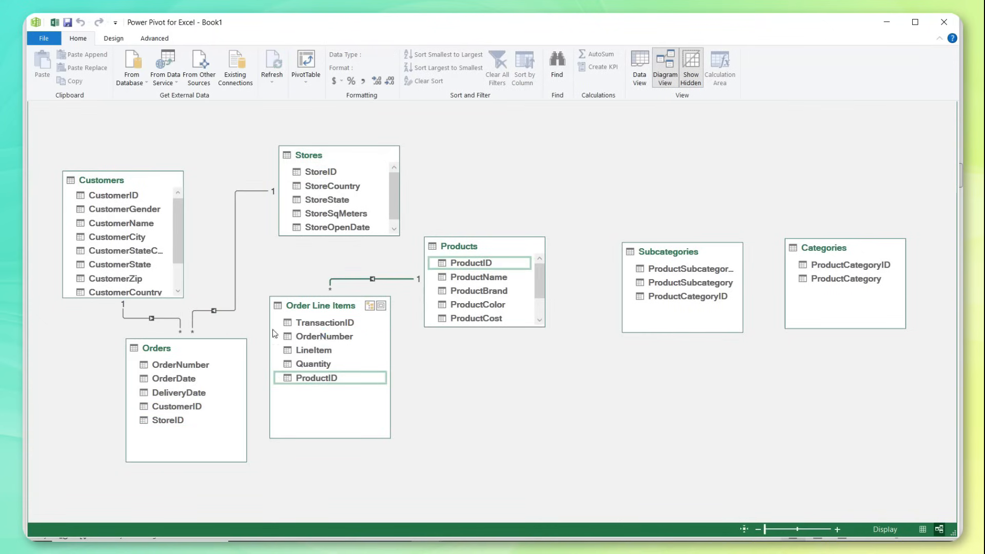
mouse_move(151, 351)
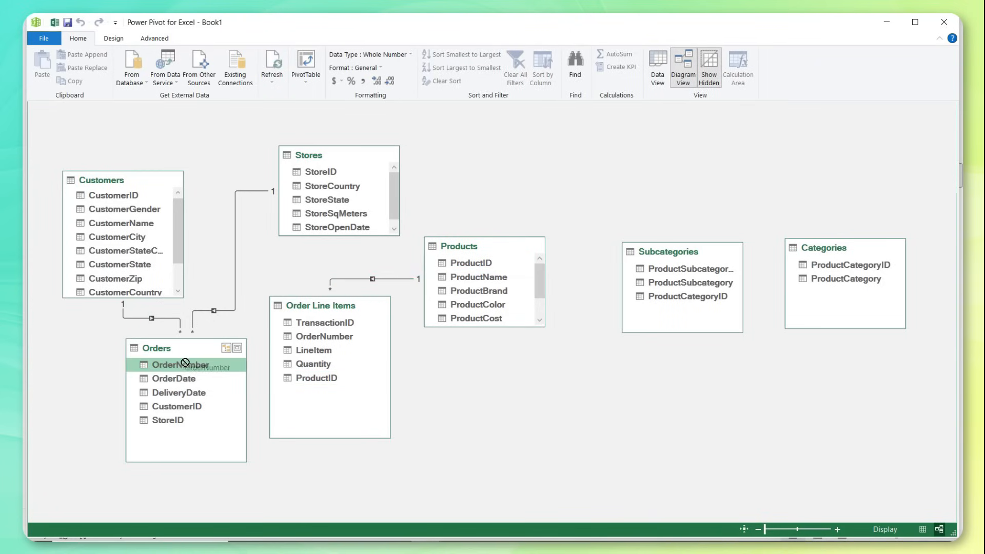
drag(181, 364, 323, 337)
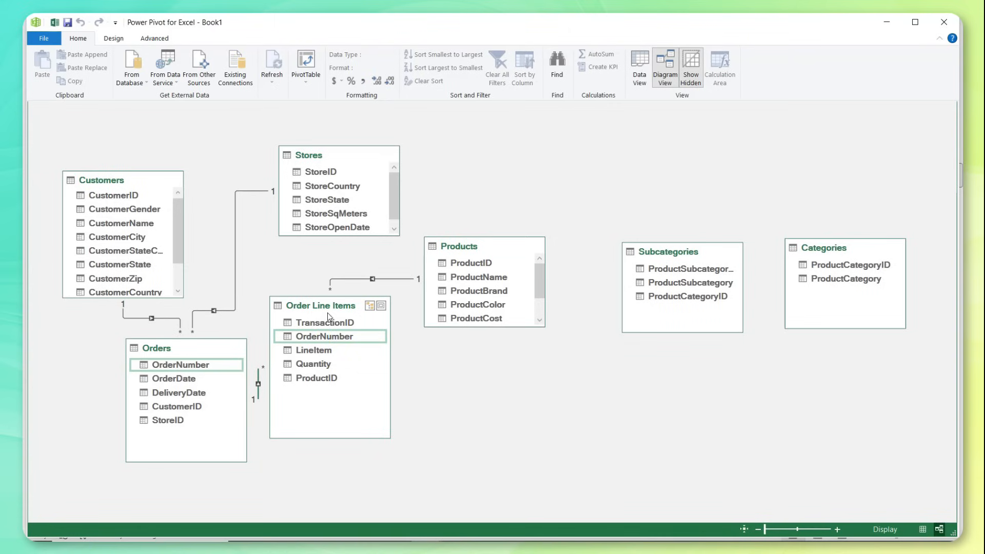
- Link Products to Subcategories on ProductSubcategoryID and Subcategories to Categories on ProductCategoryID
scroll(down, 3)
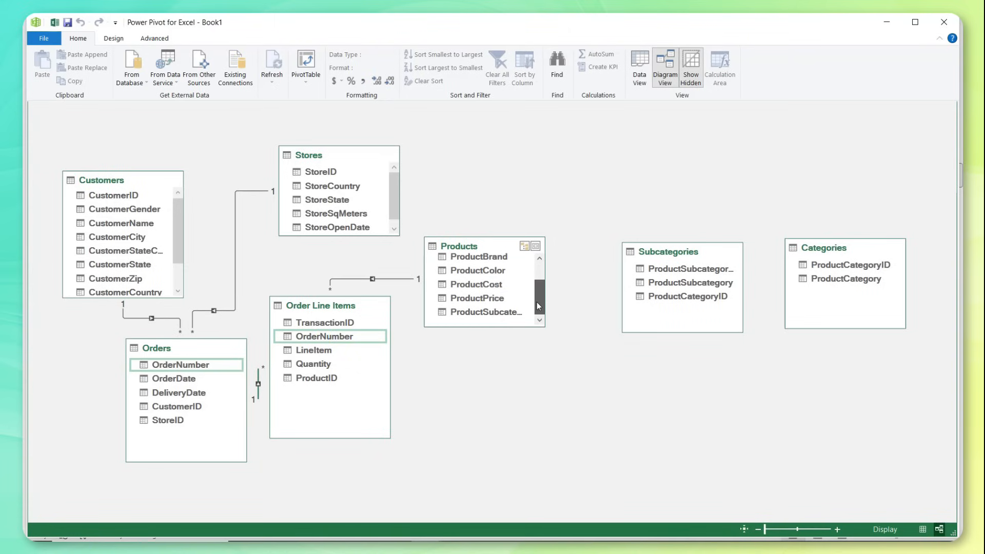
click(486, 312)
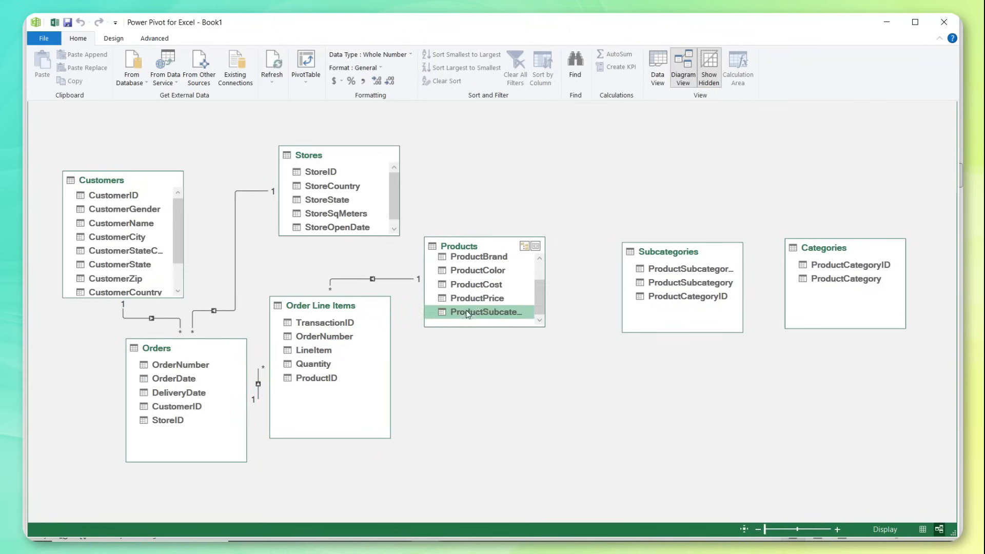
drag(485, 312, 683, 268)
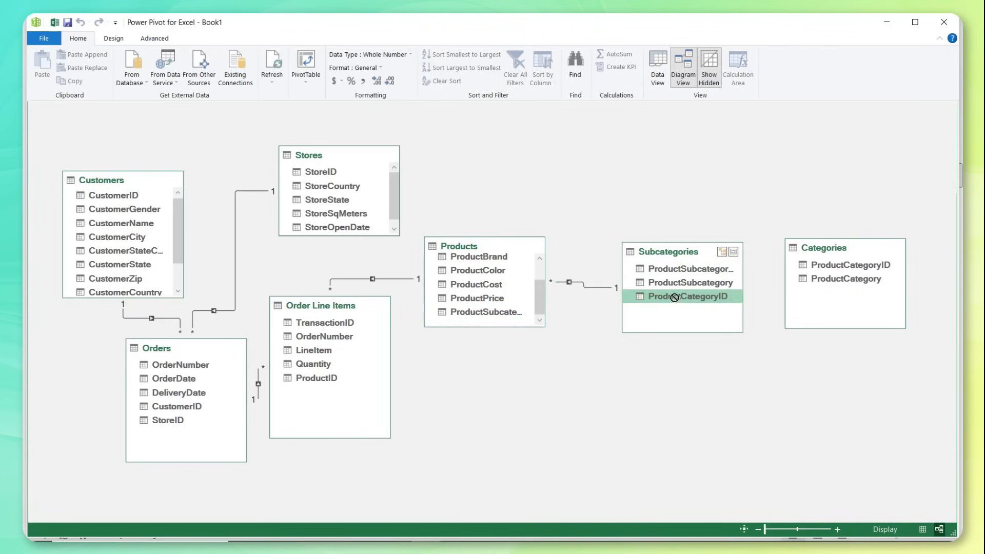
drag(686, 296, 851, 264)
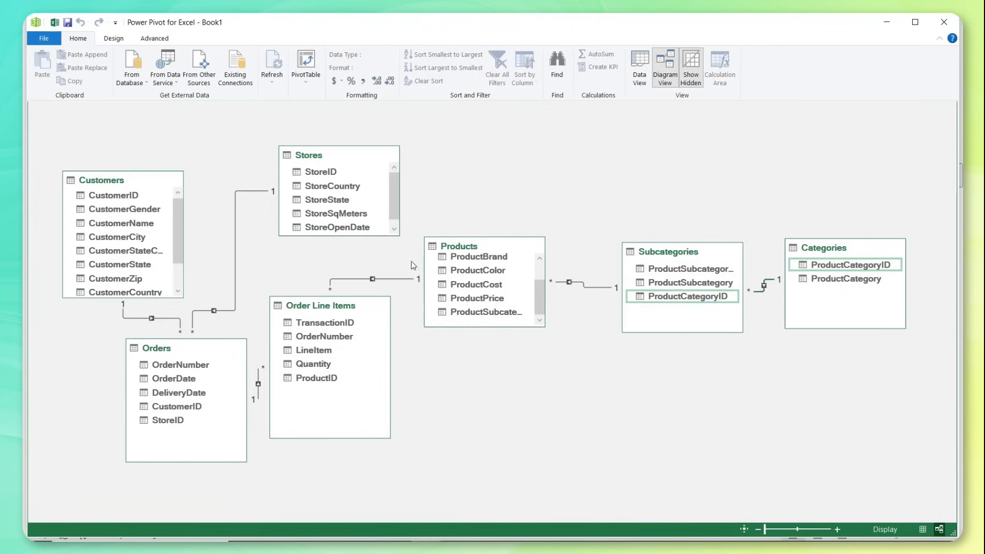
mouse_move(611, 451)
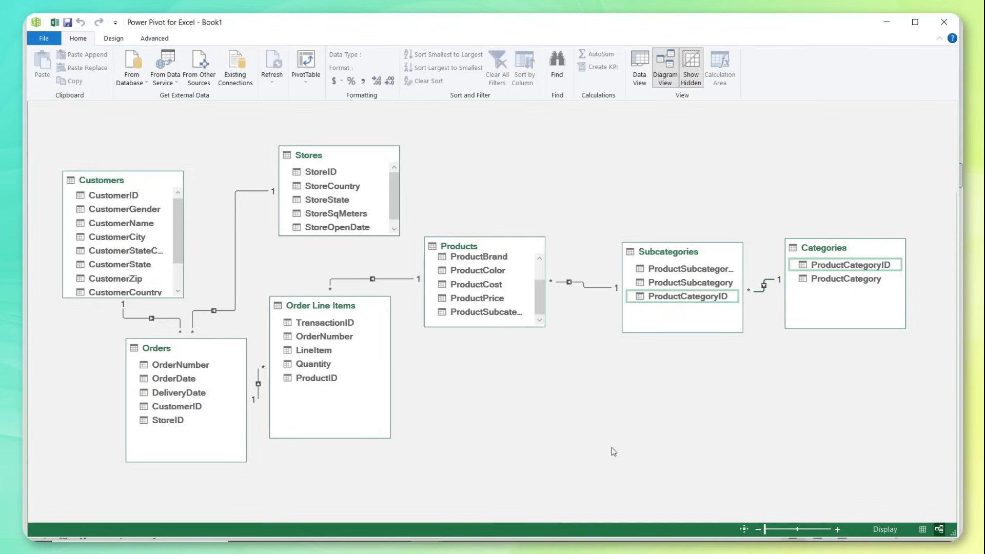
mouse_move(498, 411)
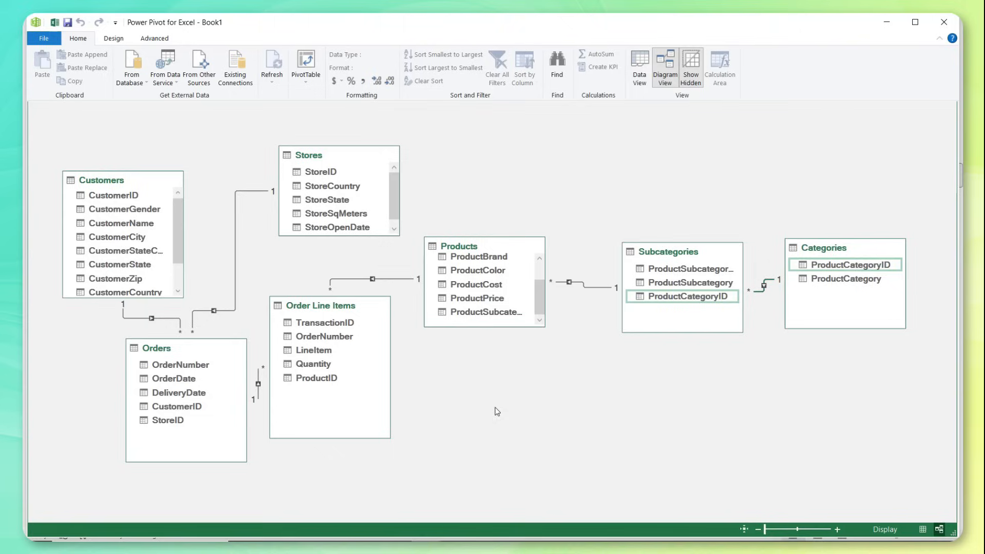
mouse_move(683, 332)
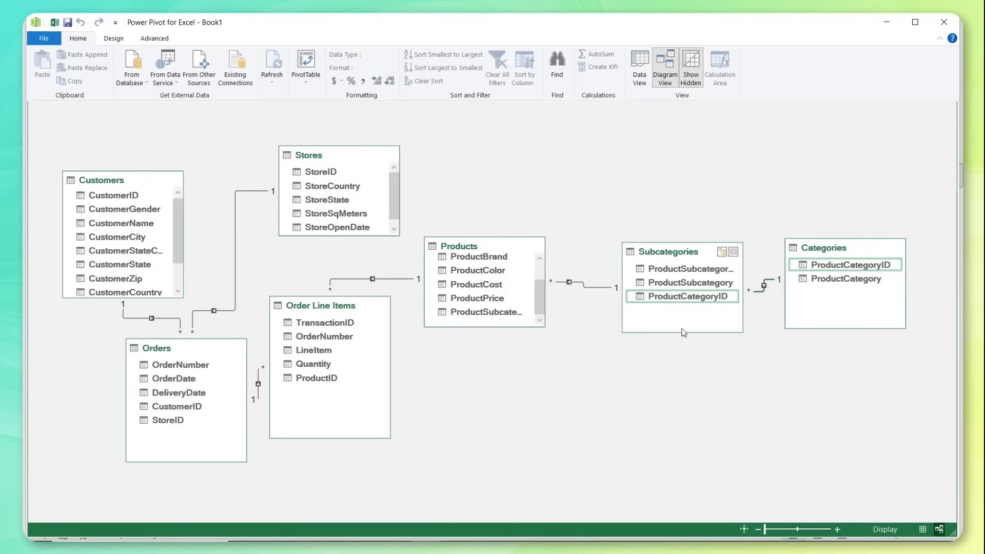